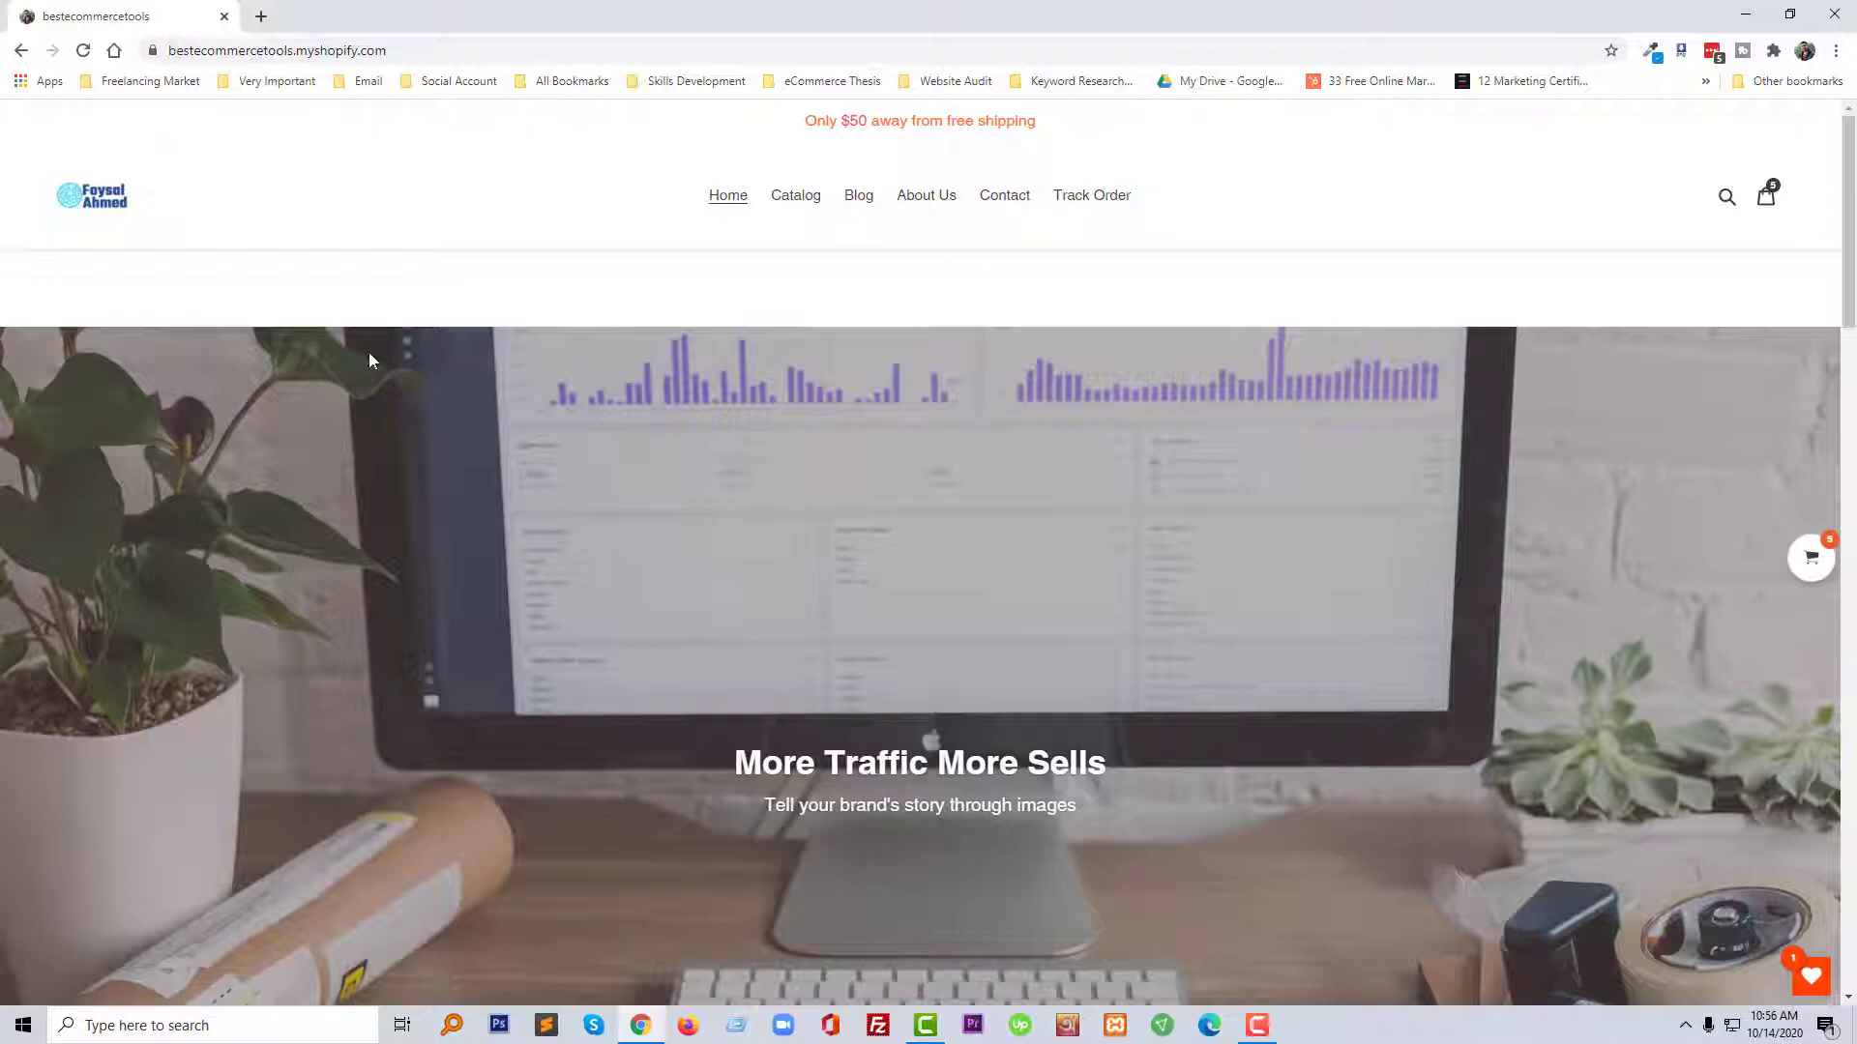
pyautogui.moveTo(259, 15)
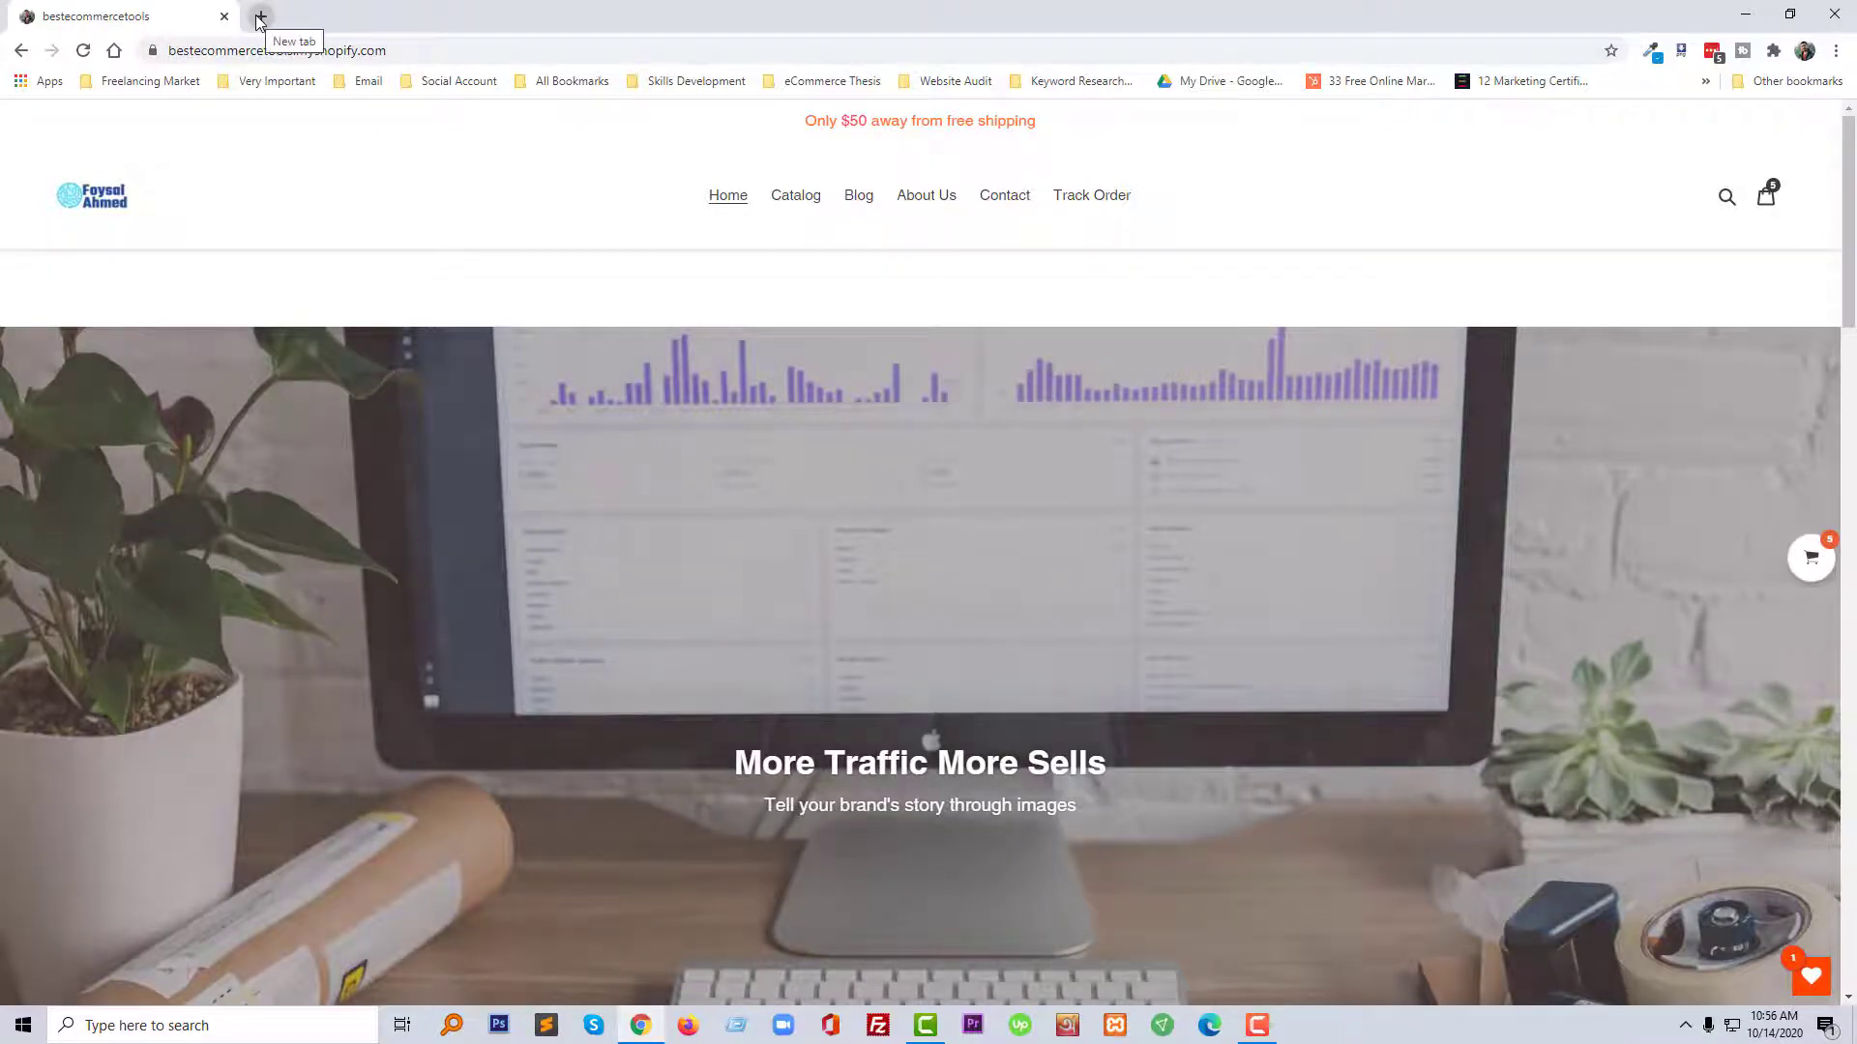
# Step: From a new Shopify admin tab, reach Online Store > Themes and choose Edit code on Debut
pyautogui.click(261, 15)
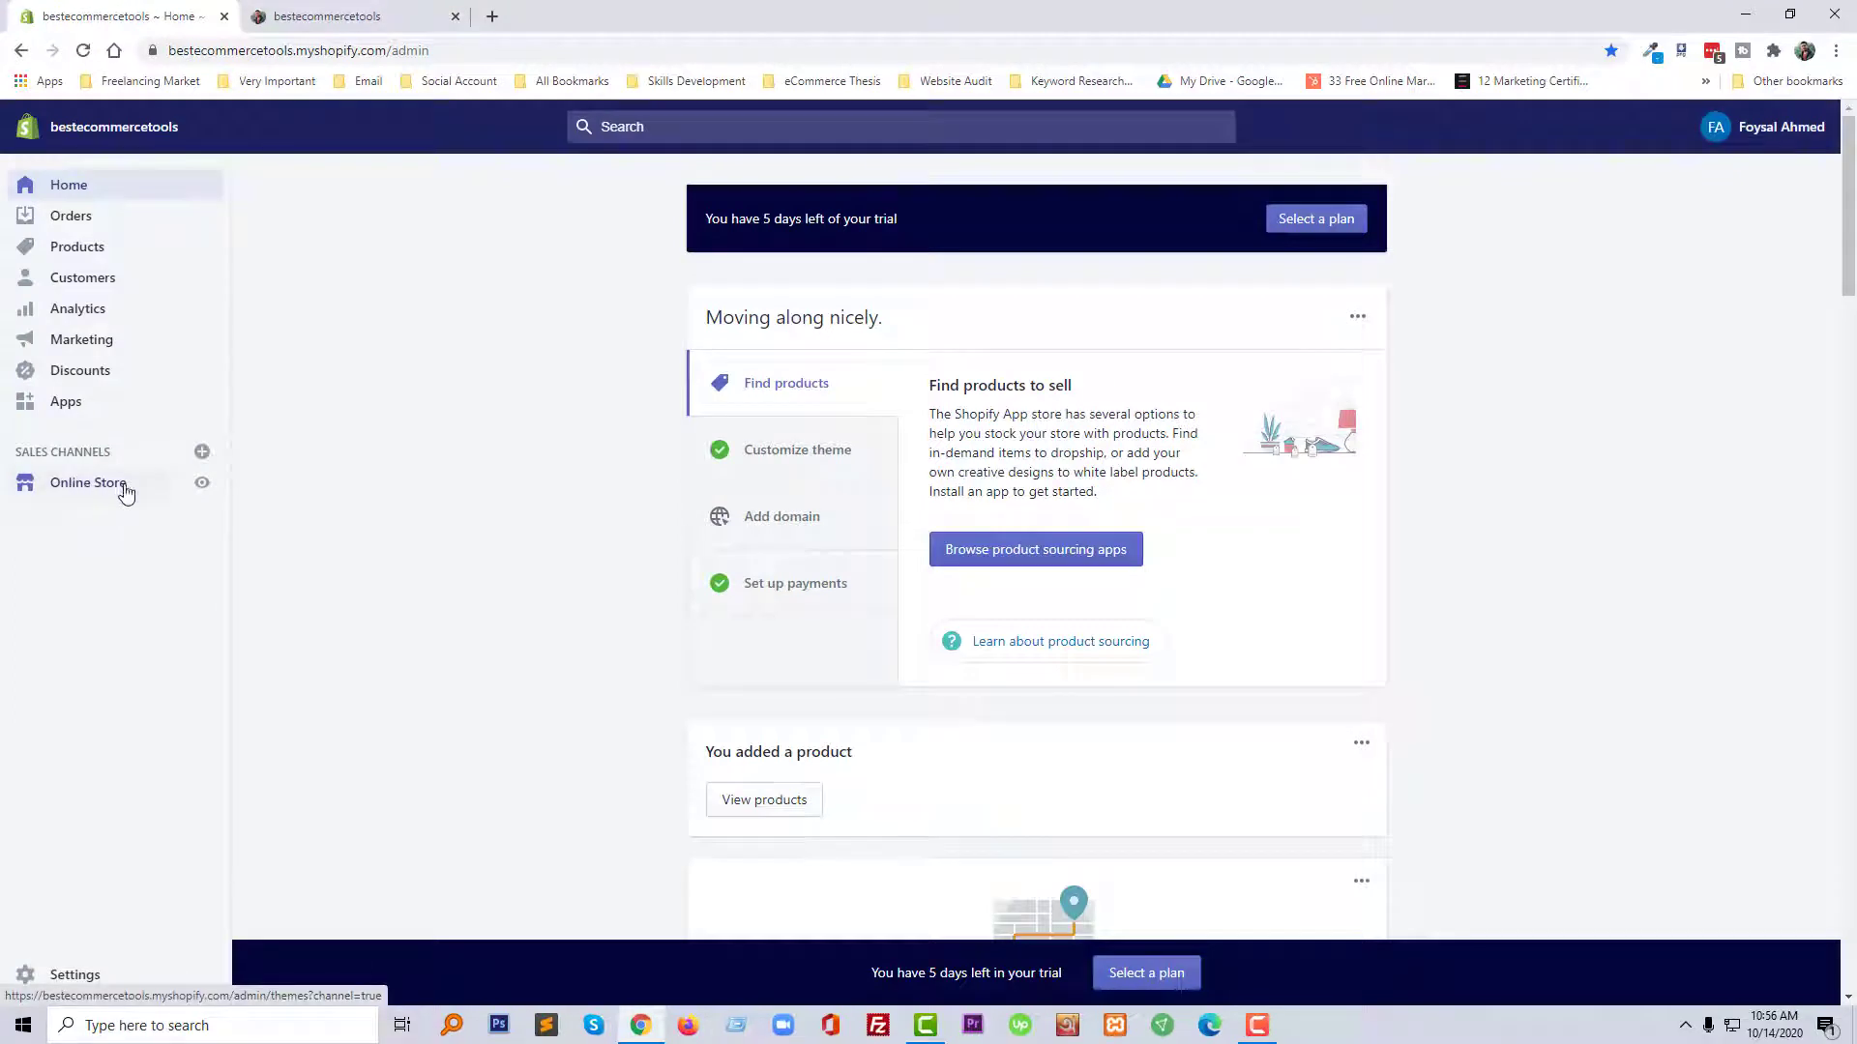
pyautogui.click(87, 483)
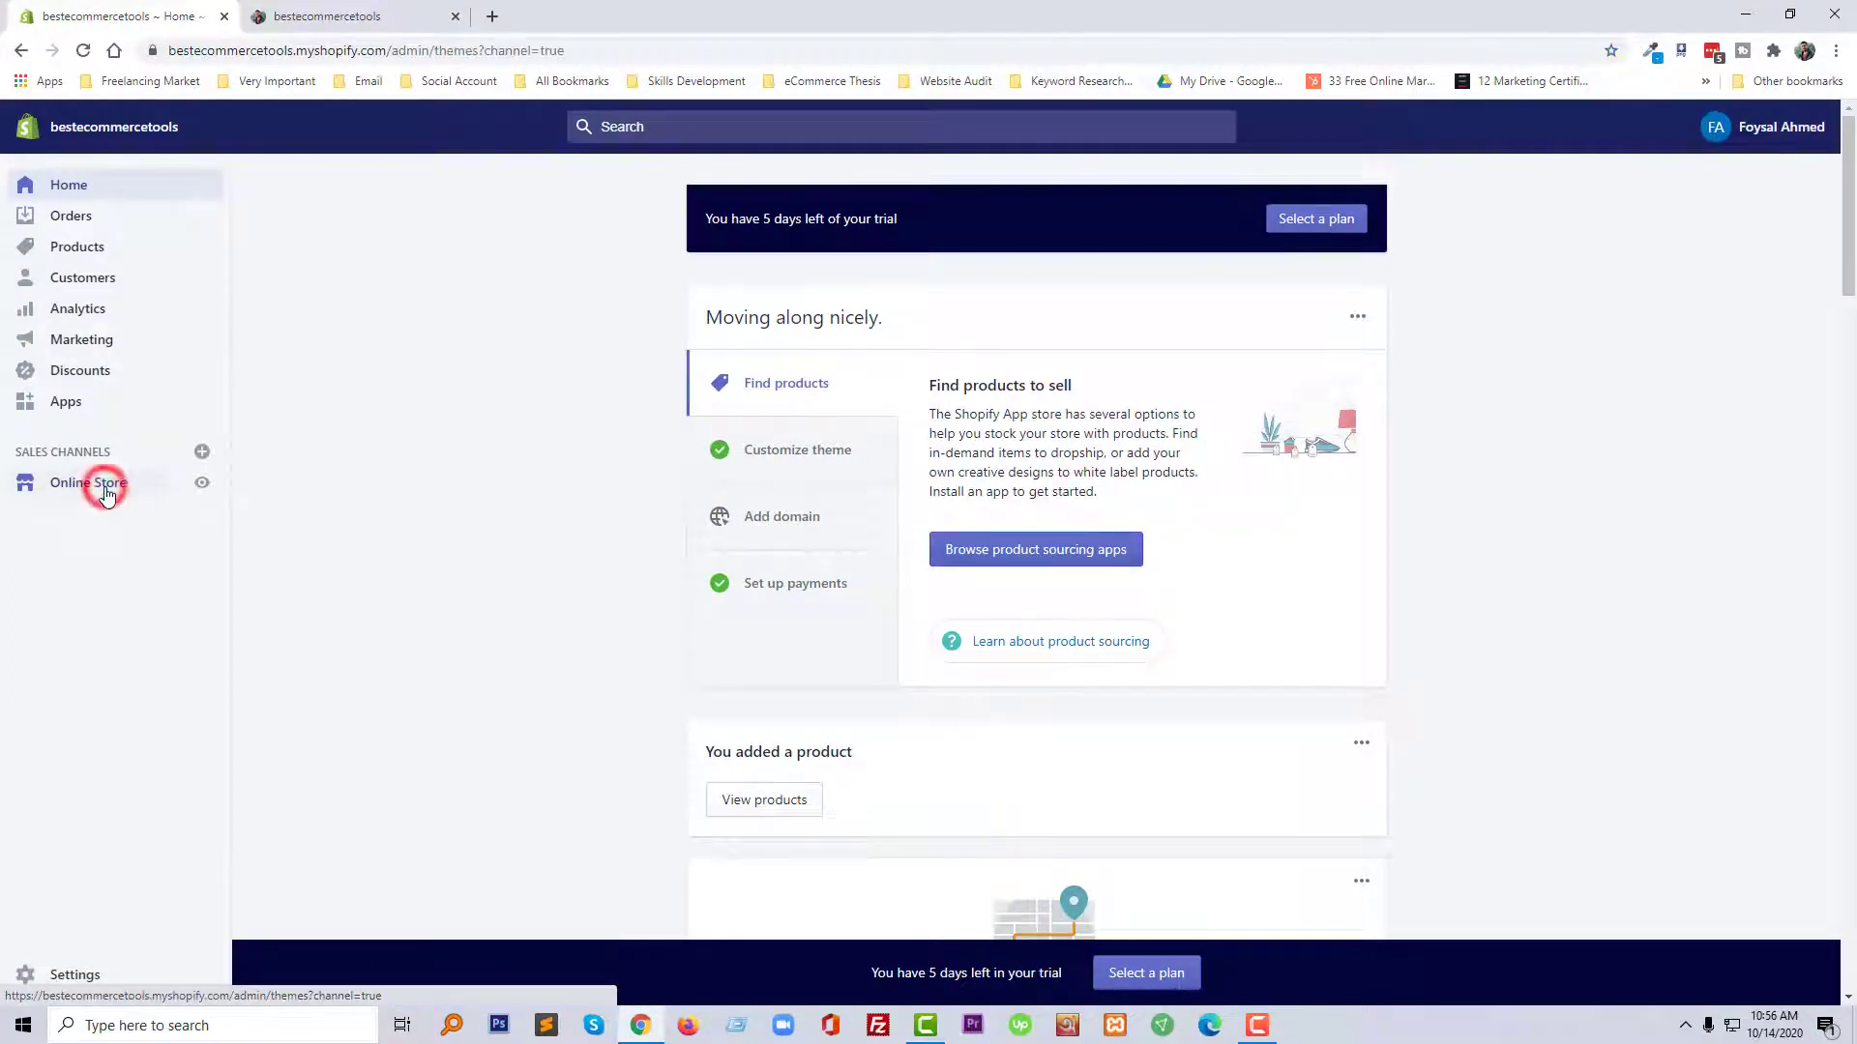
pyautogui.click(87, 482)
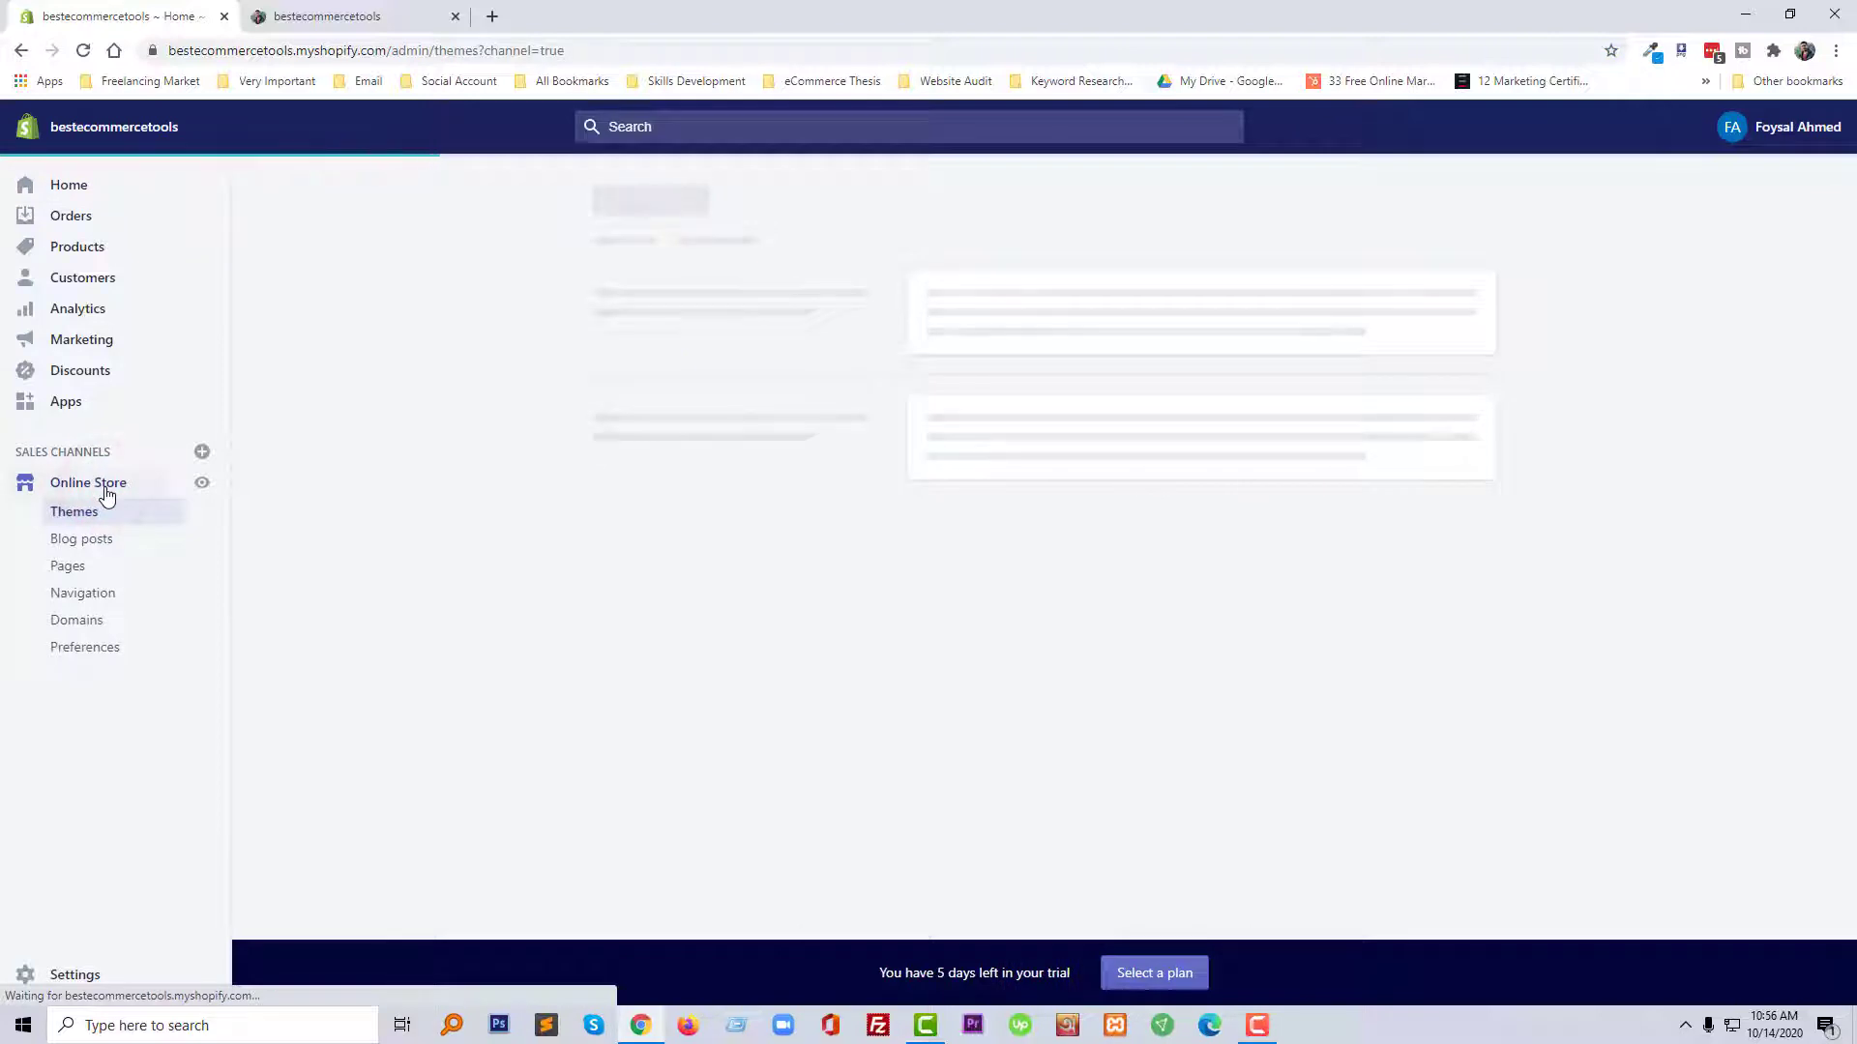
pyautogui.click(74, 511)
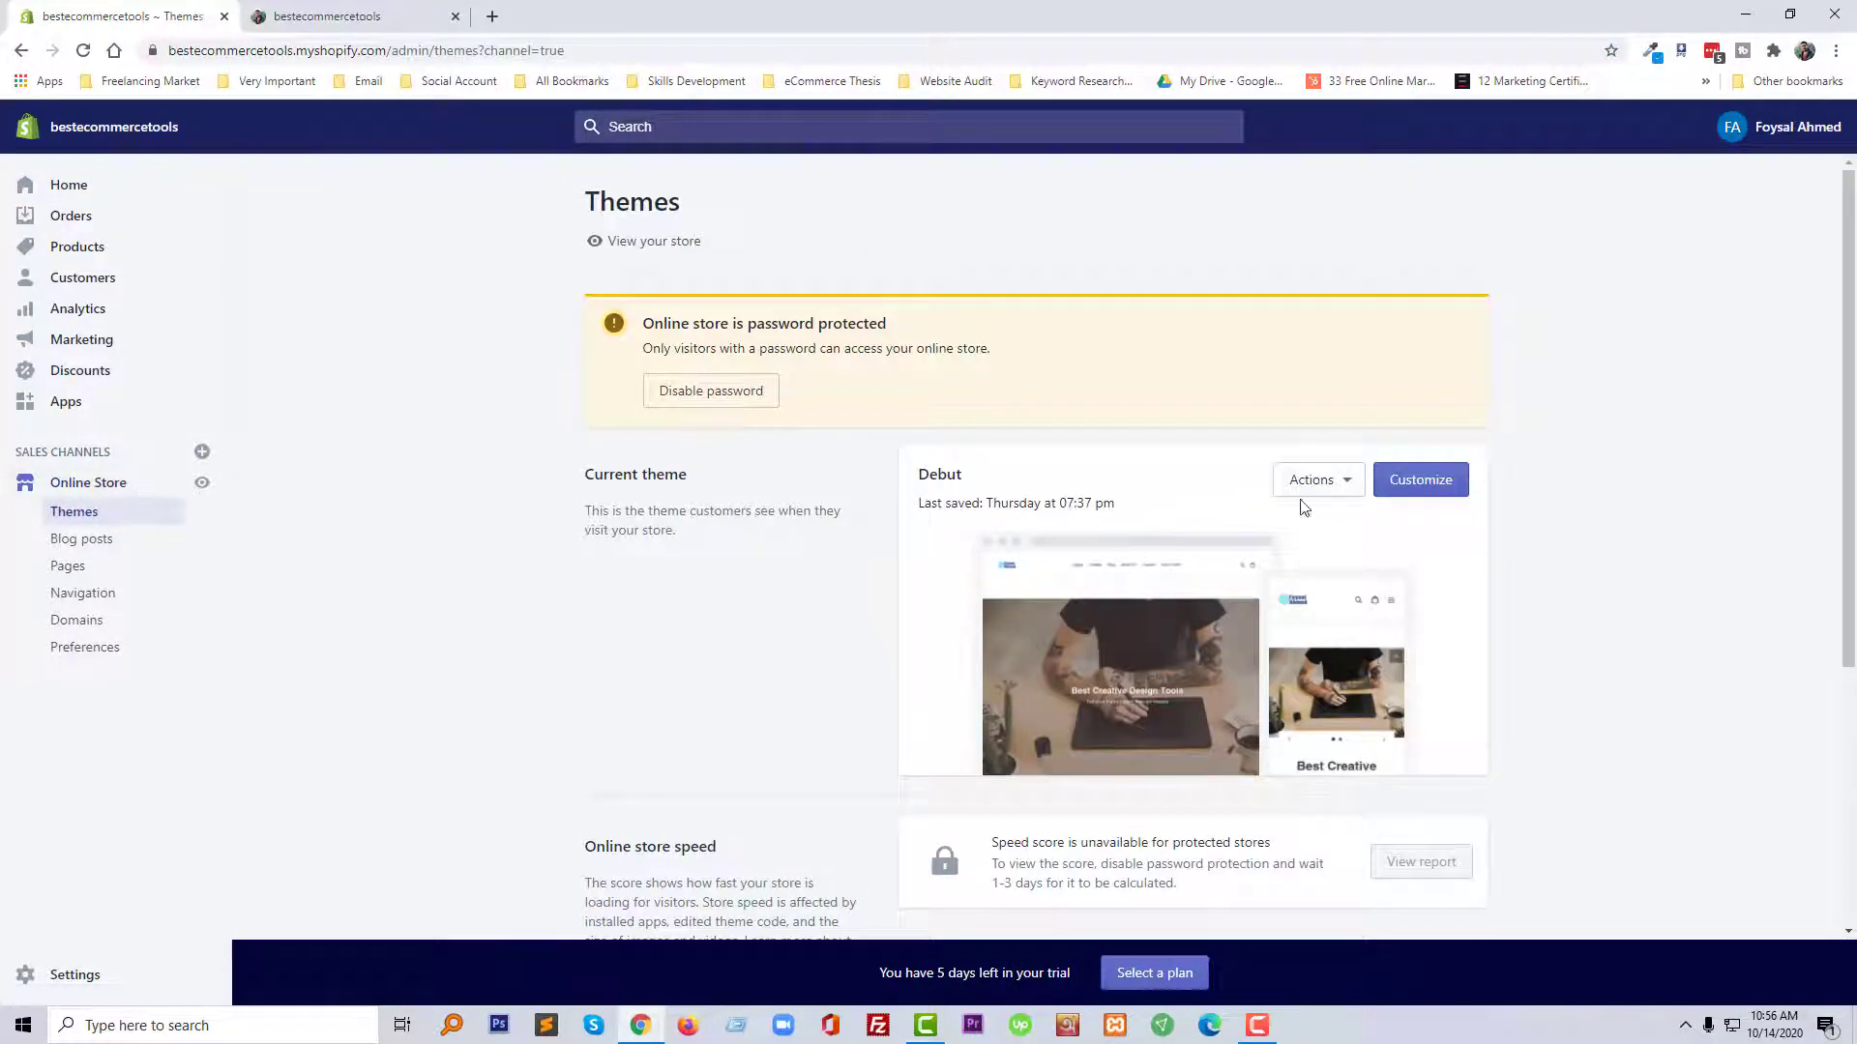
pyautogui.click(1311, 480)
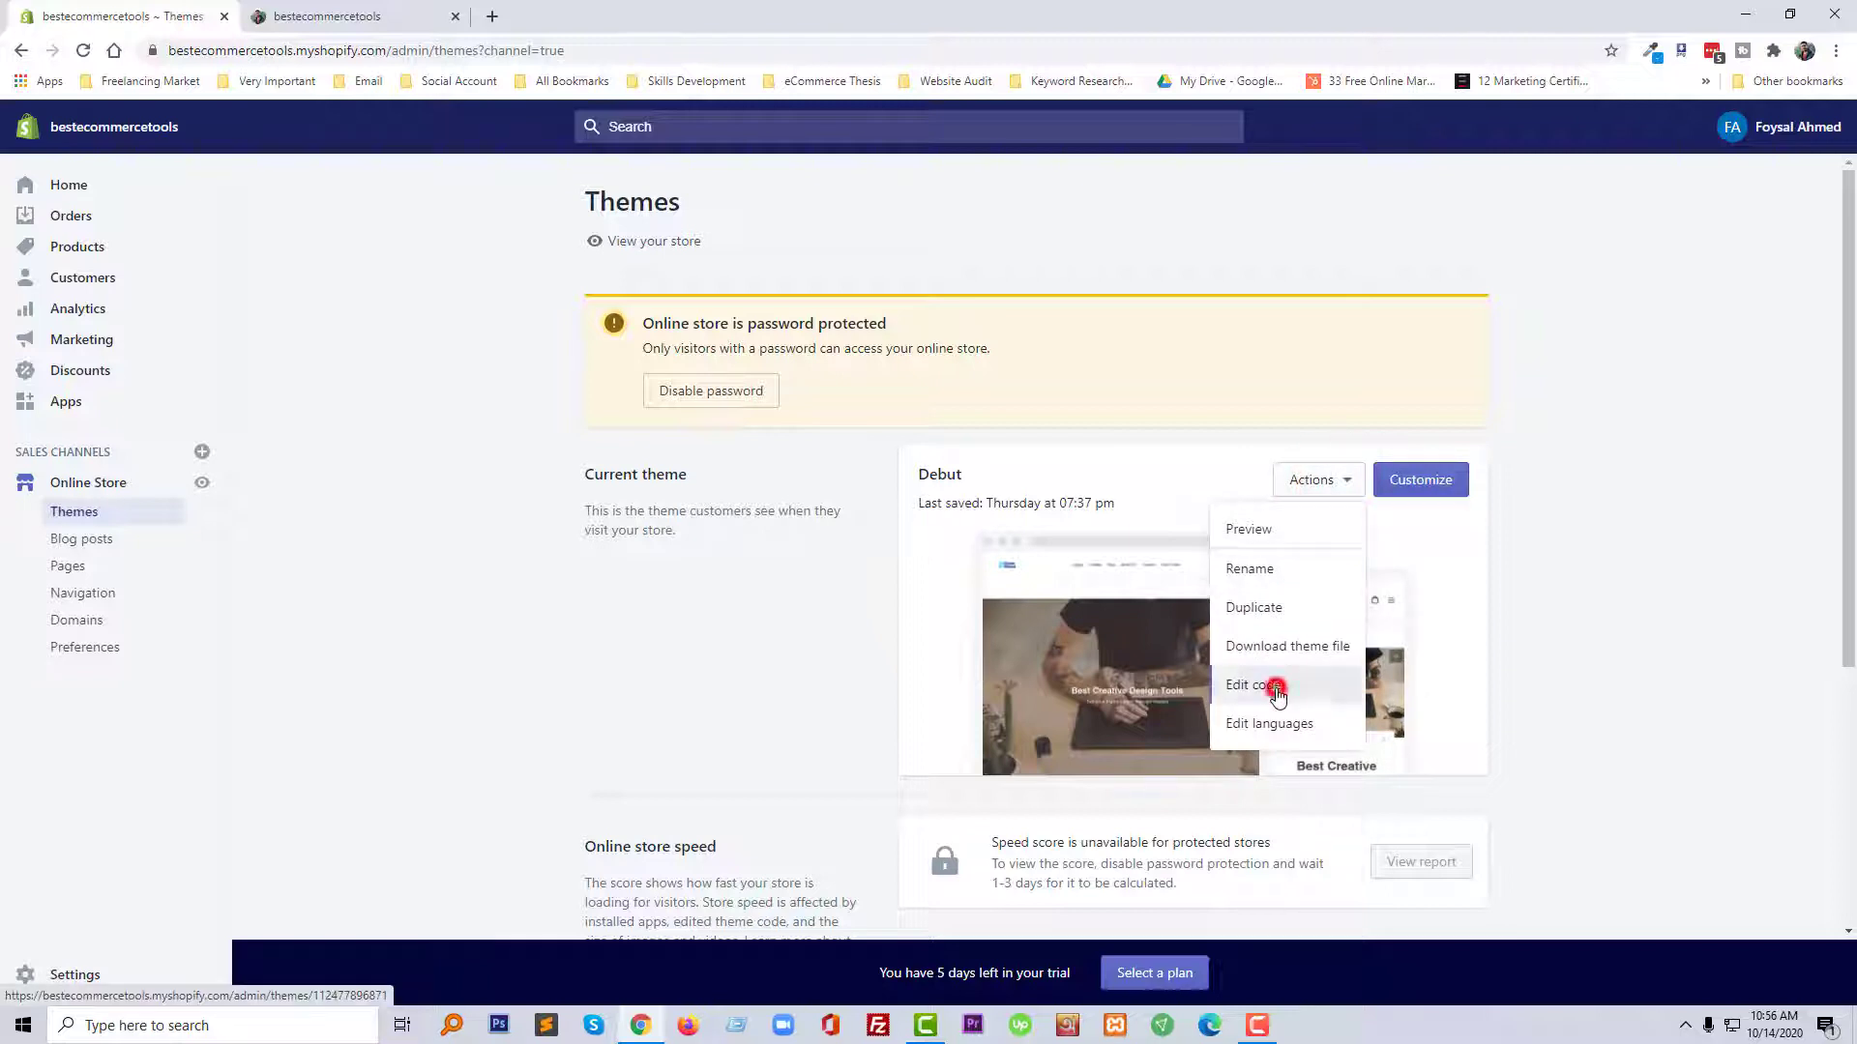
pyautogui.click(1244, 685)
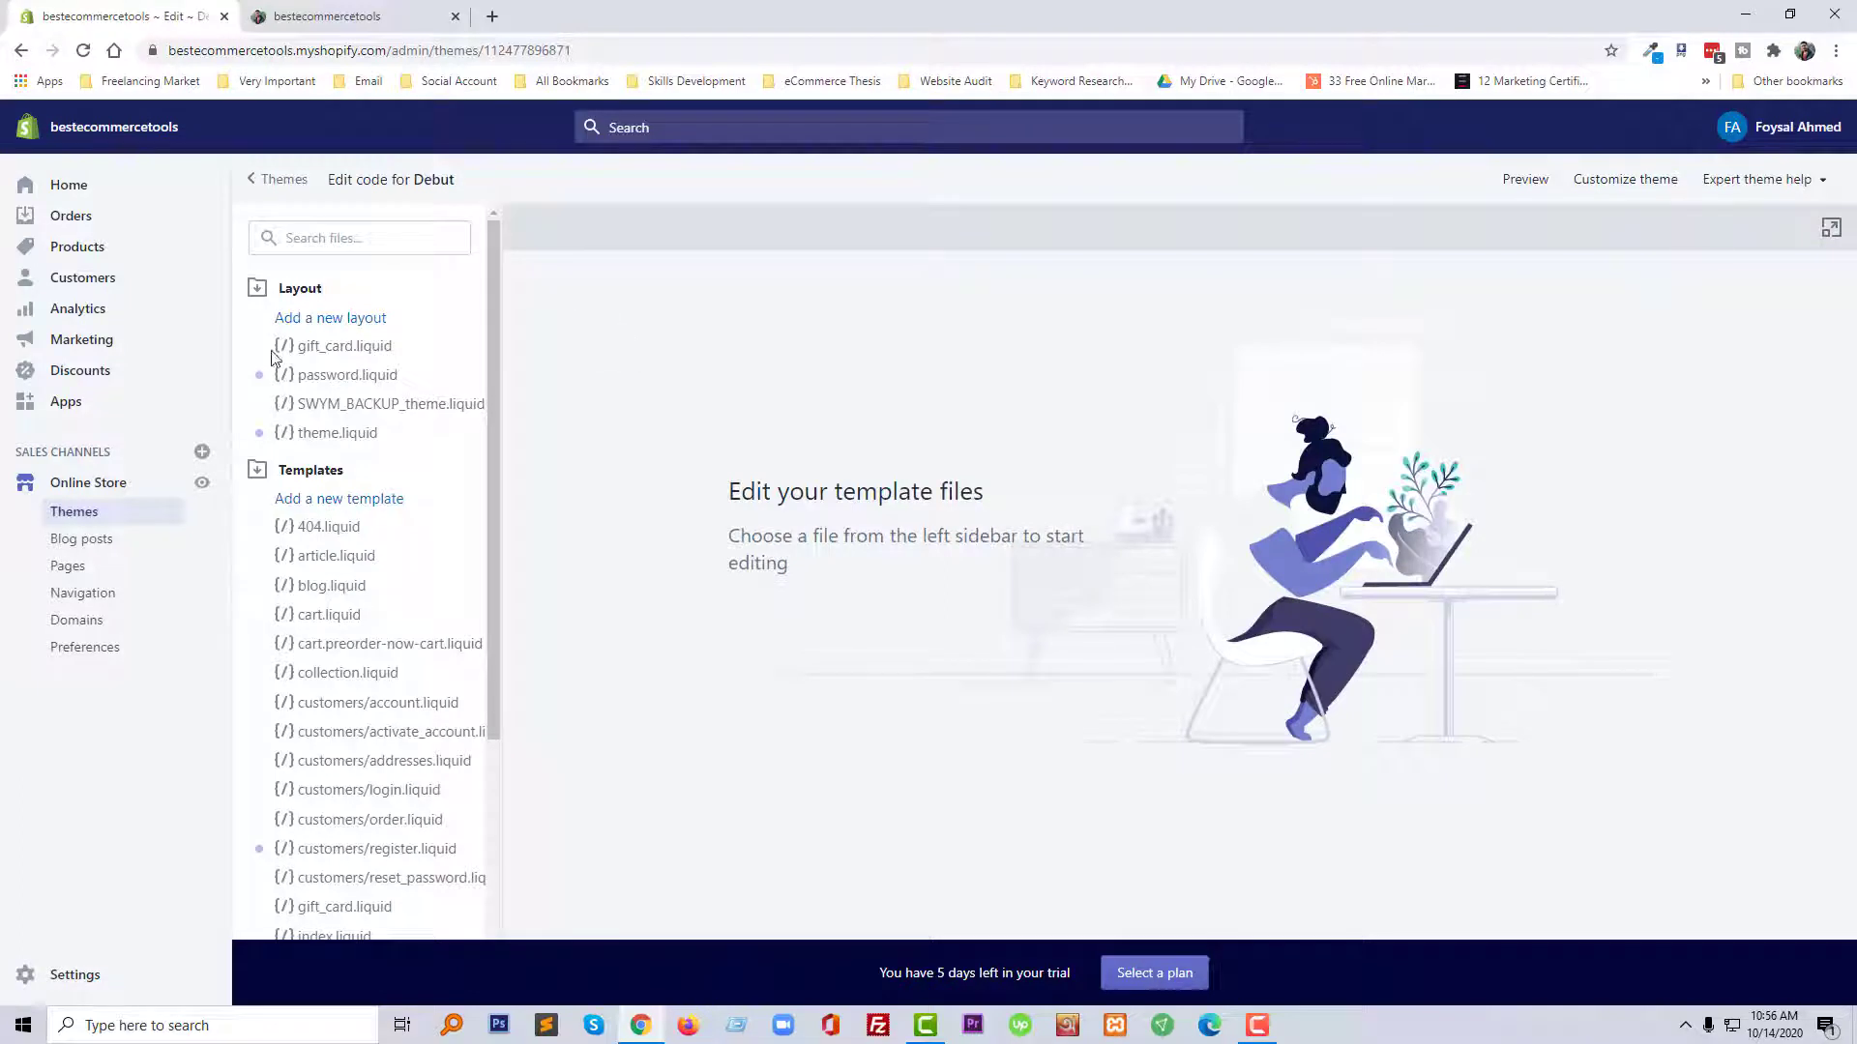
# Step: Expand the Assets group and open theme.css.liquid at the end of the stylesheet
pyautogui.click(300, 288)
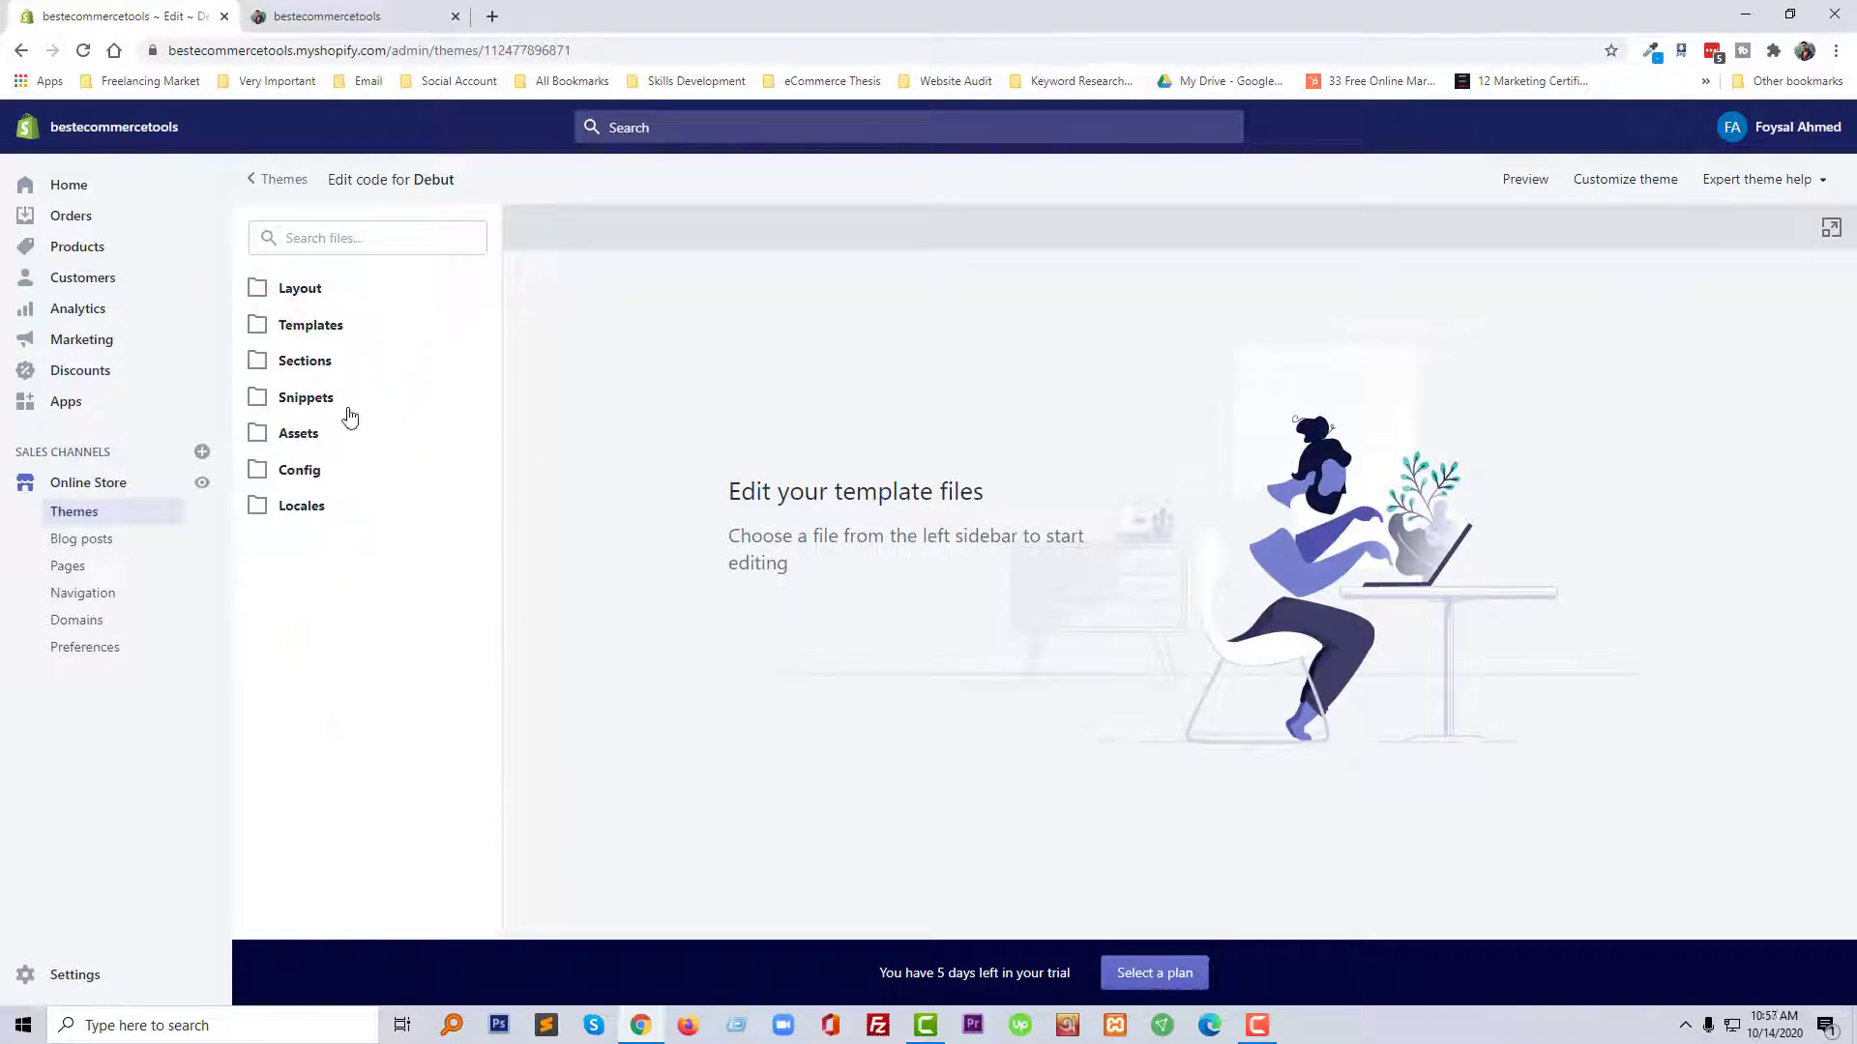
pyautogui.click(298, 432)
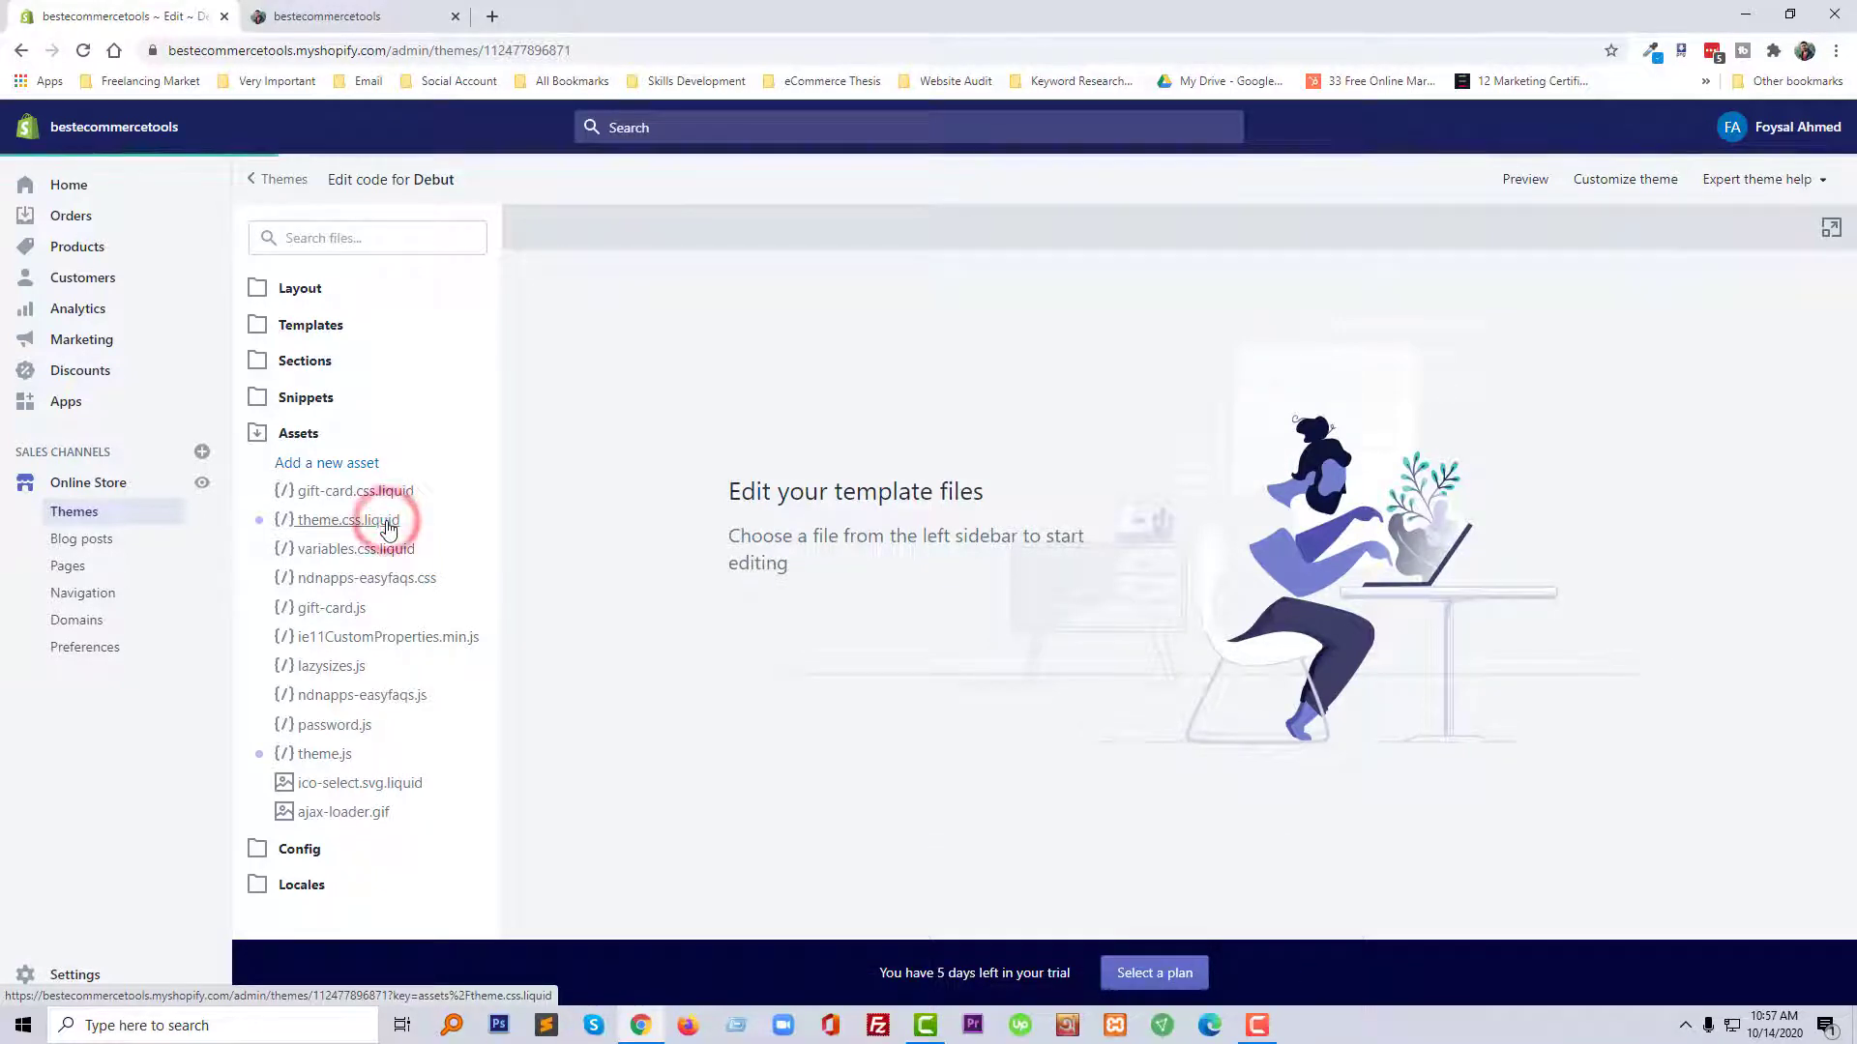
pyautogui.click(346, 521)
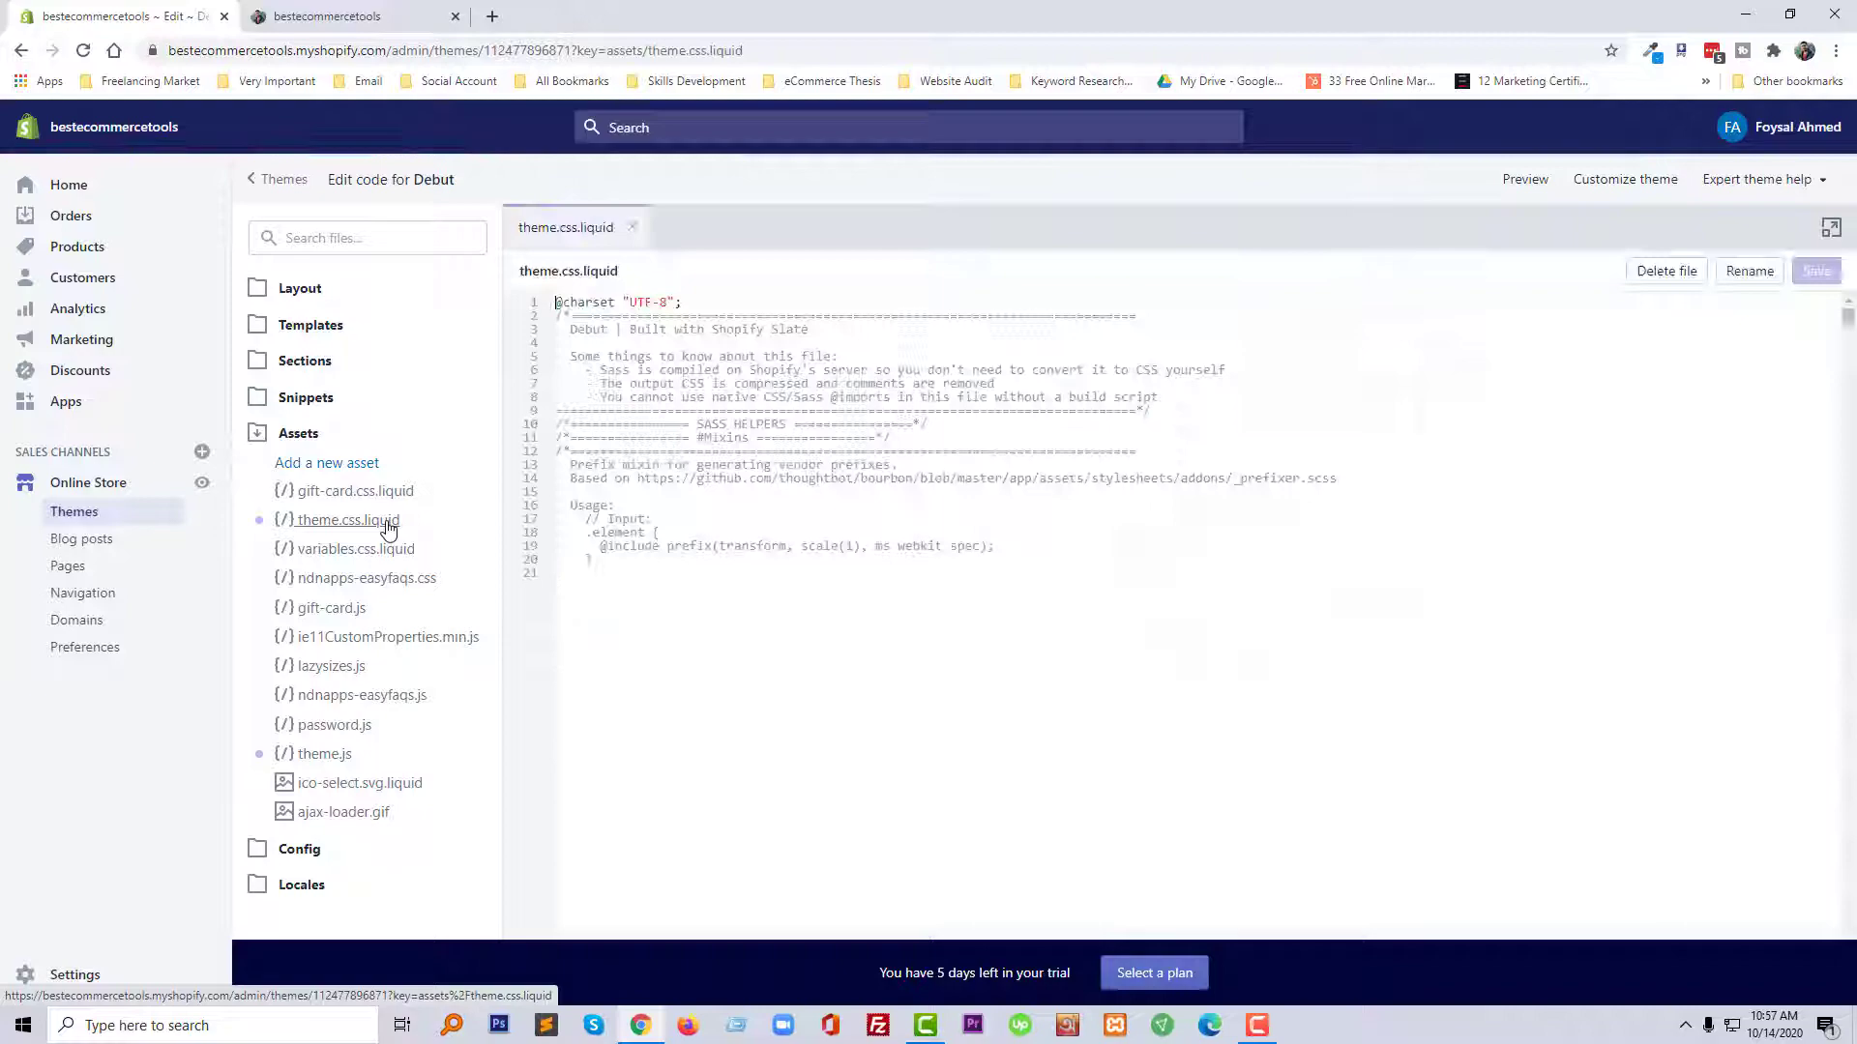
pyautogui.scroll(-3)
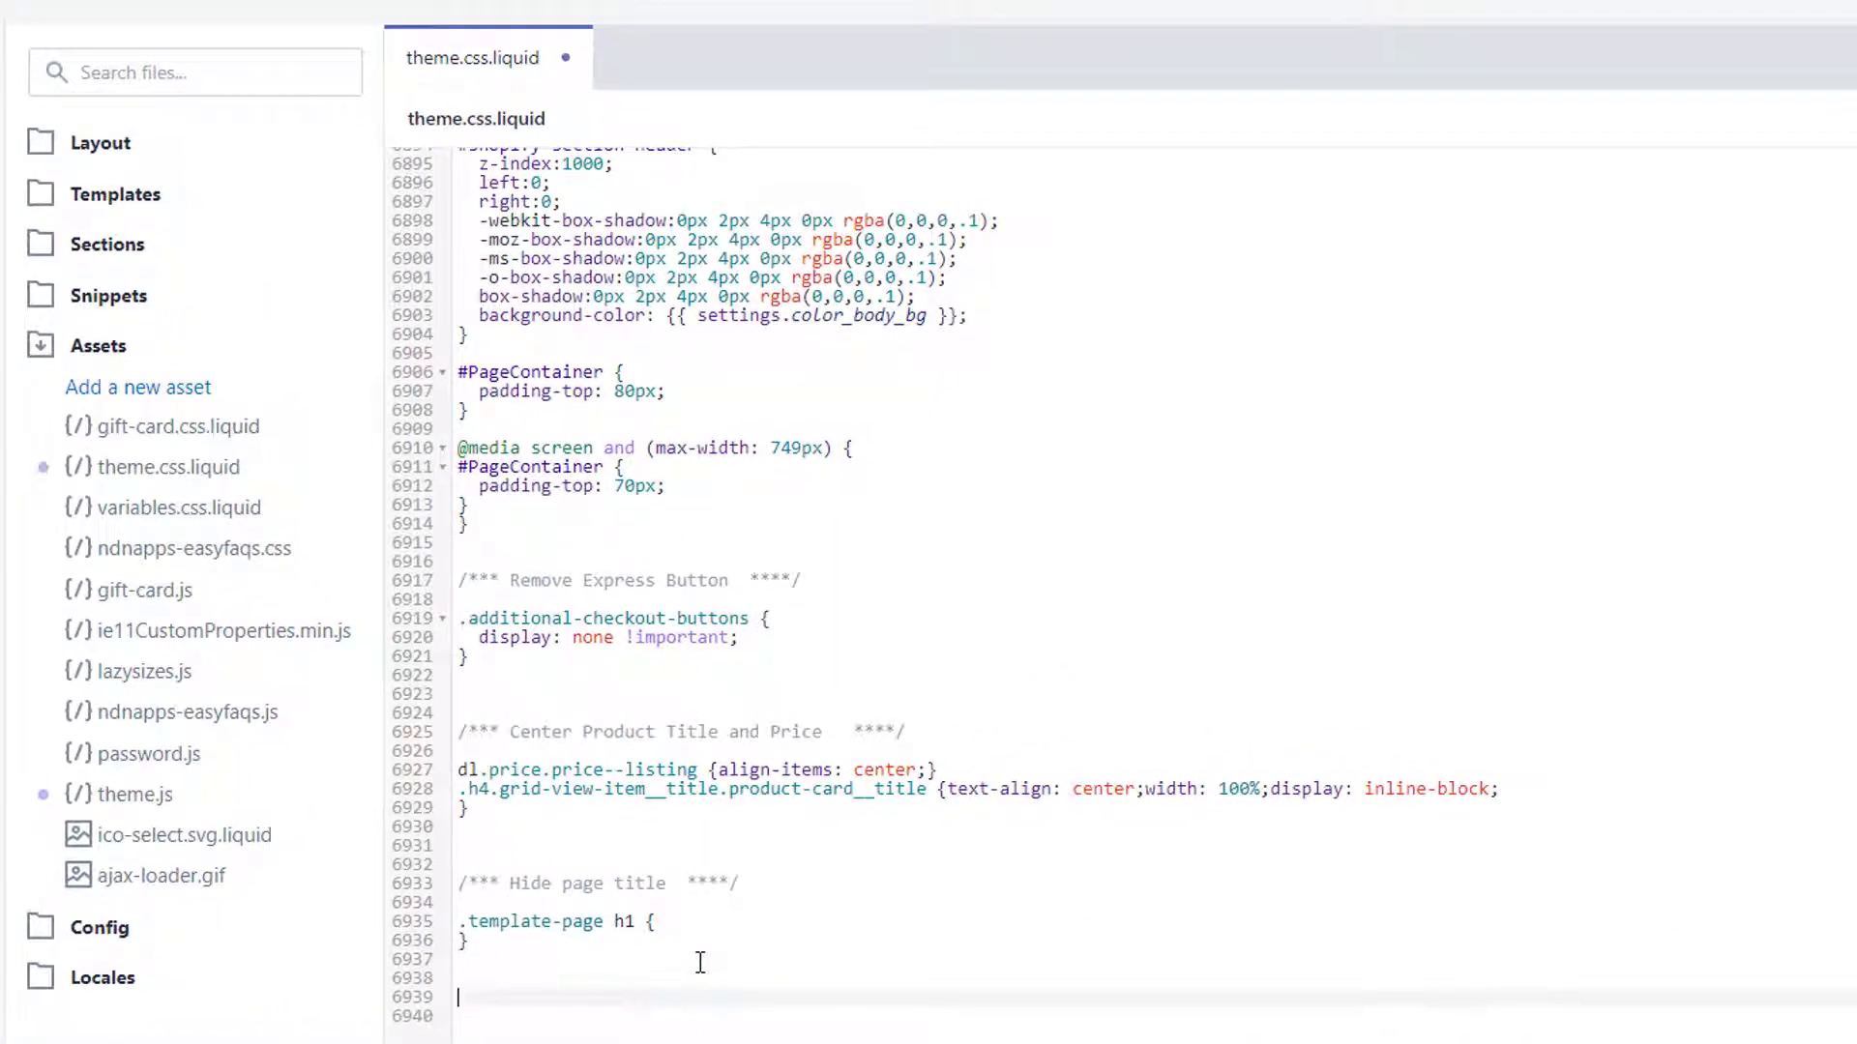
# Step: Add the comment heading /********** Change Navigation Color **************/
pyautogui.write('/*')
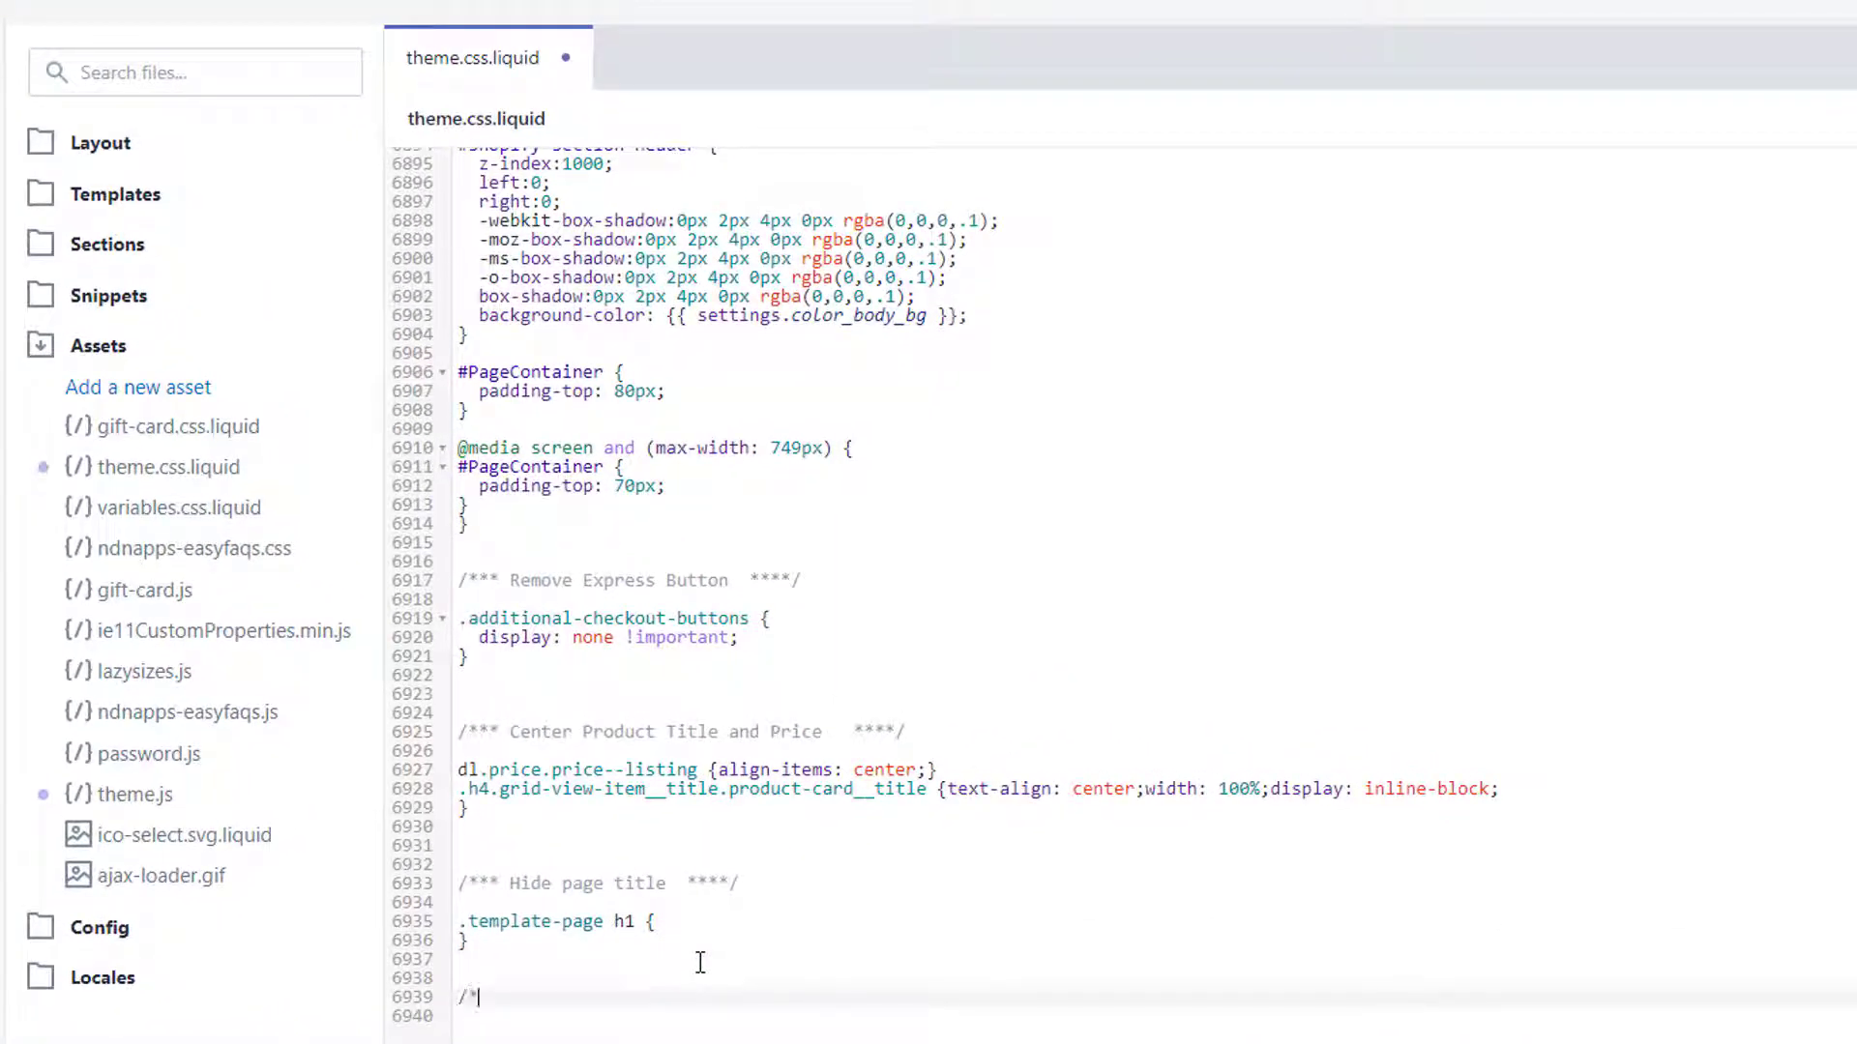
pyautogui.write('*********')
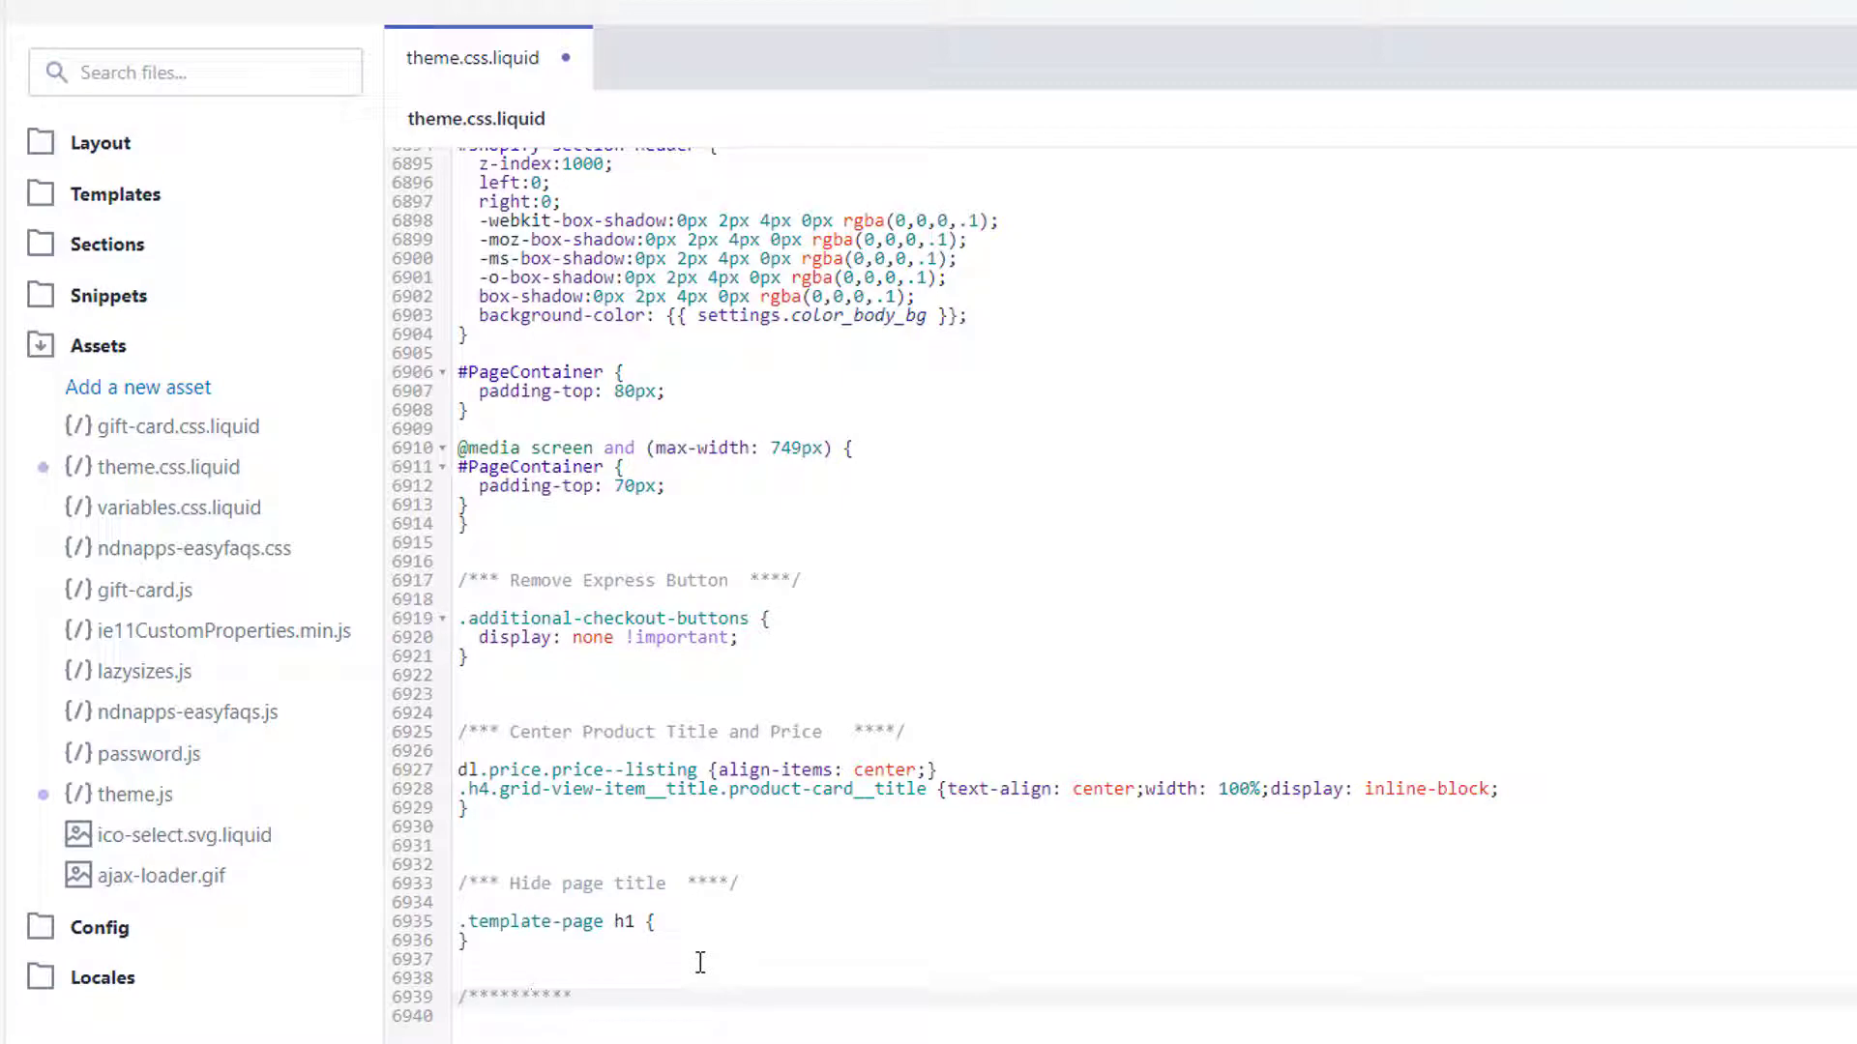
pyautogui.write('Change Navi')
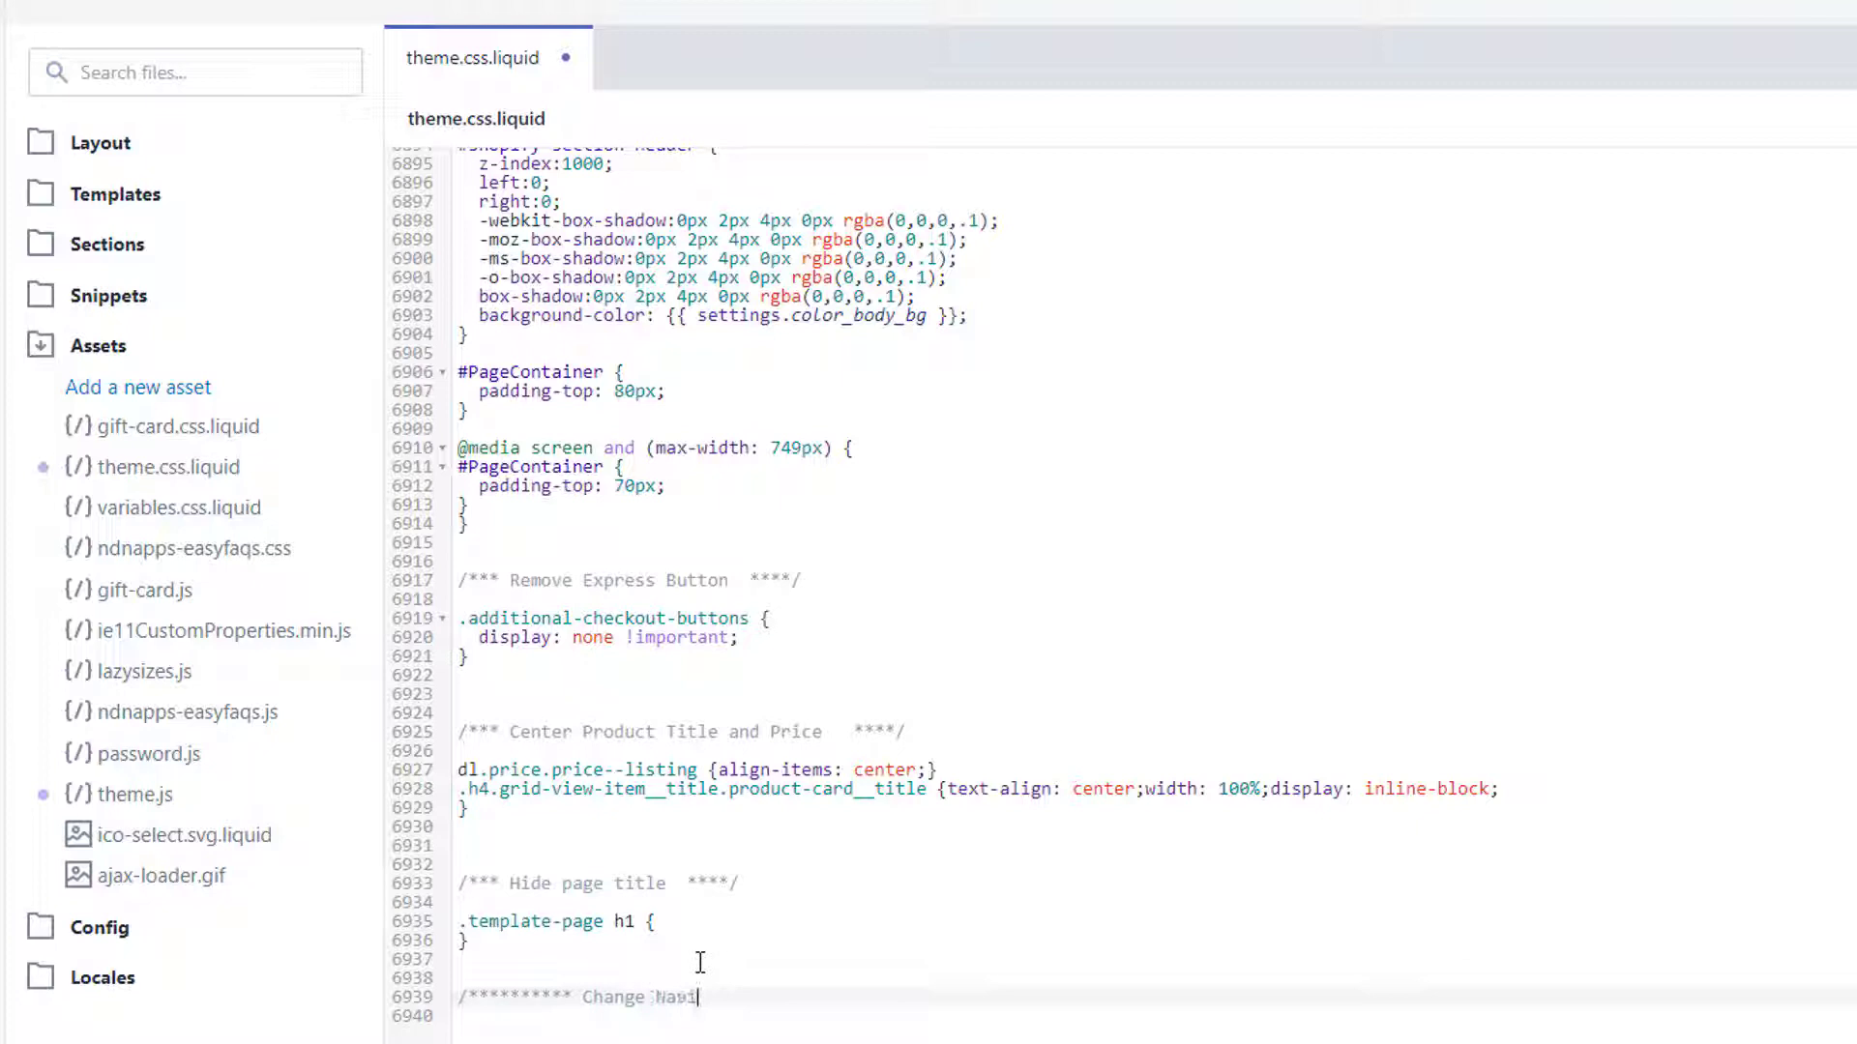
pyautogui.write('gation')
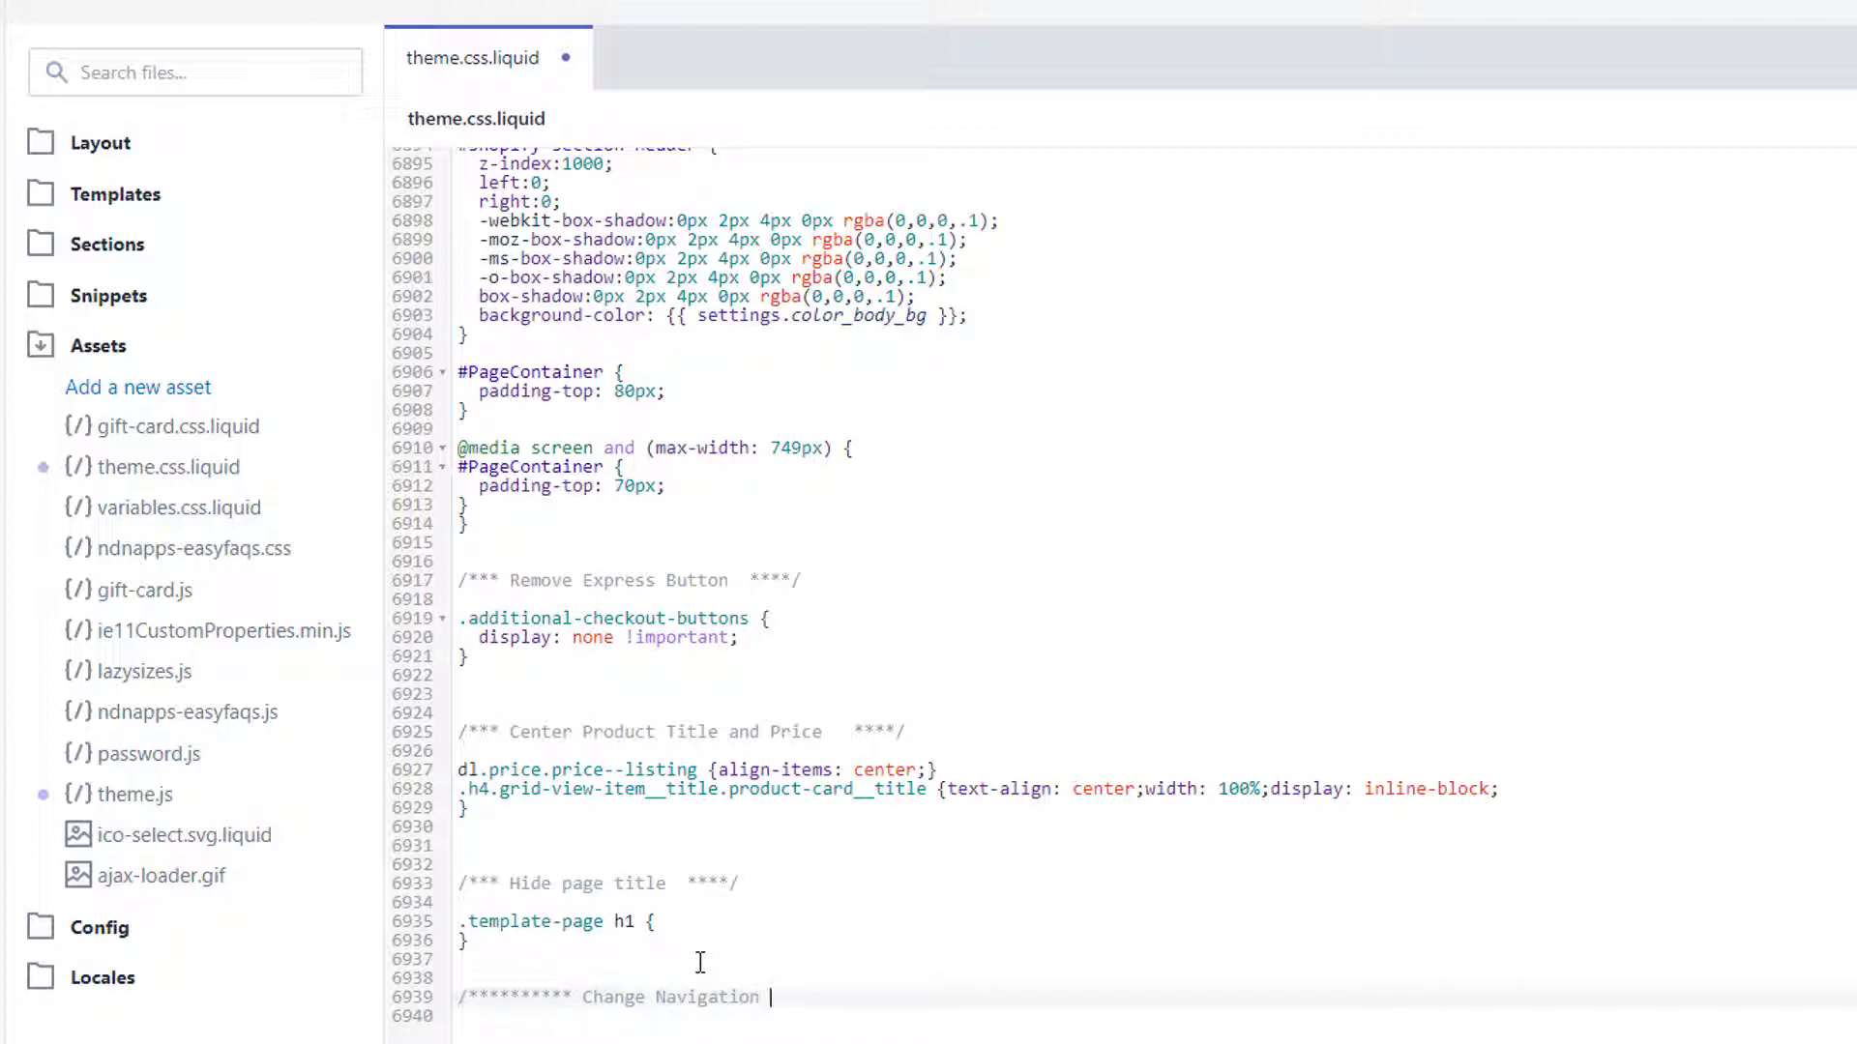
pyautogui.write('Color')
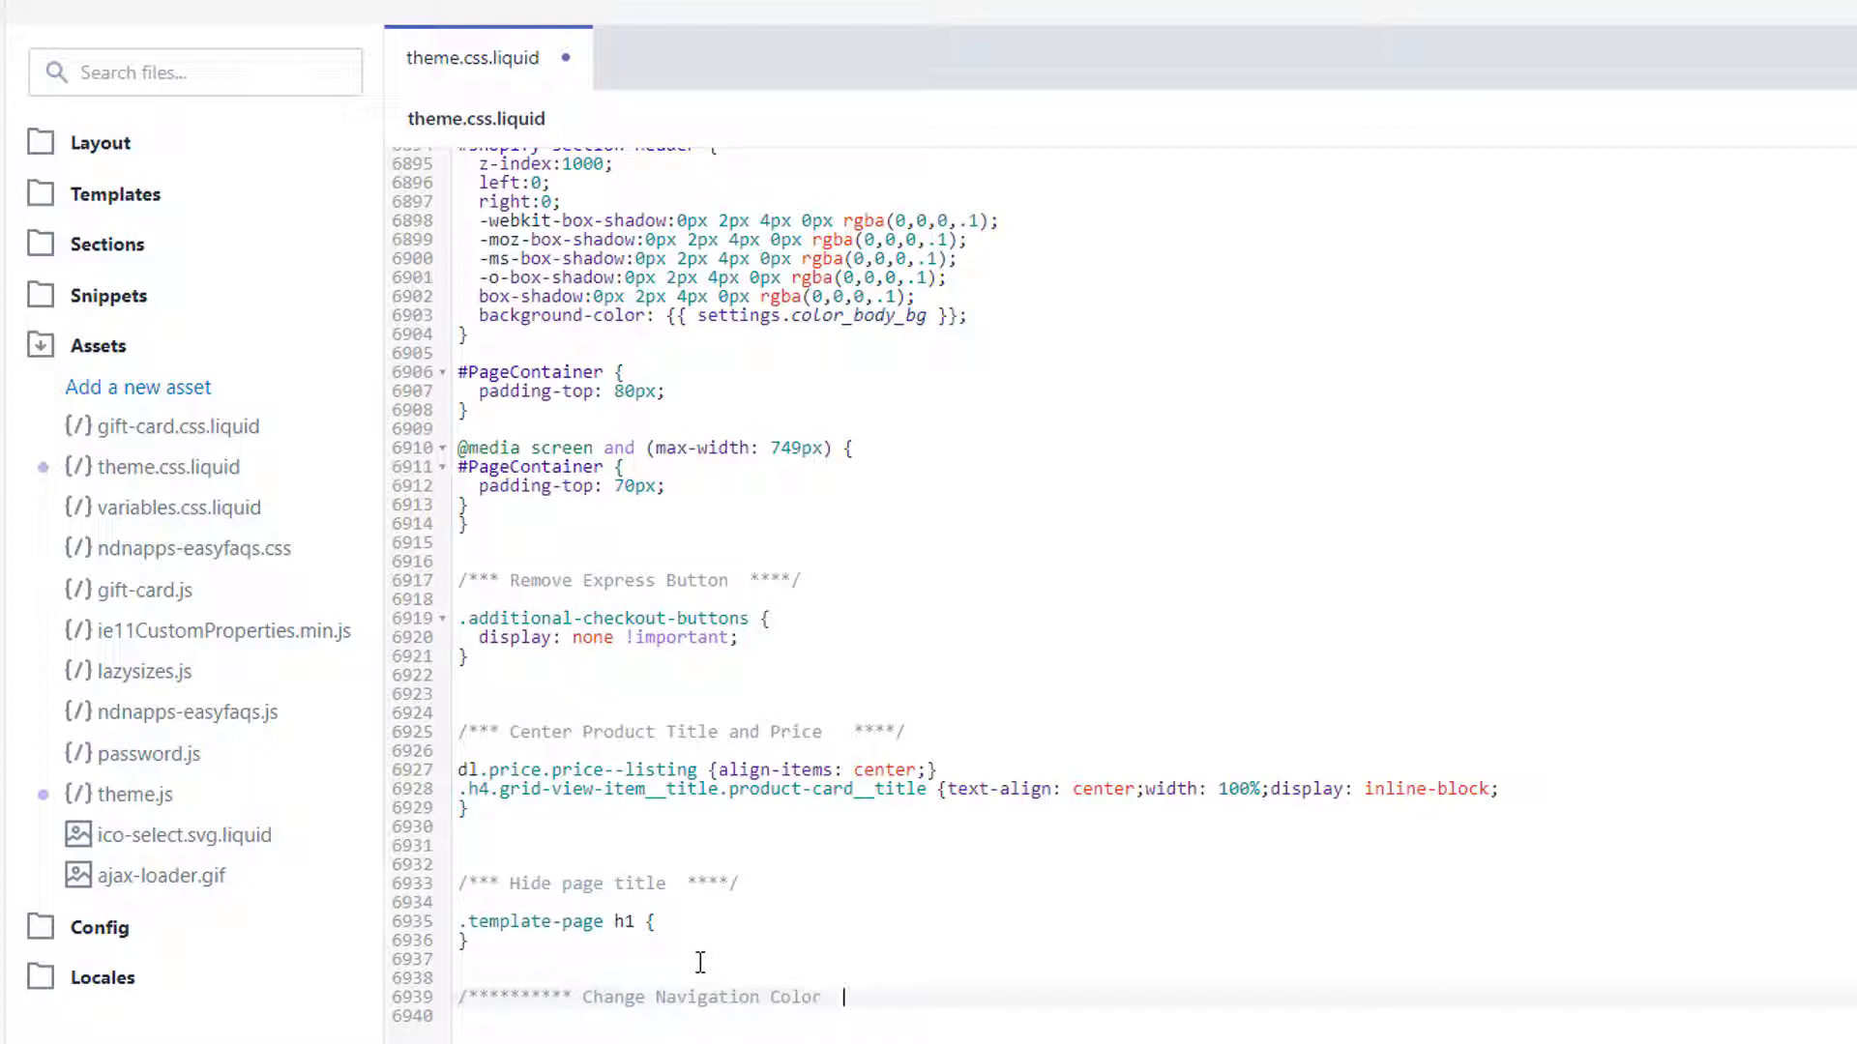
pyautogui.write('88')
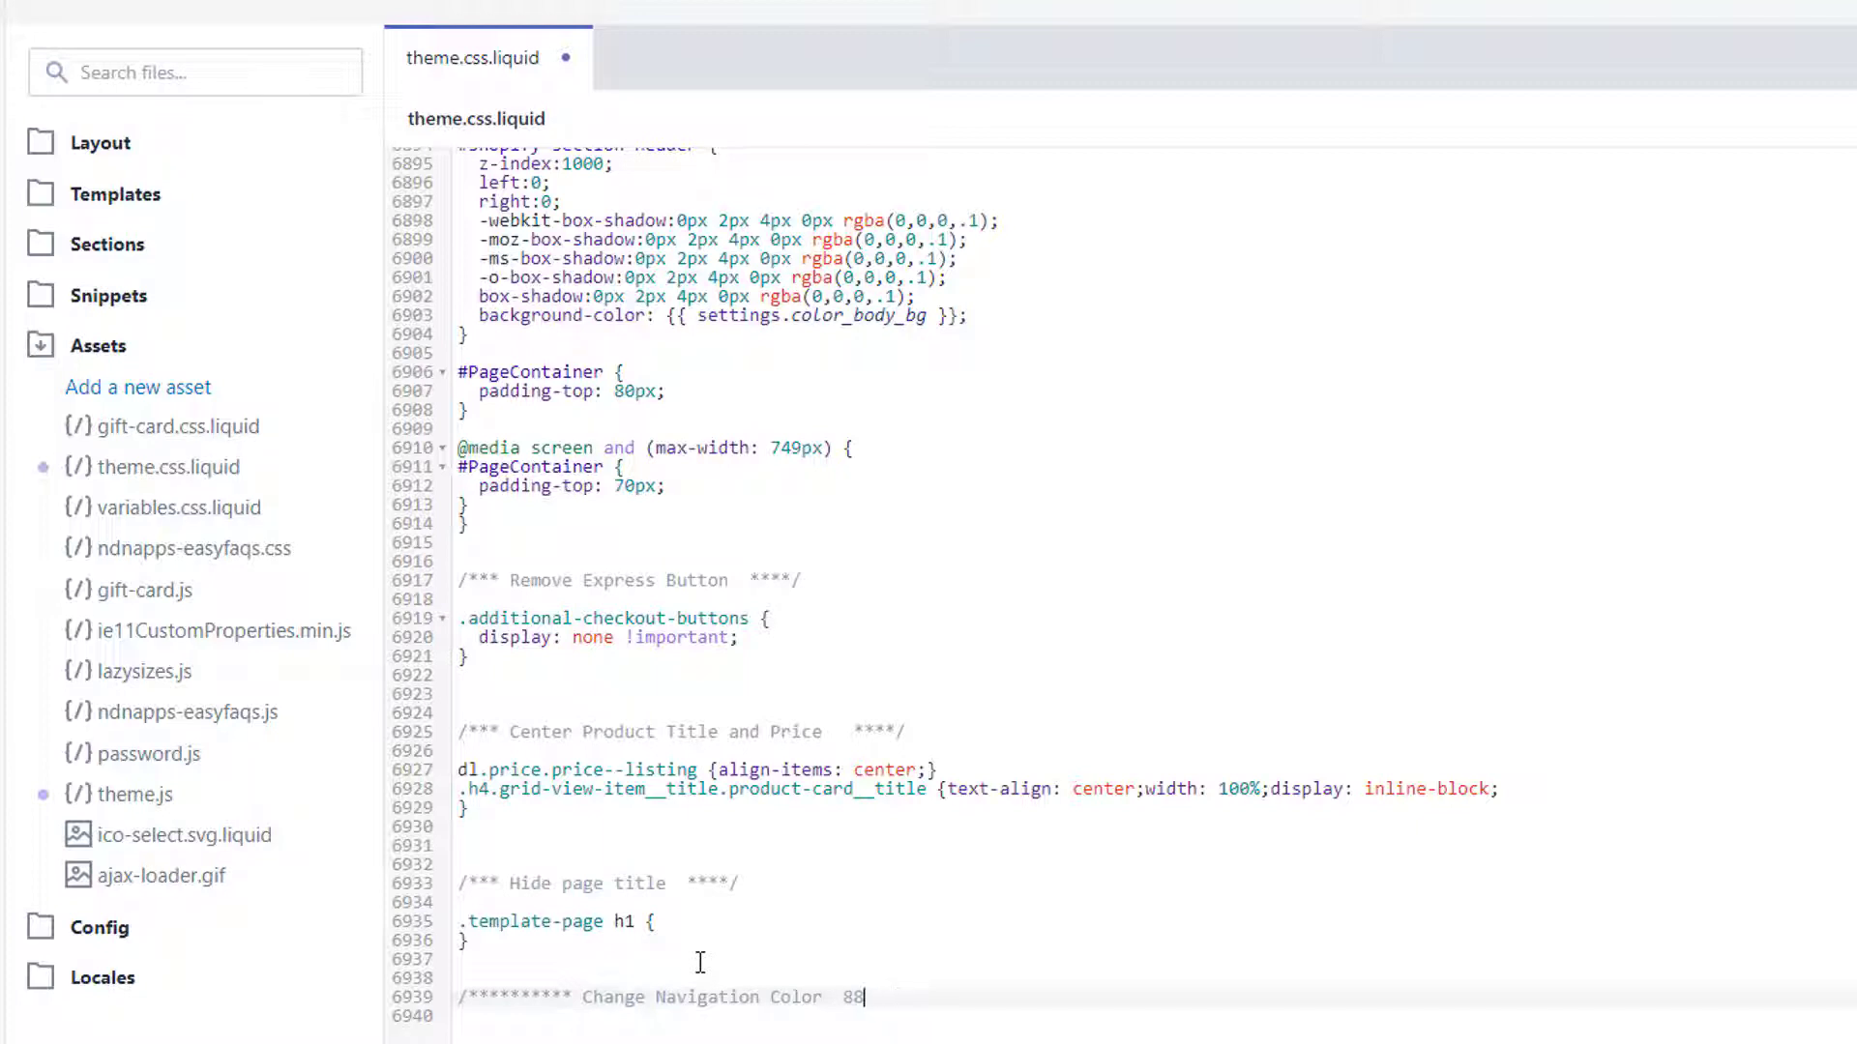
pyautogui.write('*********')
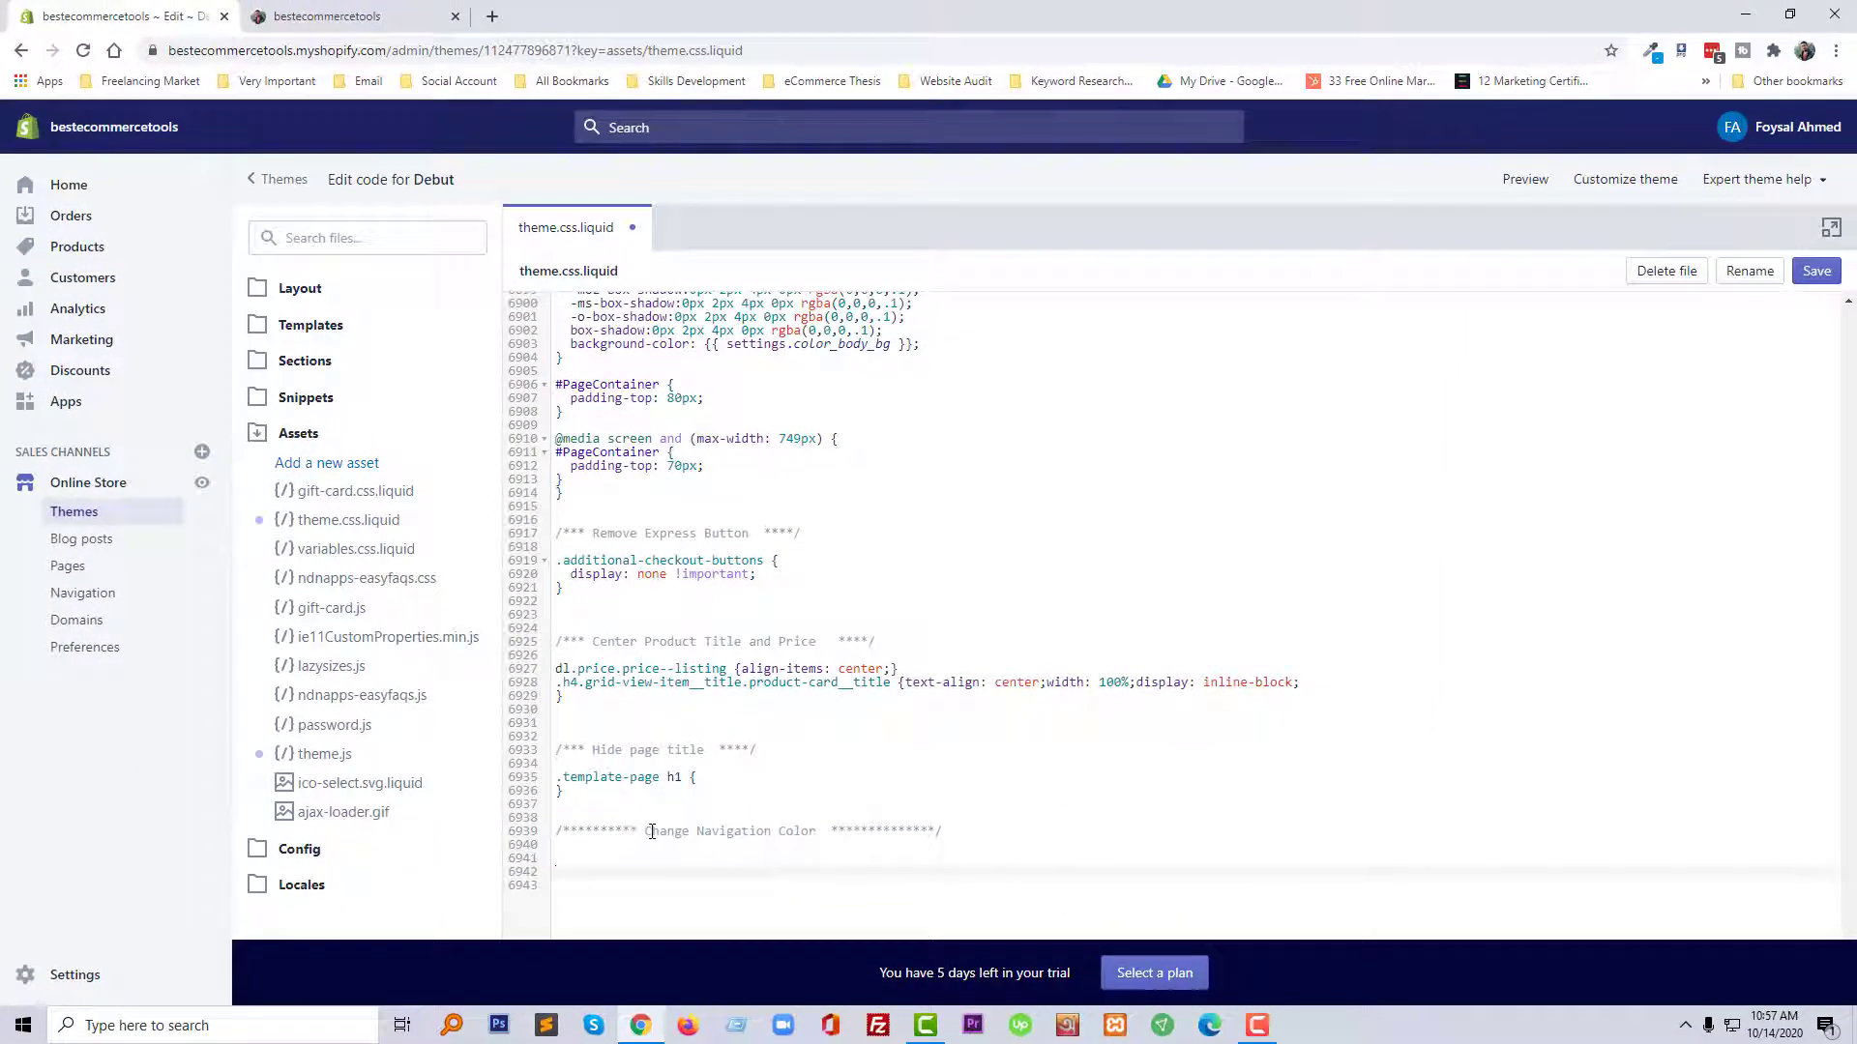
# Step: Inspect the storefront header in Chrome developer tools to reach the navigation link rule
pyautogui.click(323, 16)
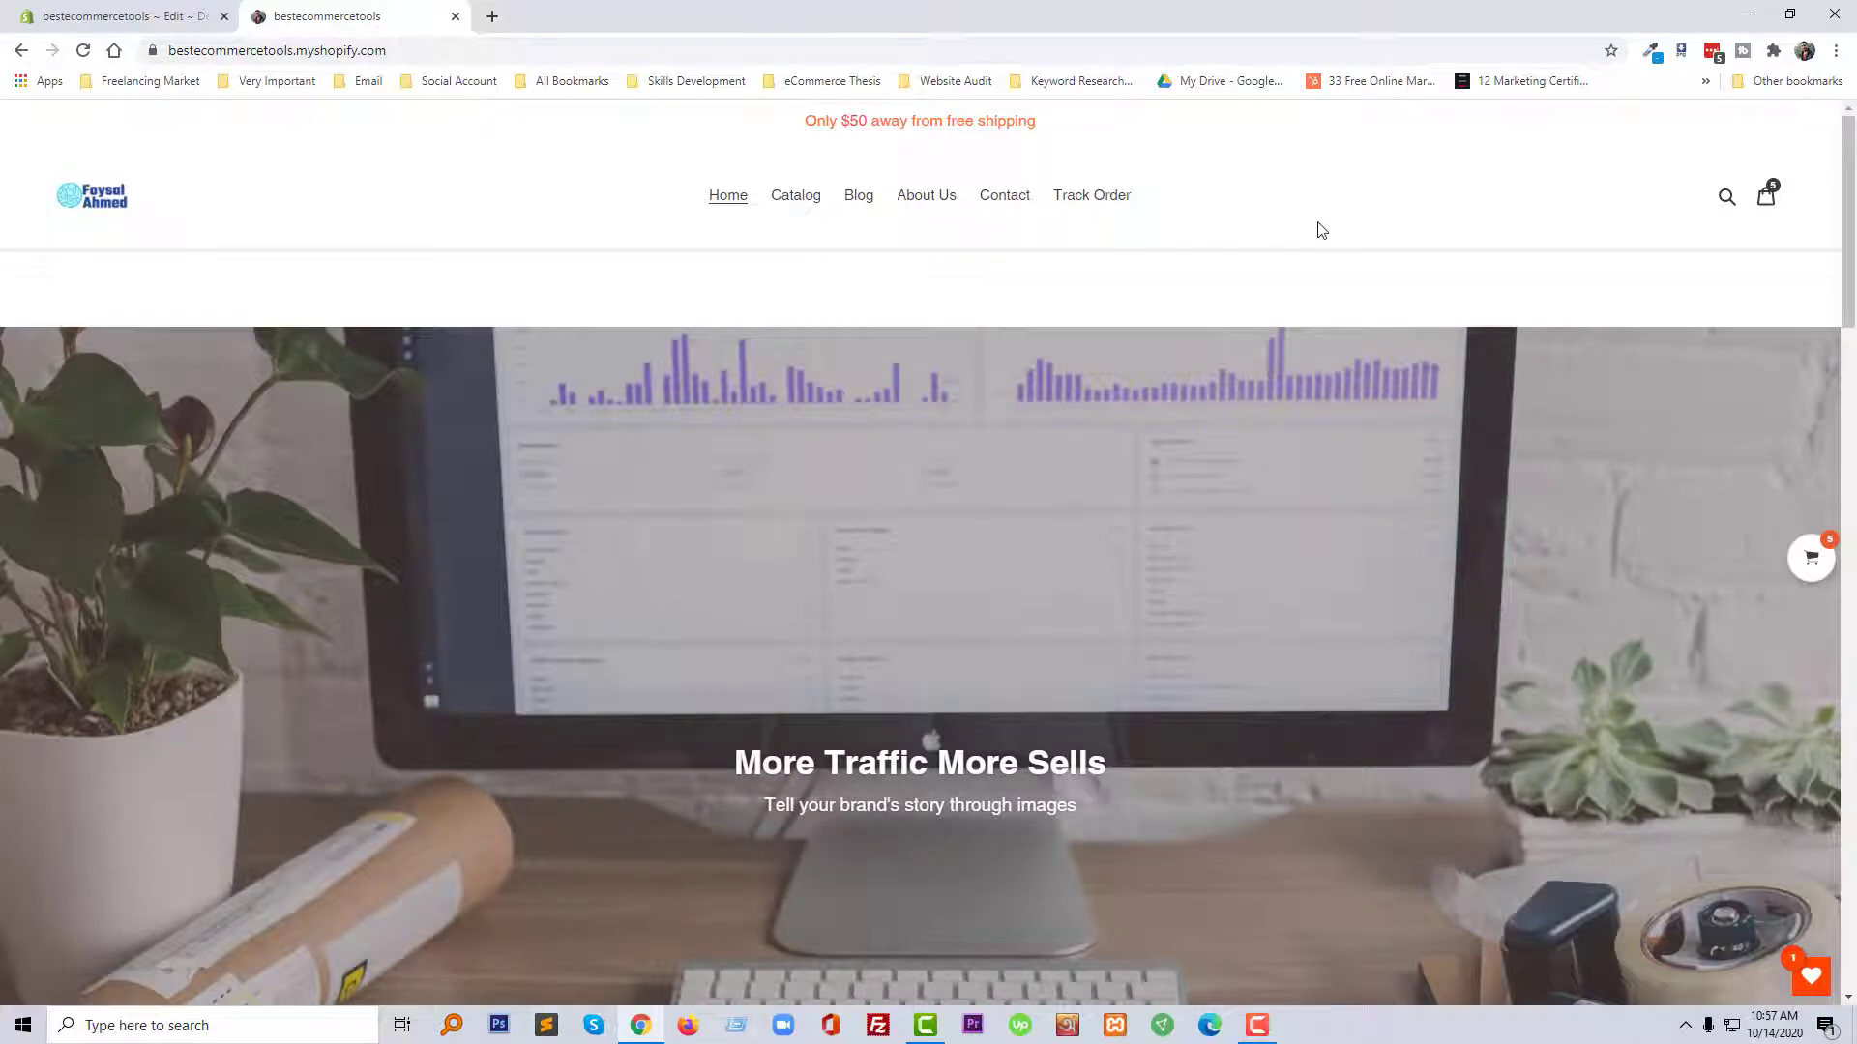
pyautogui.rightClick(1321, 231)
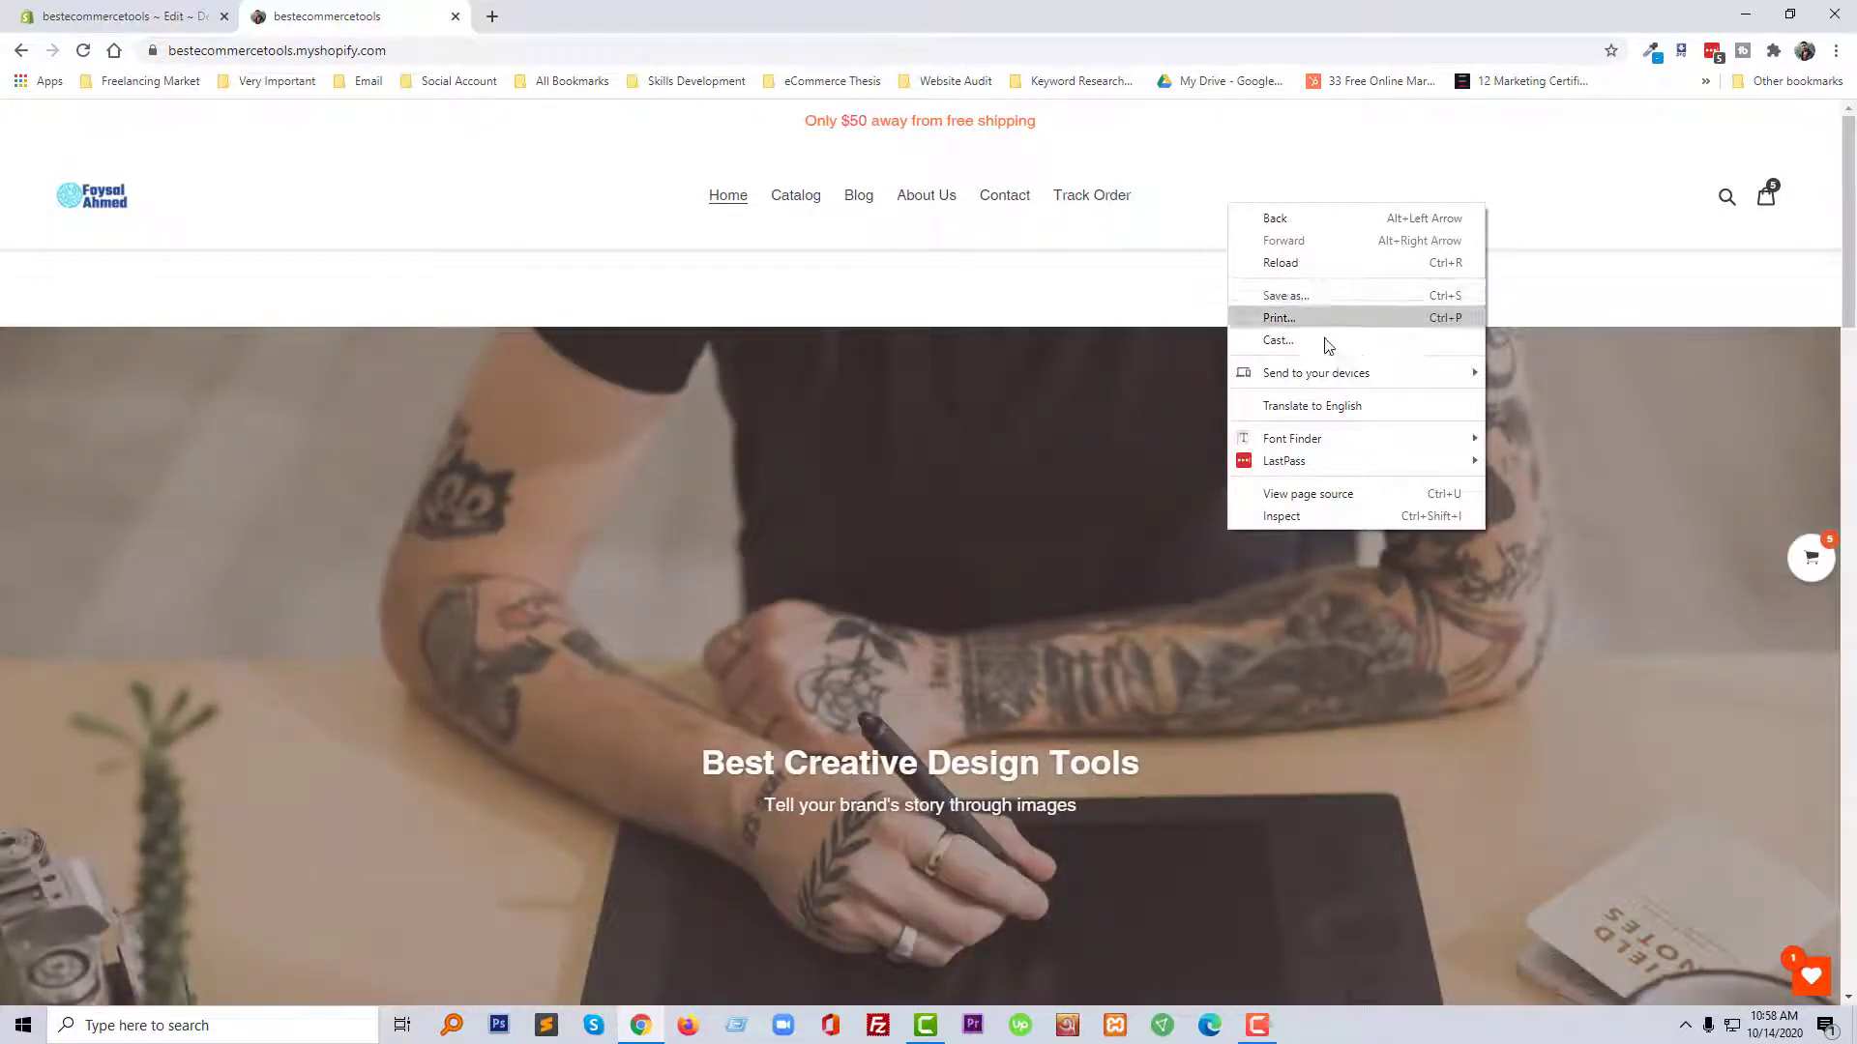
pyautogui.click(1344, 525)
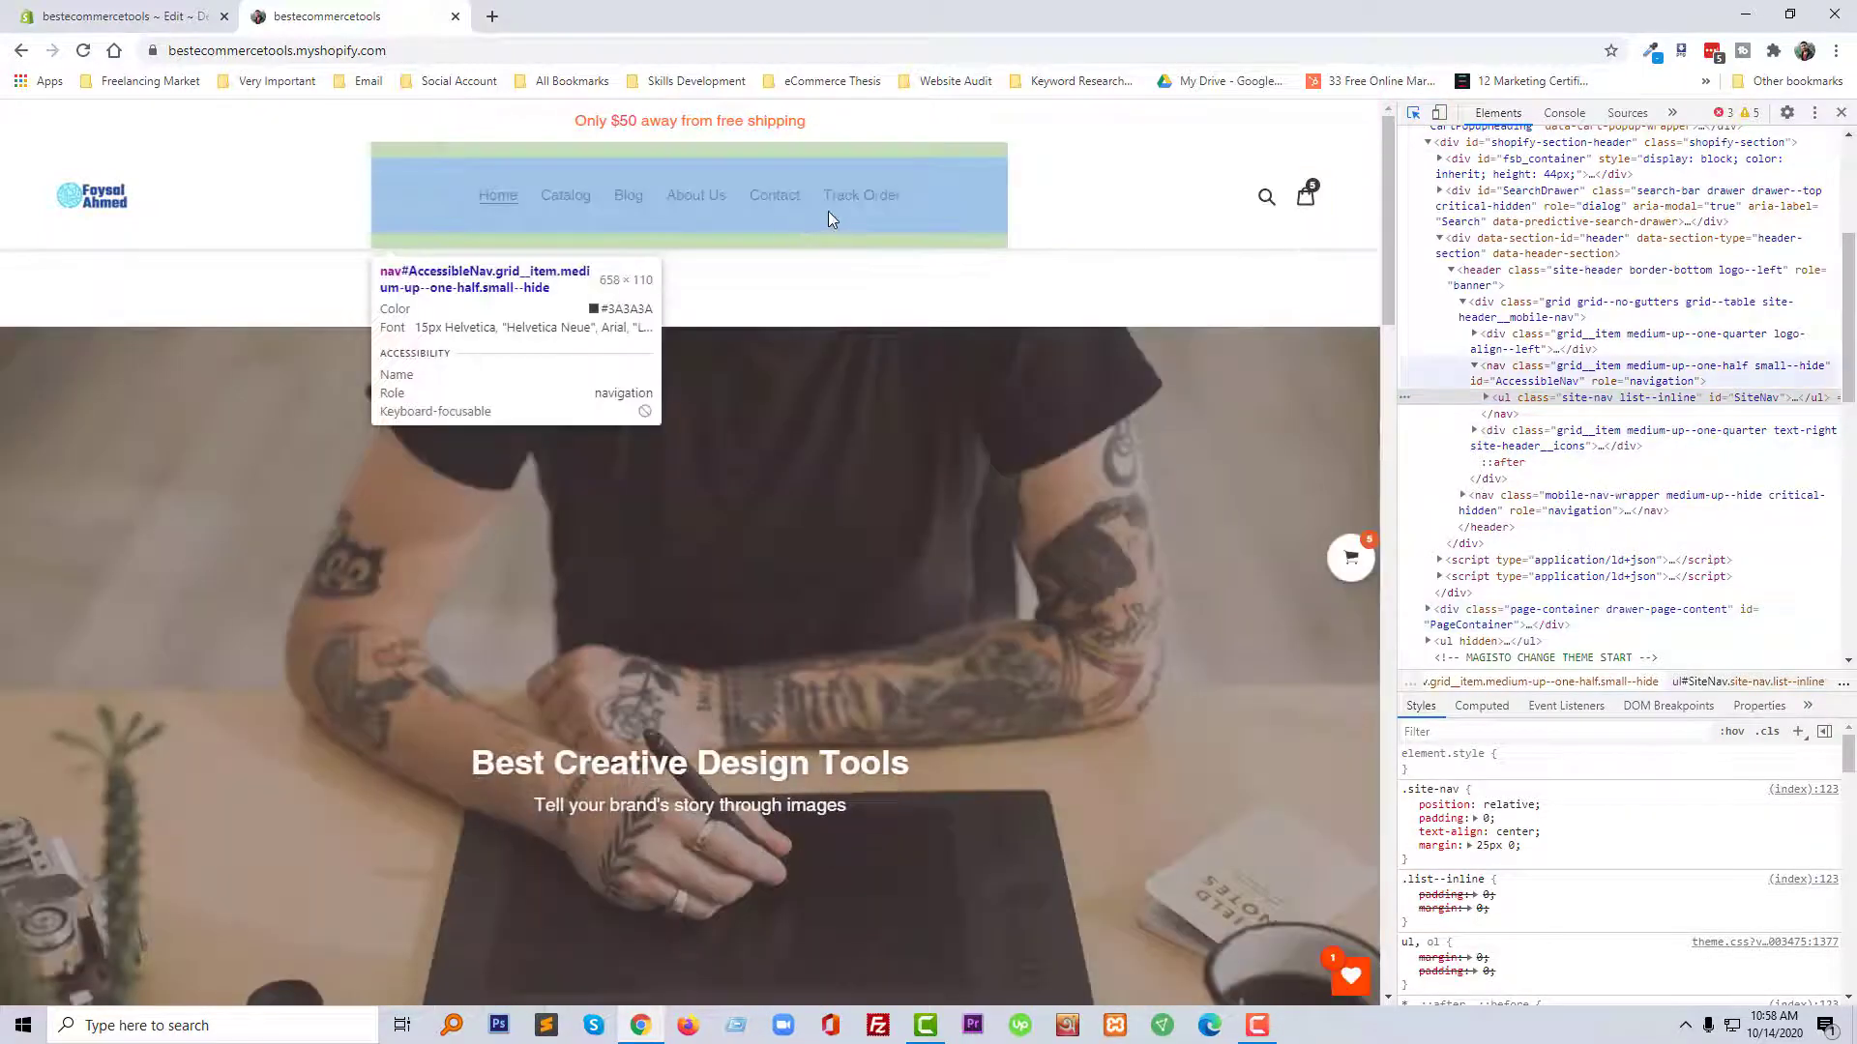
pyautogui.moveTo(860, 195)
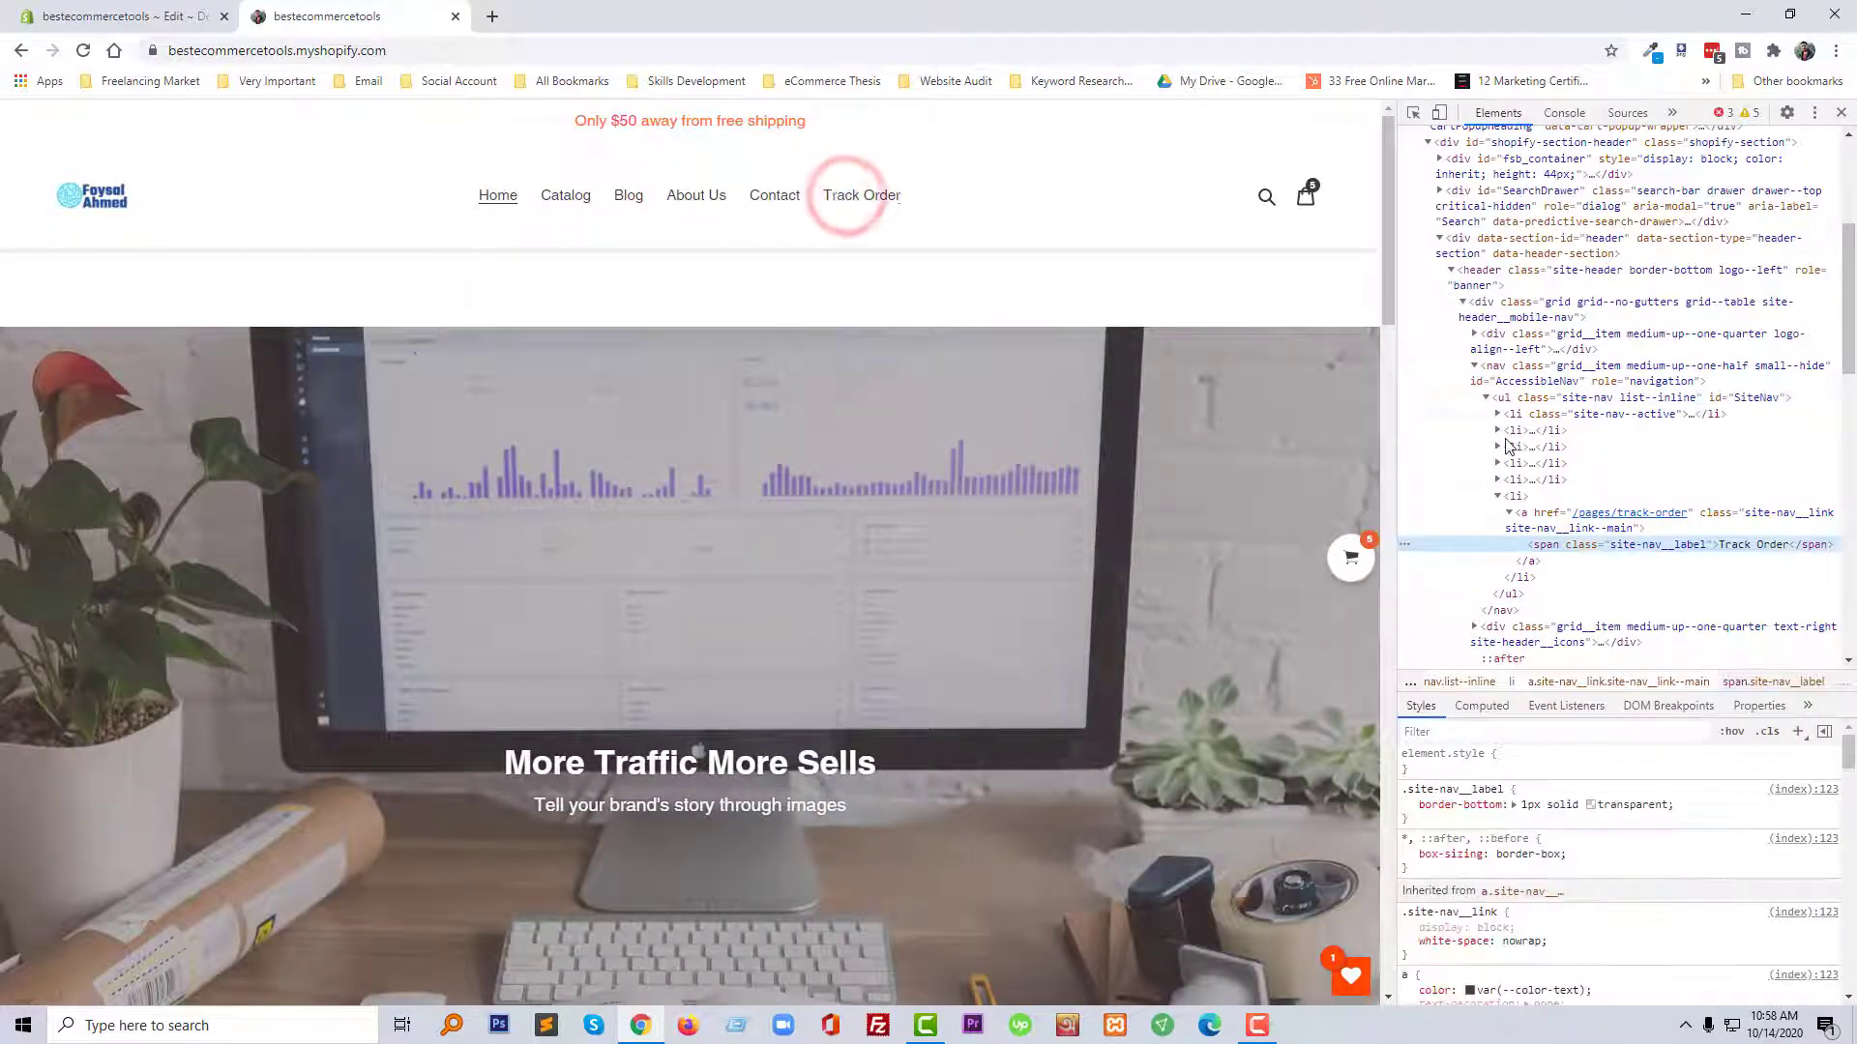
pyautogui.moveTo(1546, 519)
pyautogui.write('color: #')
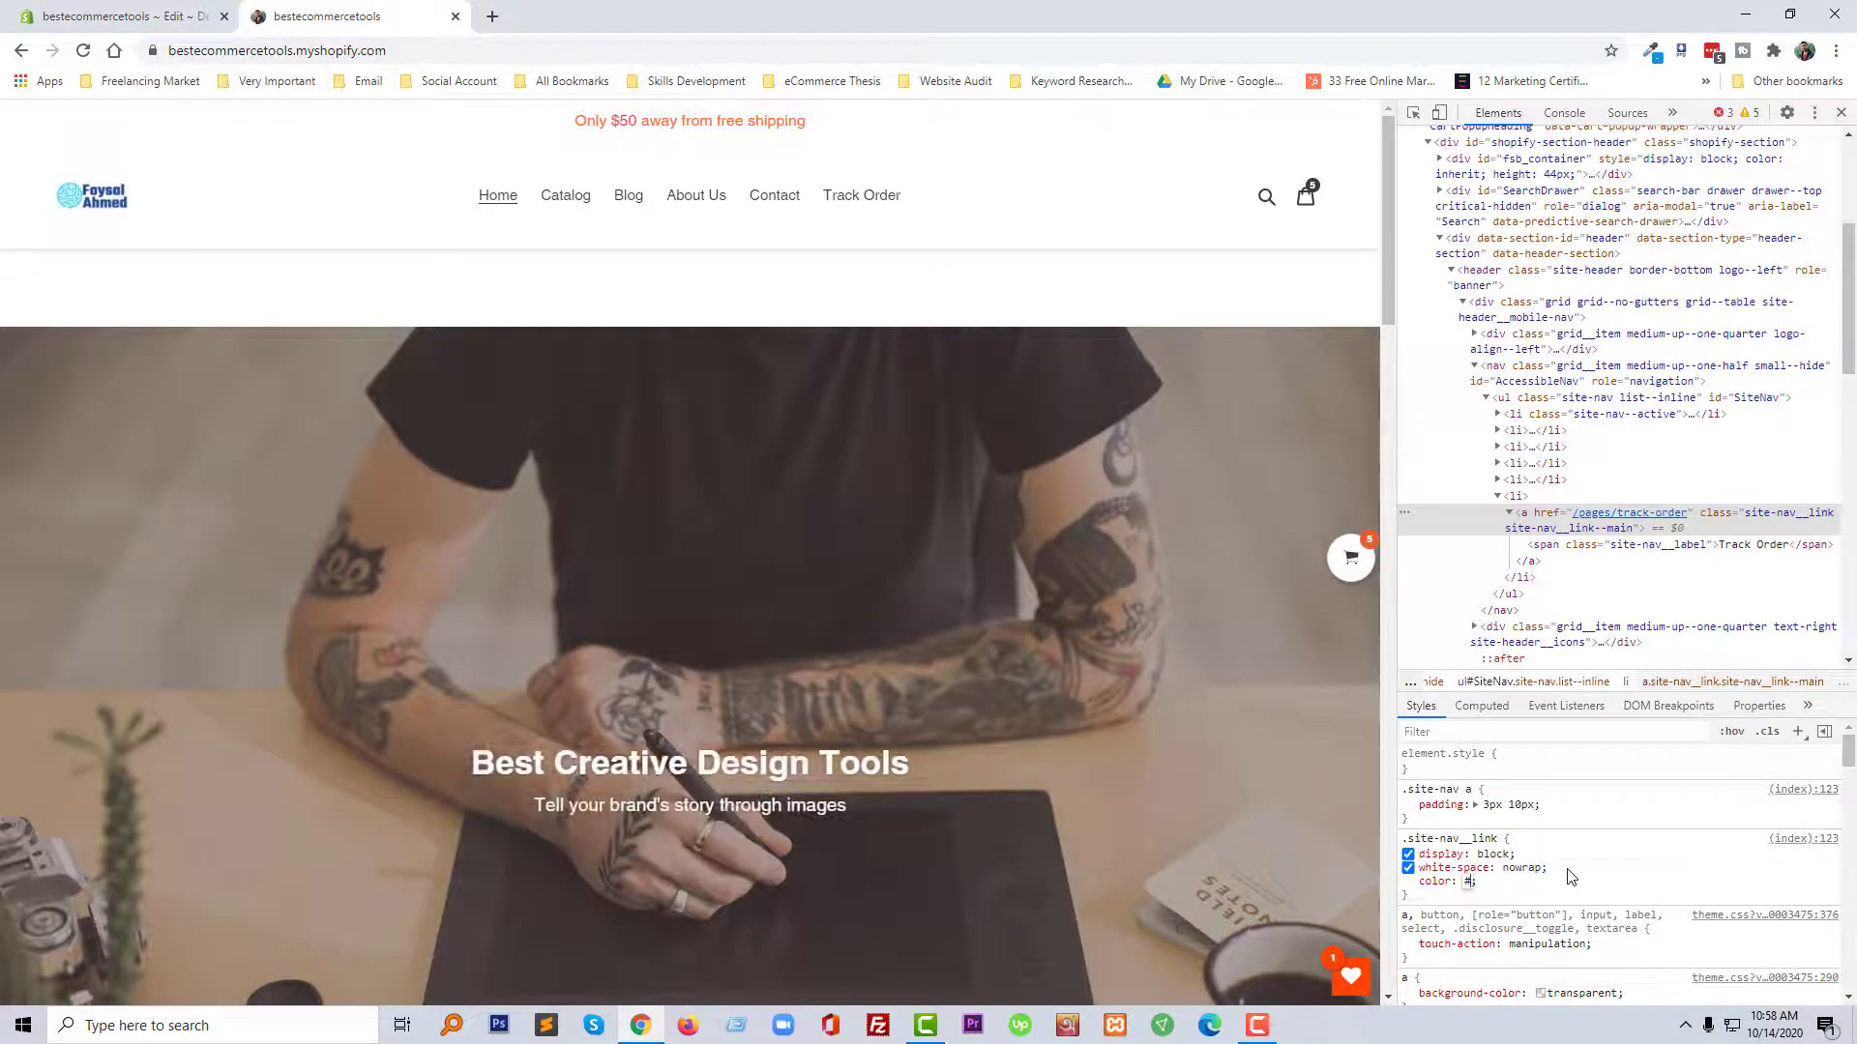
# Step: Give .site-nav__link a color, changing red to a dark green via the swatch picker
pyautogui.write('red')
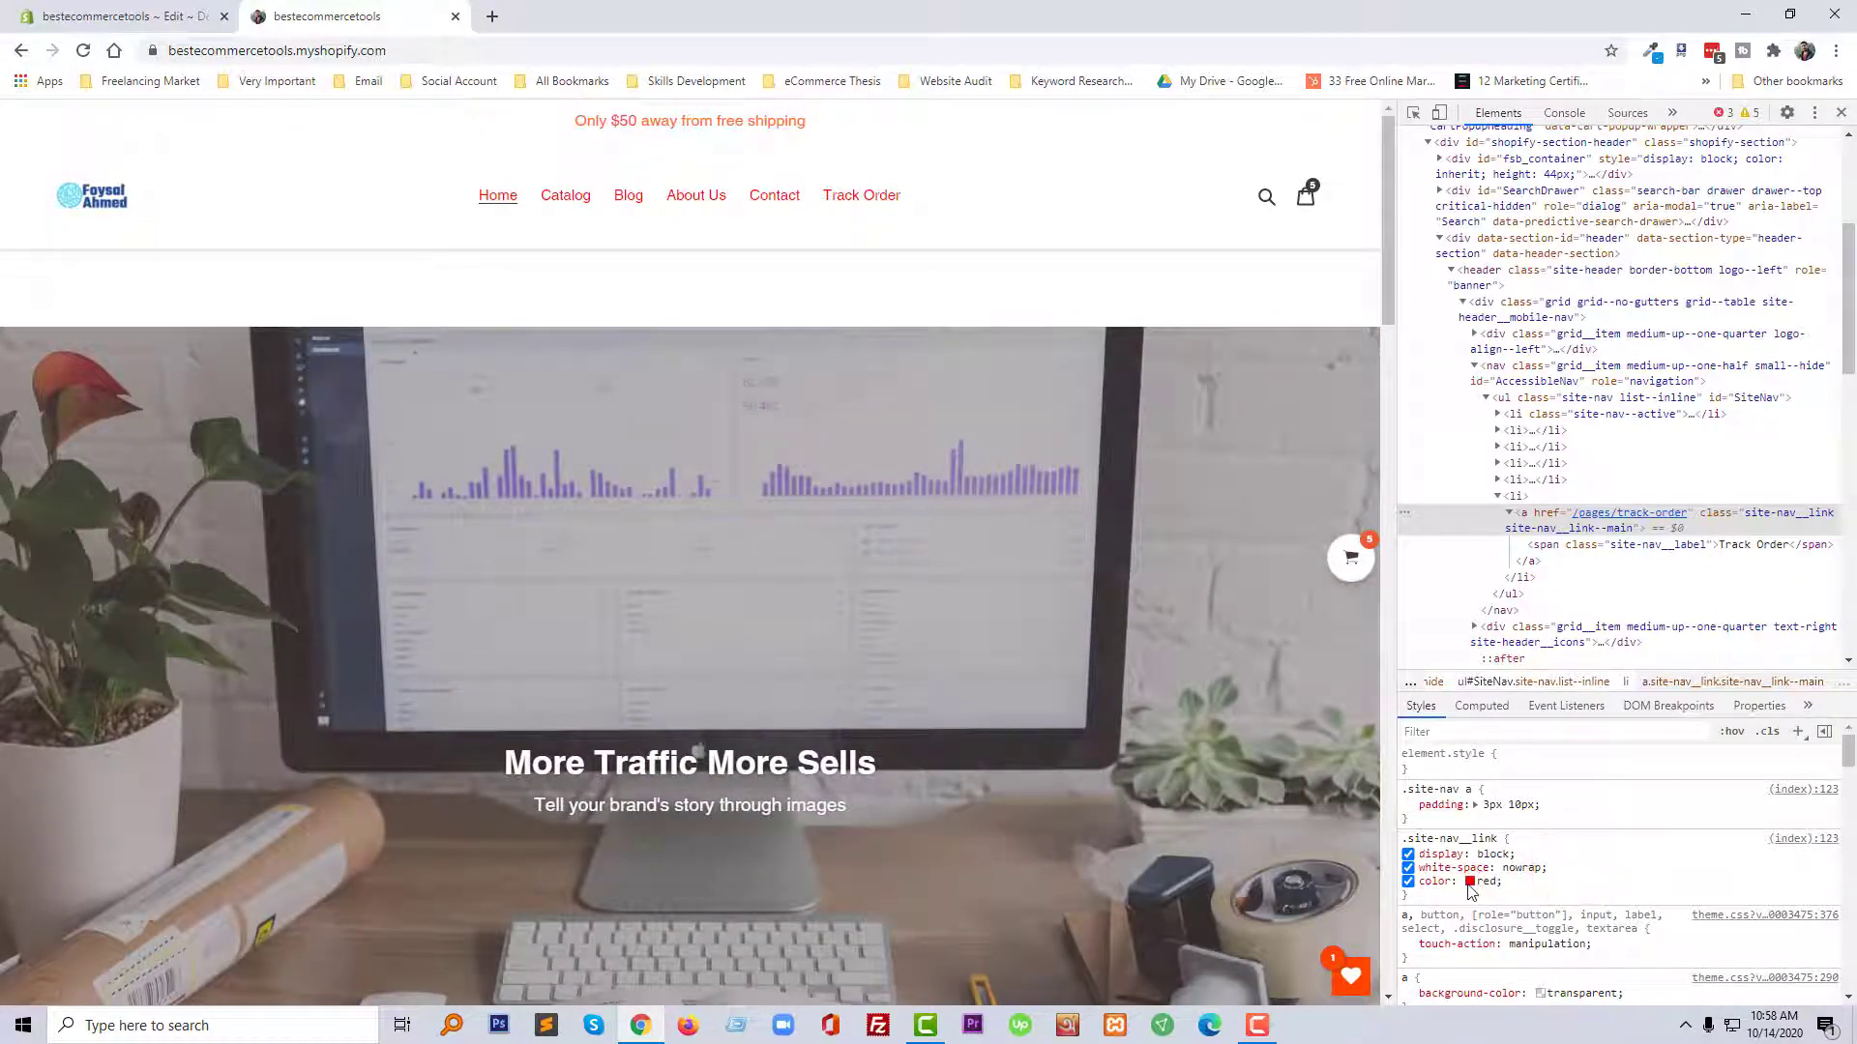
pyautogui.click(1470, 882)
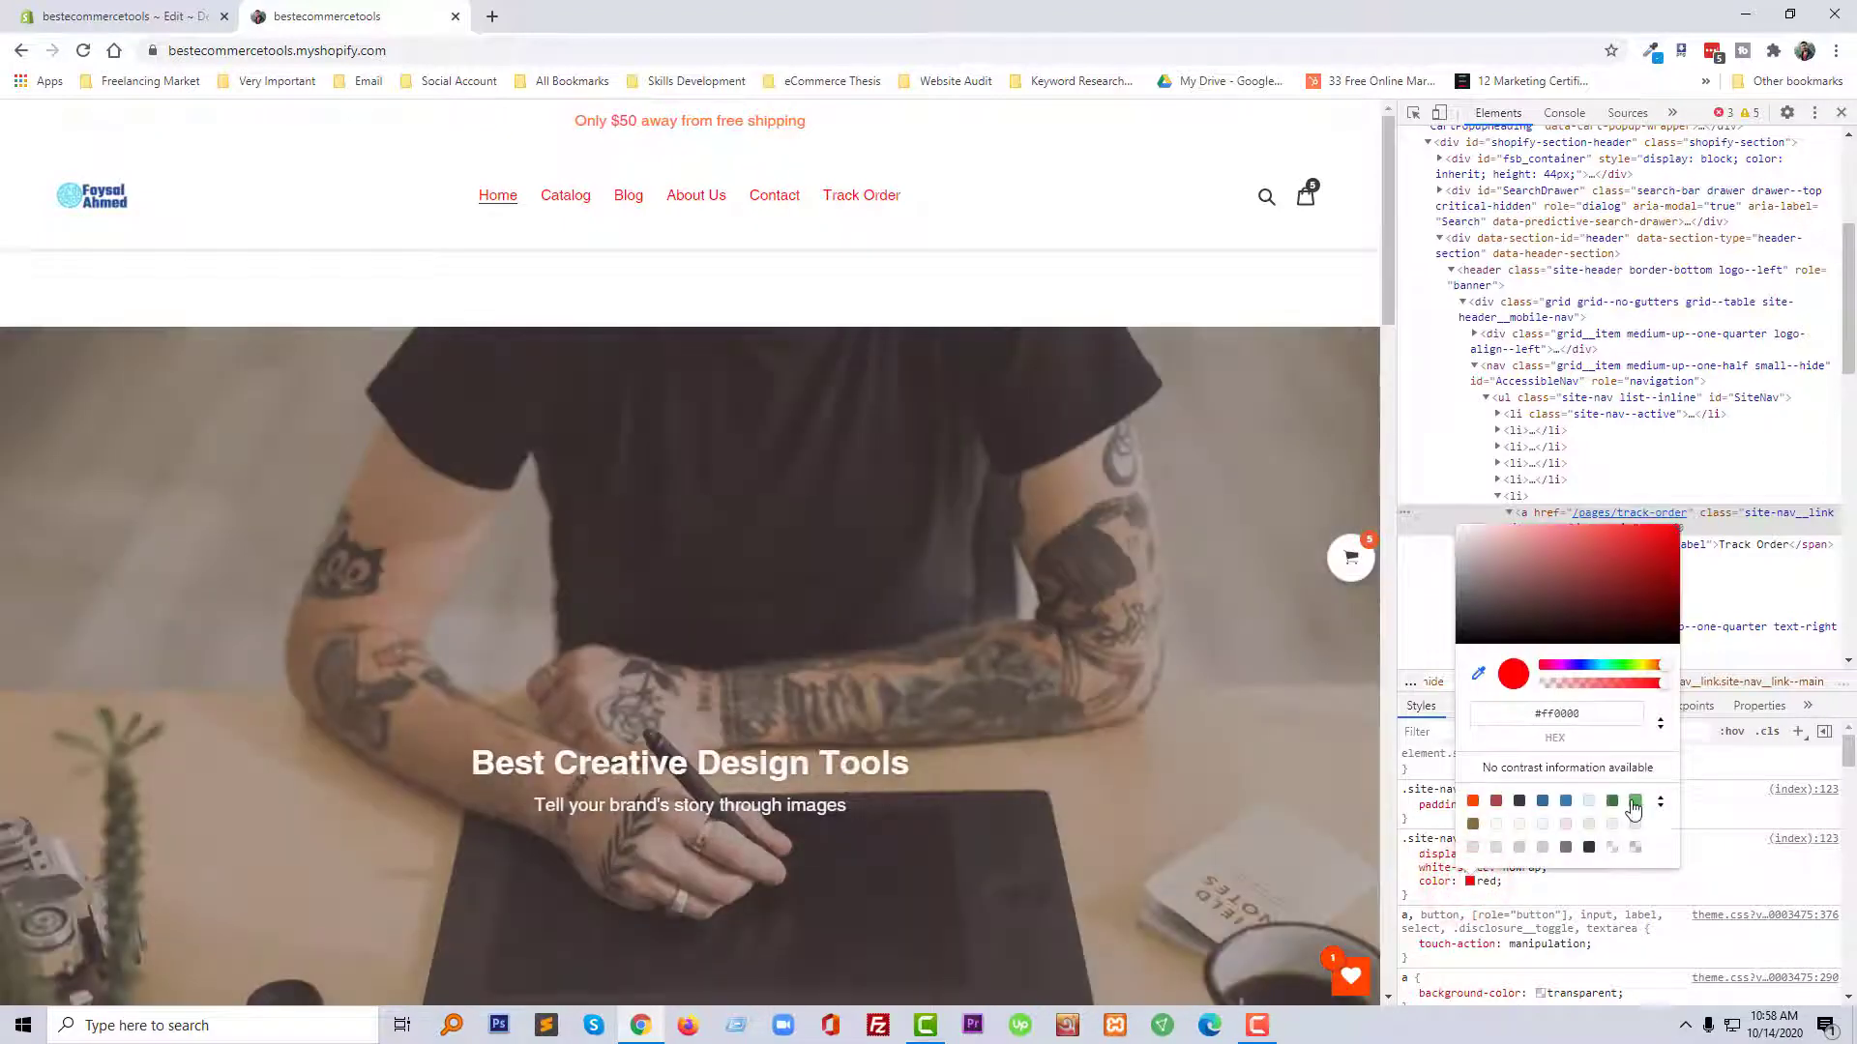
pyautogui.click(1634, 803)
pyautogui.write('font-weight: bold;')
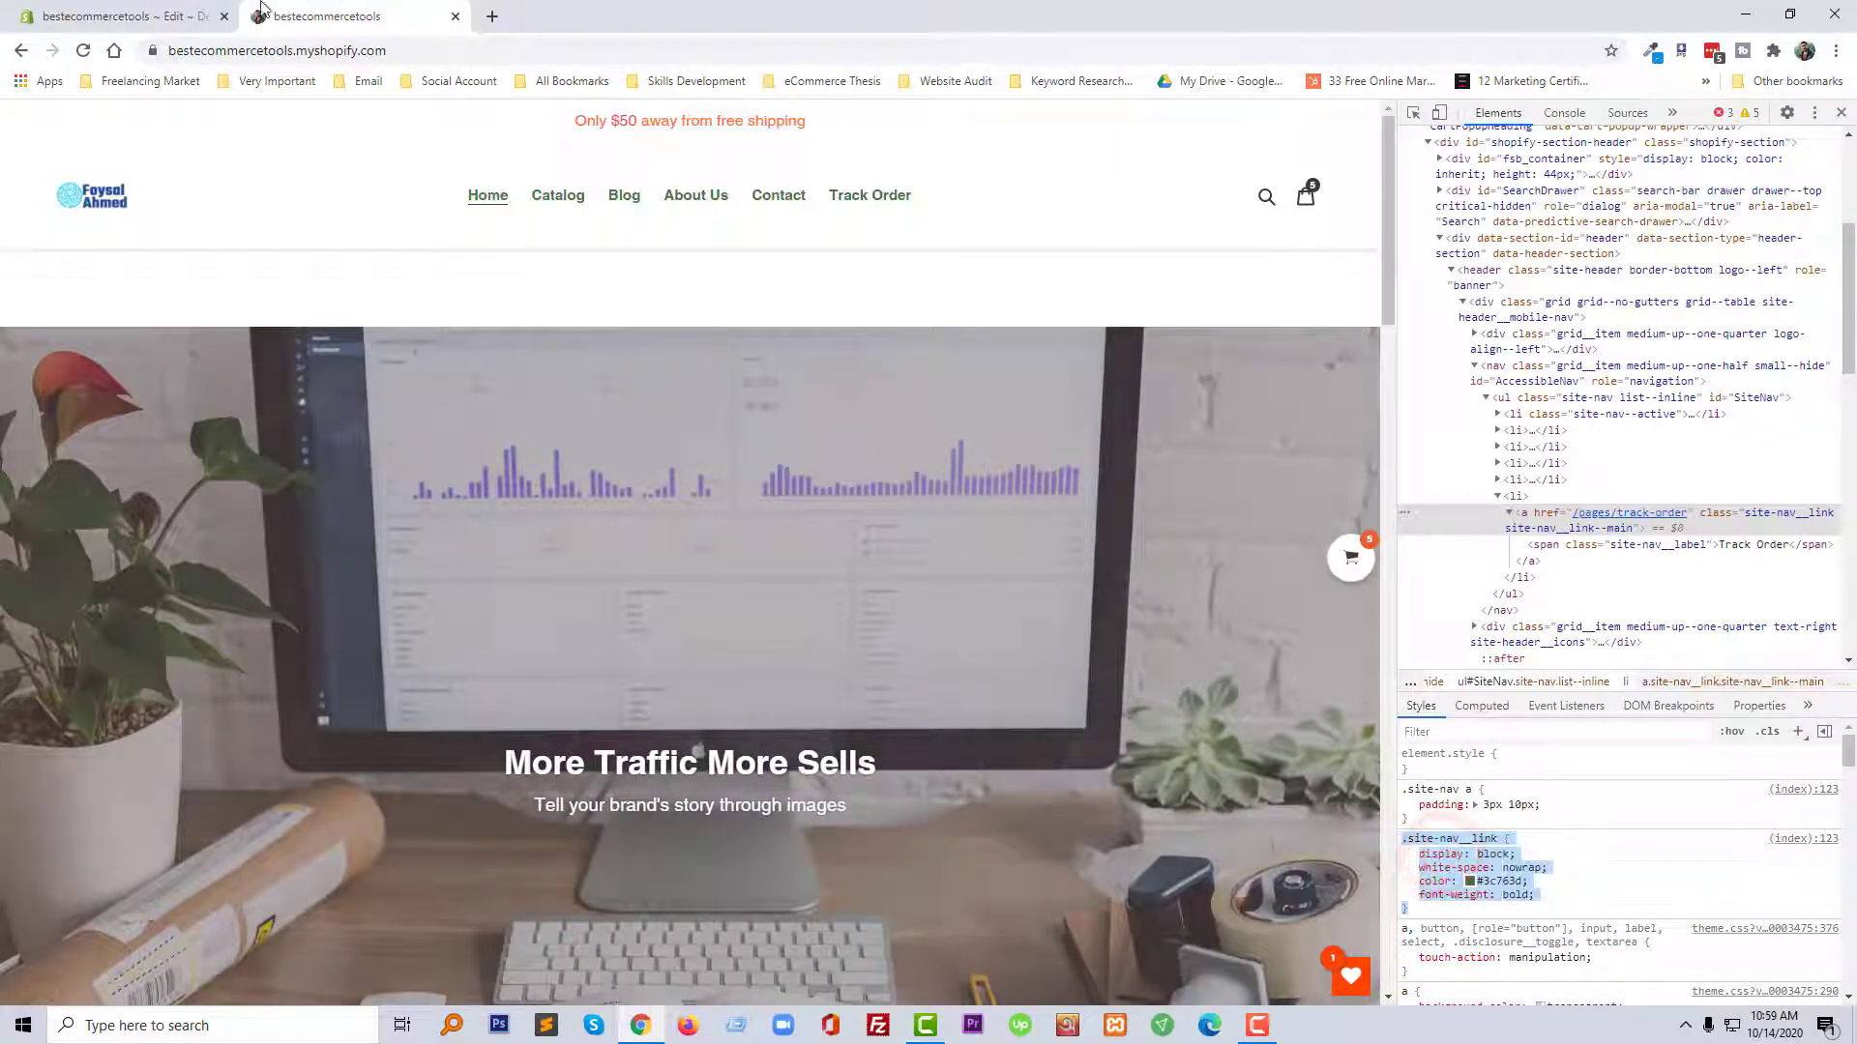
# Step: Save the .site-nav__link rule into theme.css.liquid and return to the store preview
pyautogui.click(350, 16)
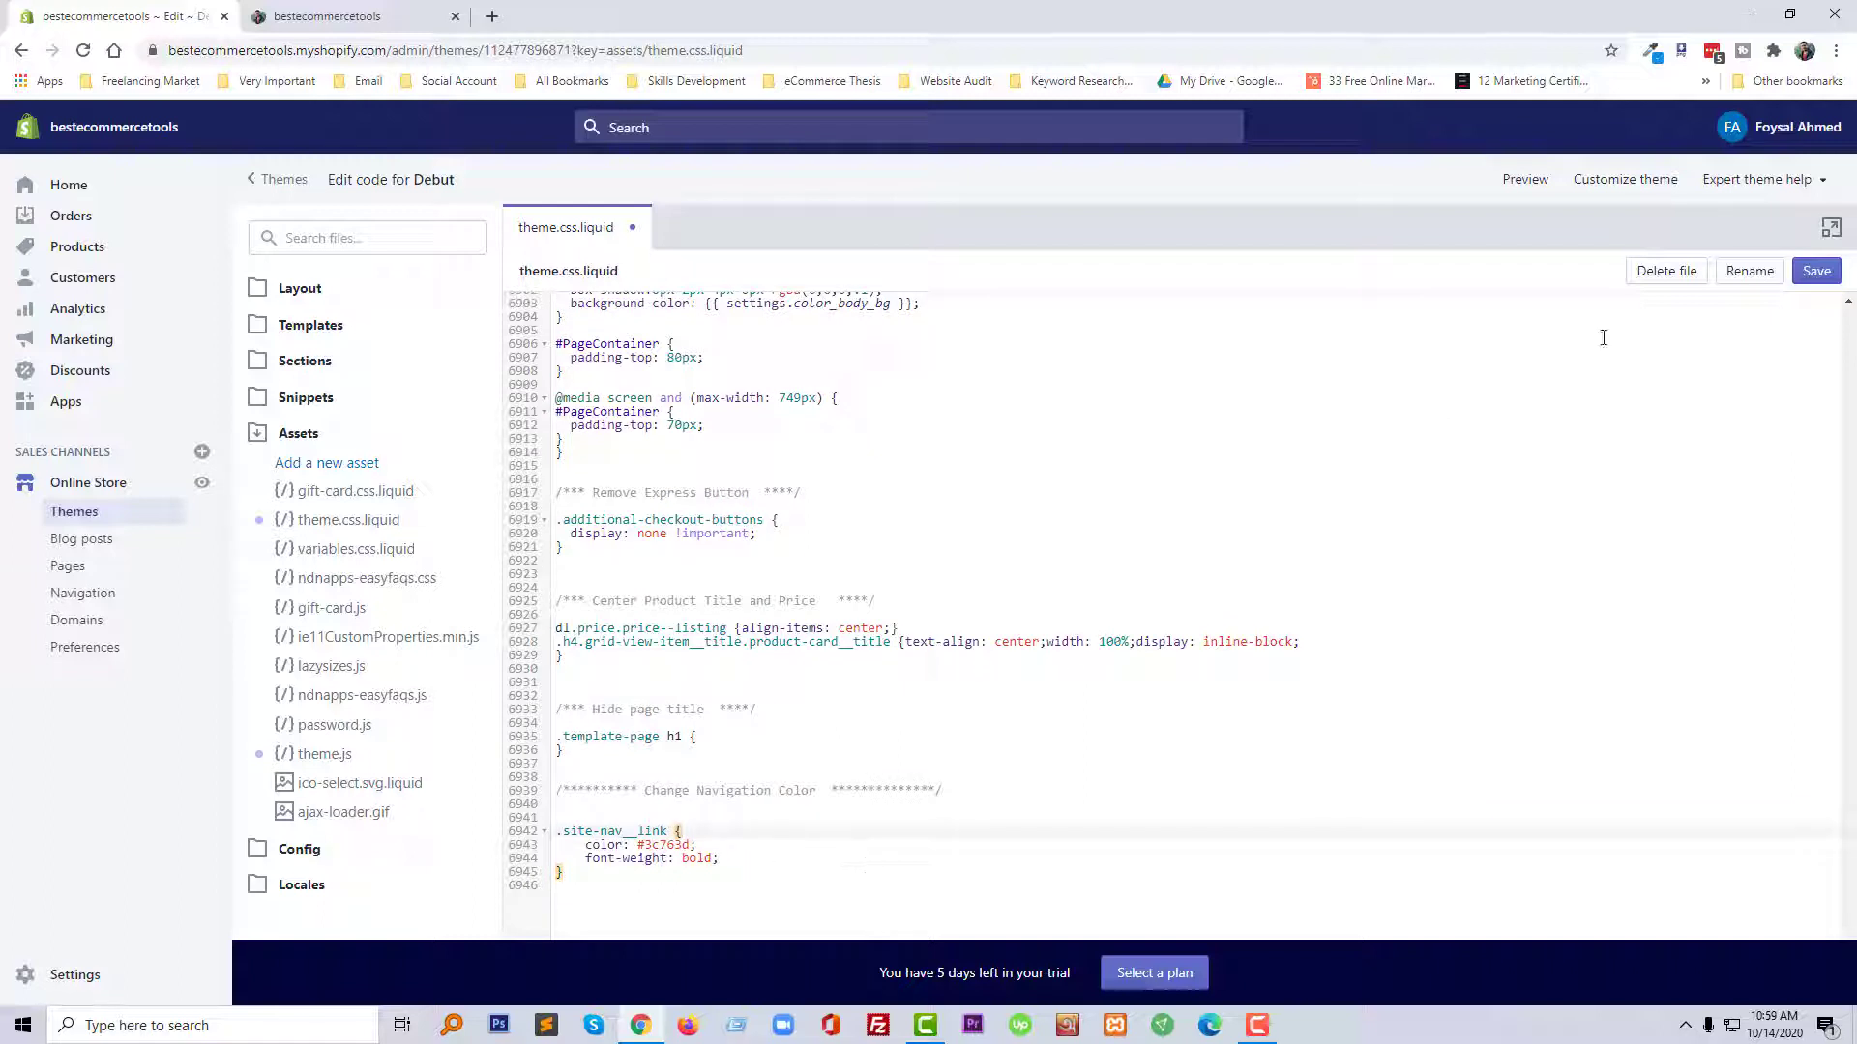
pyautogui.click(1816, 271)
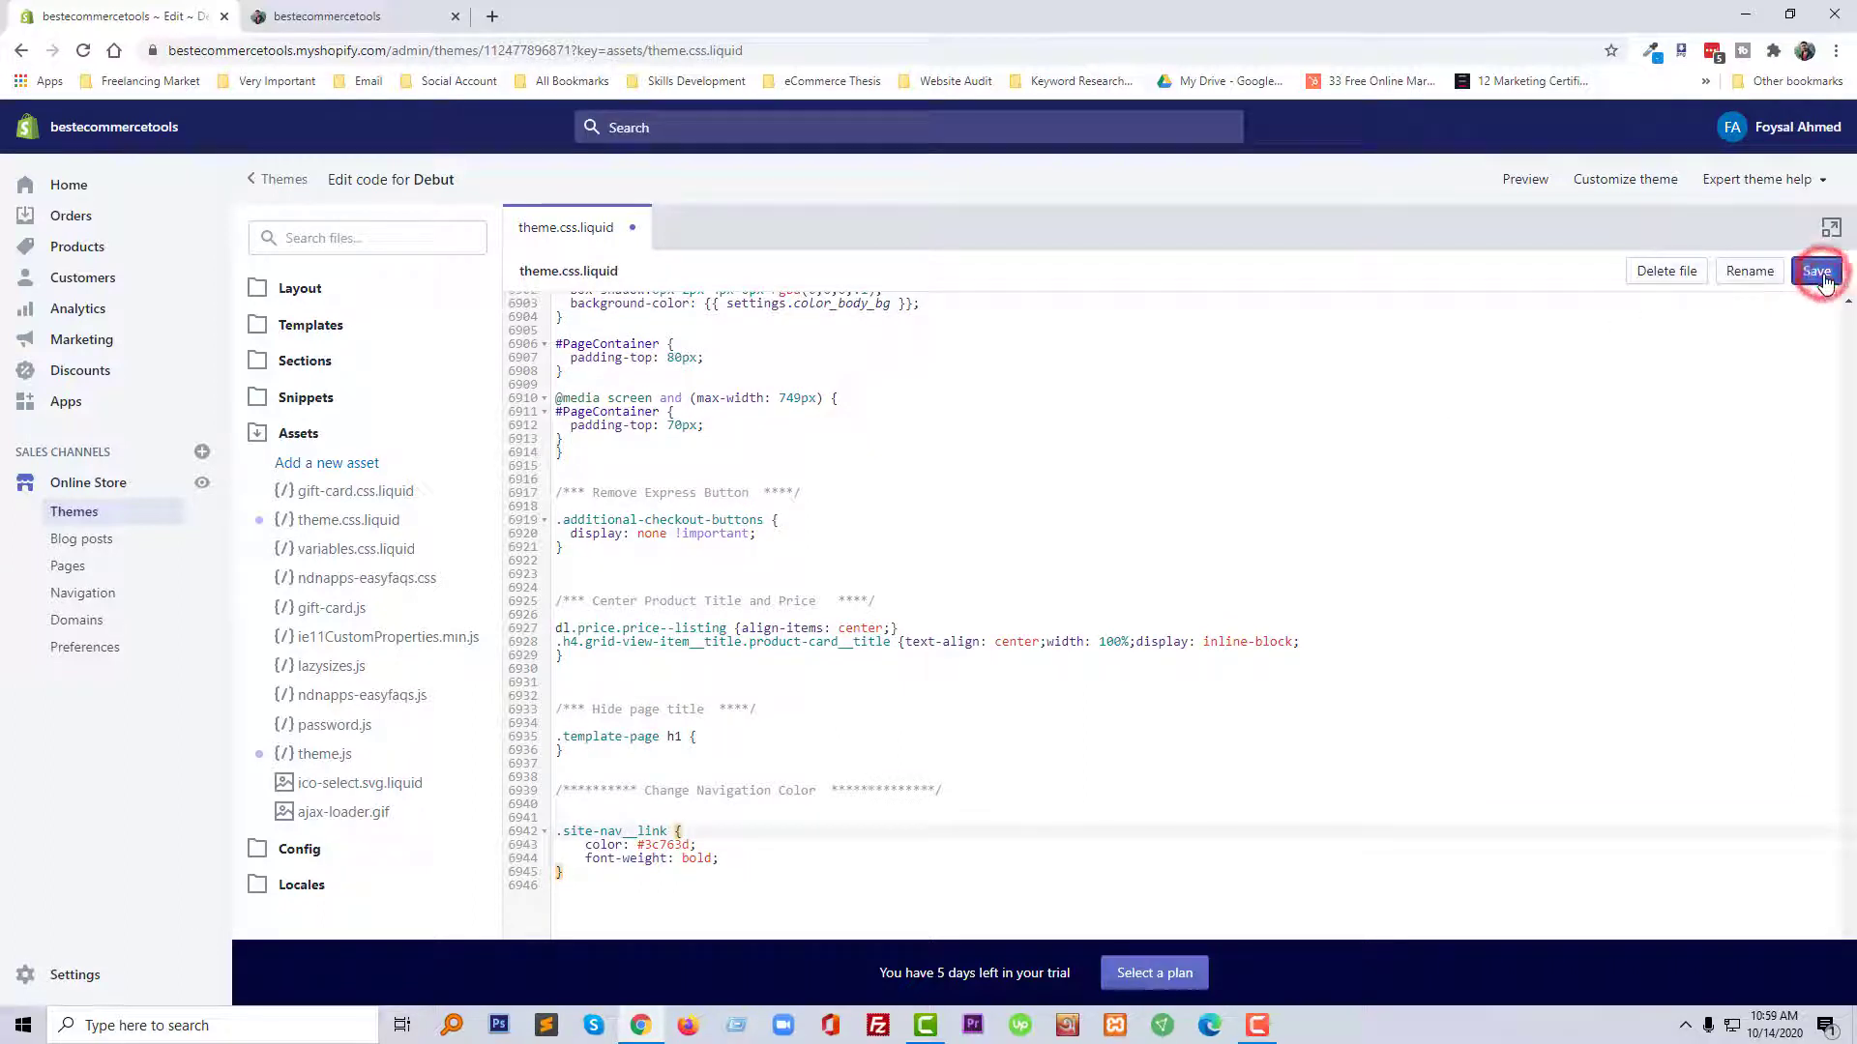
pyautogui.click(1817, 271)
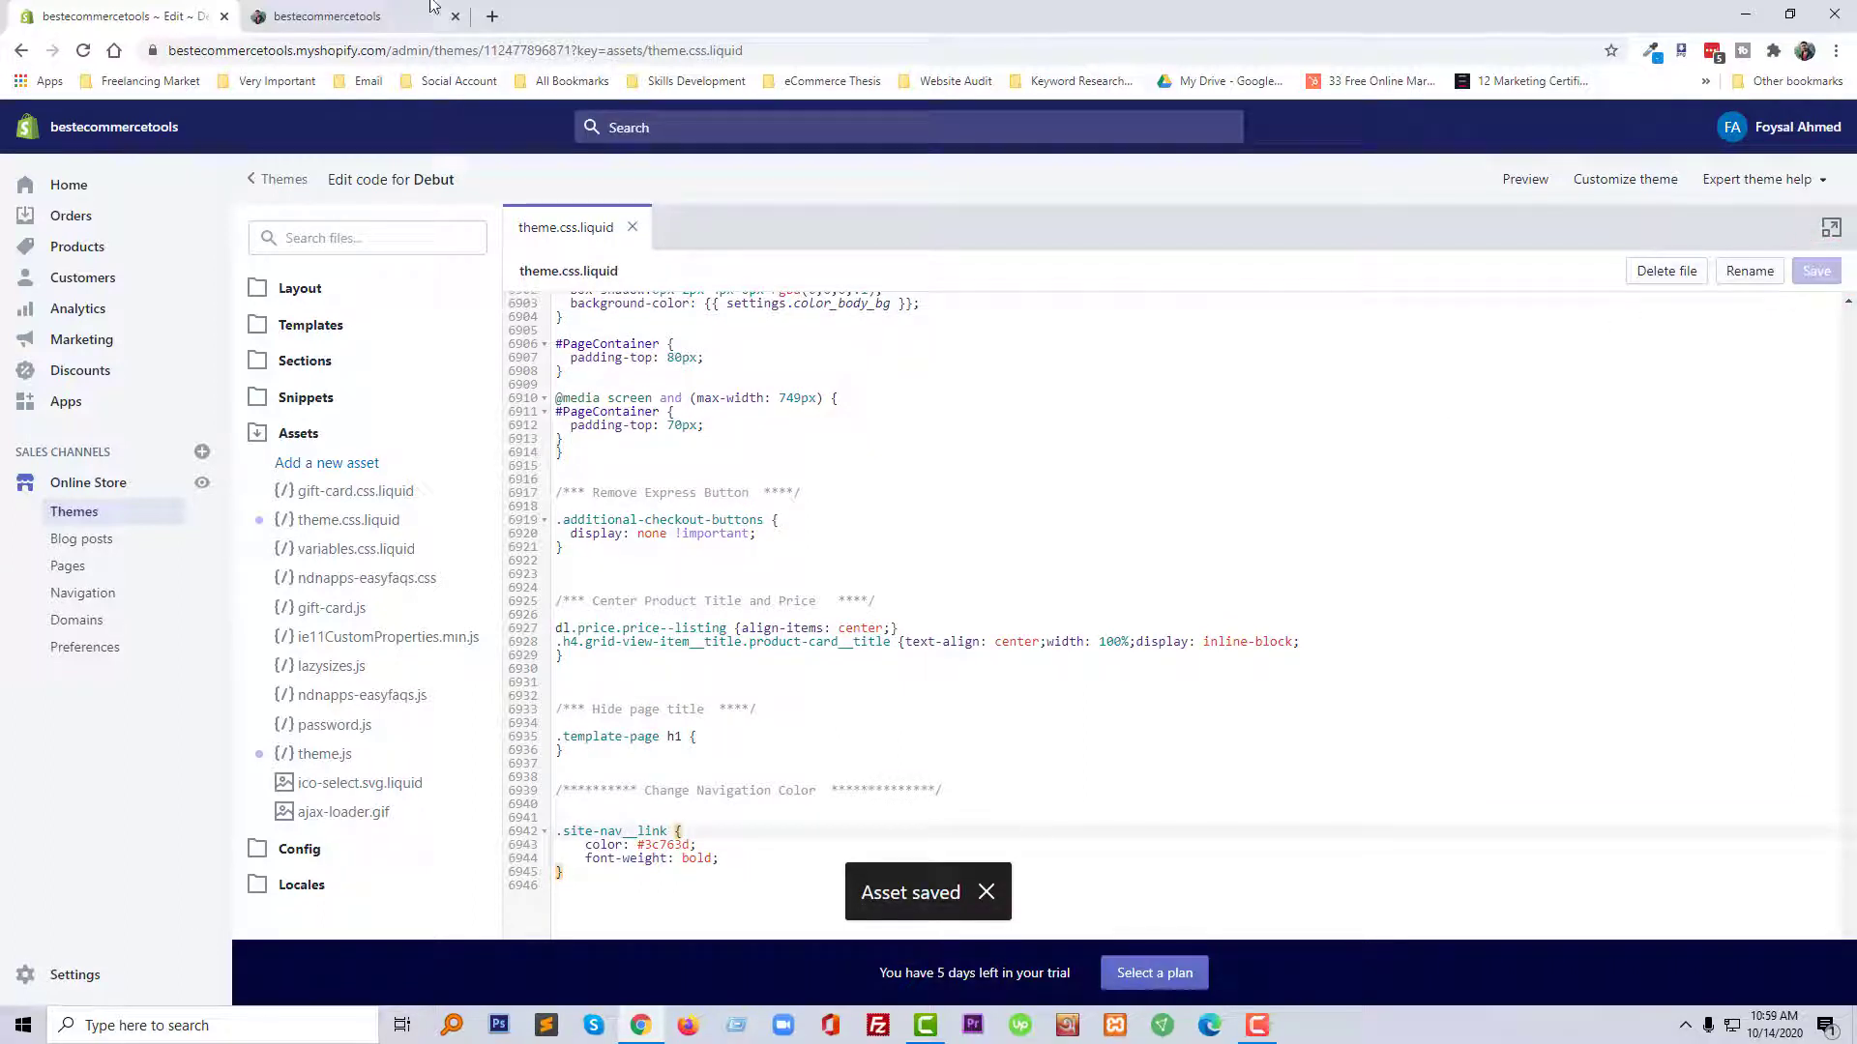
pyautogui.click(325, 15)
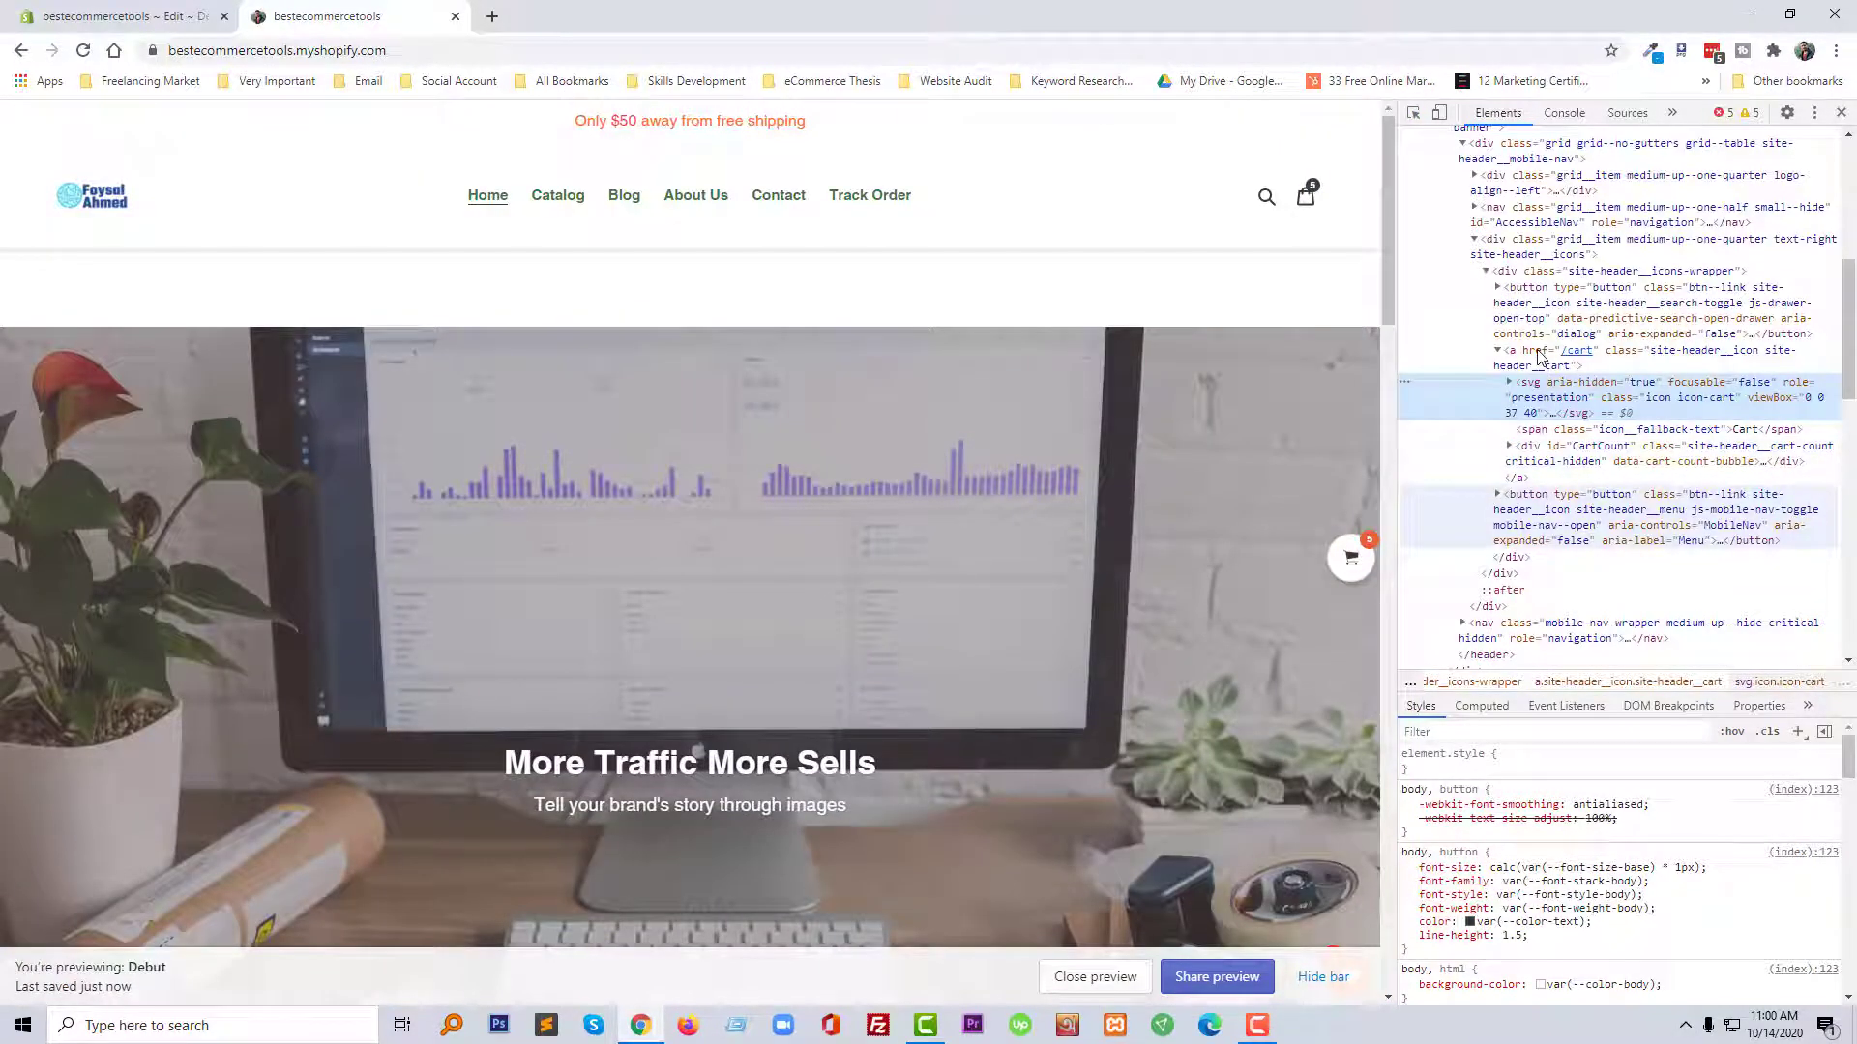
# Step: Pick the cart icon with the element picker and give .site-header__cart color #5c6ac4
pyautogui.click(1563, 397)
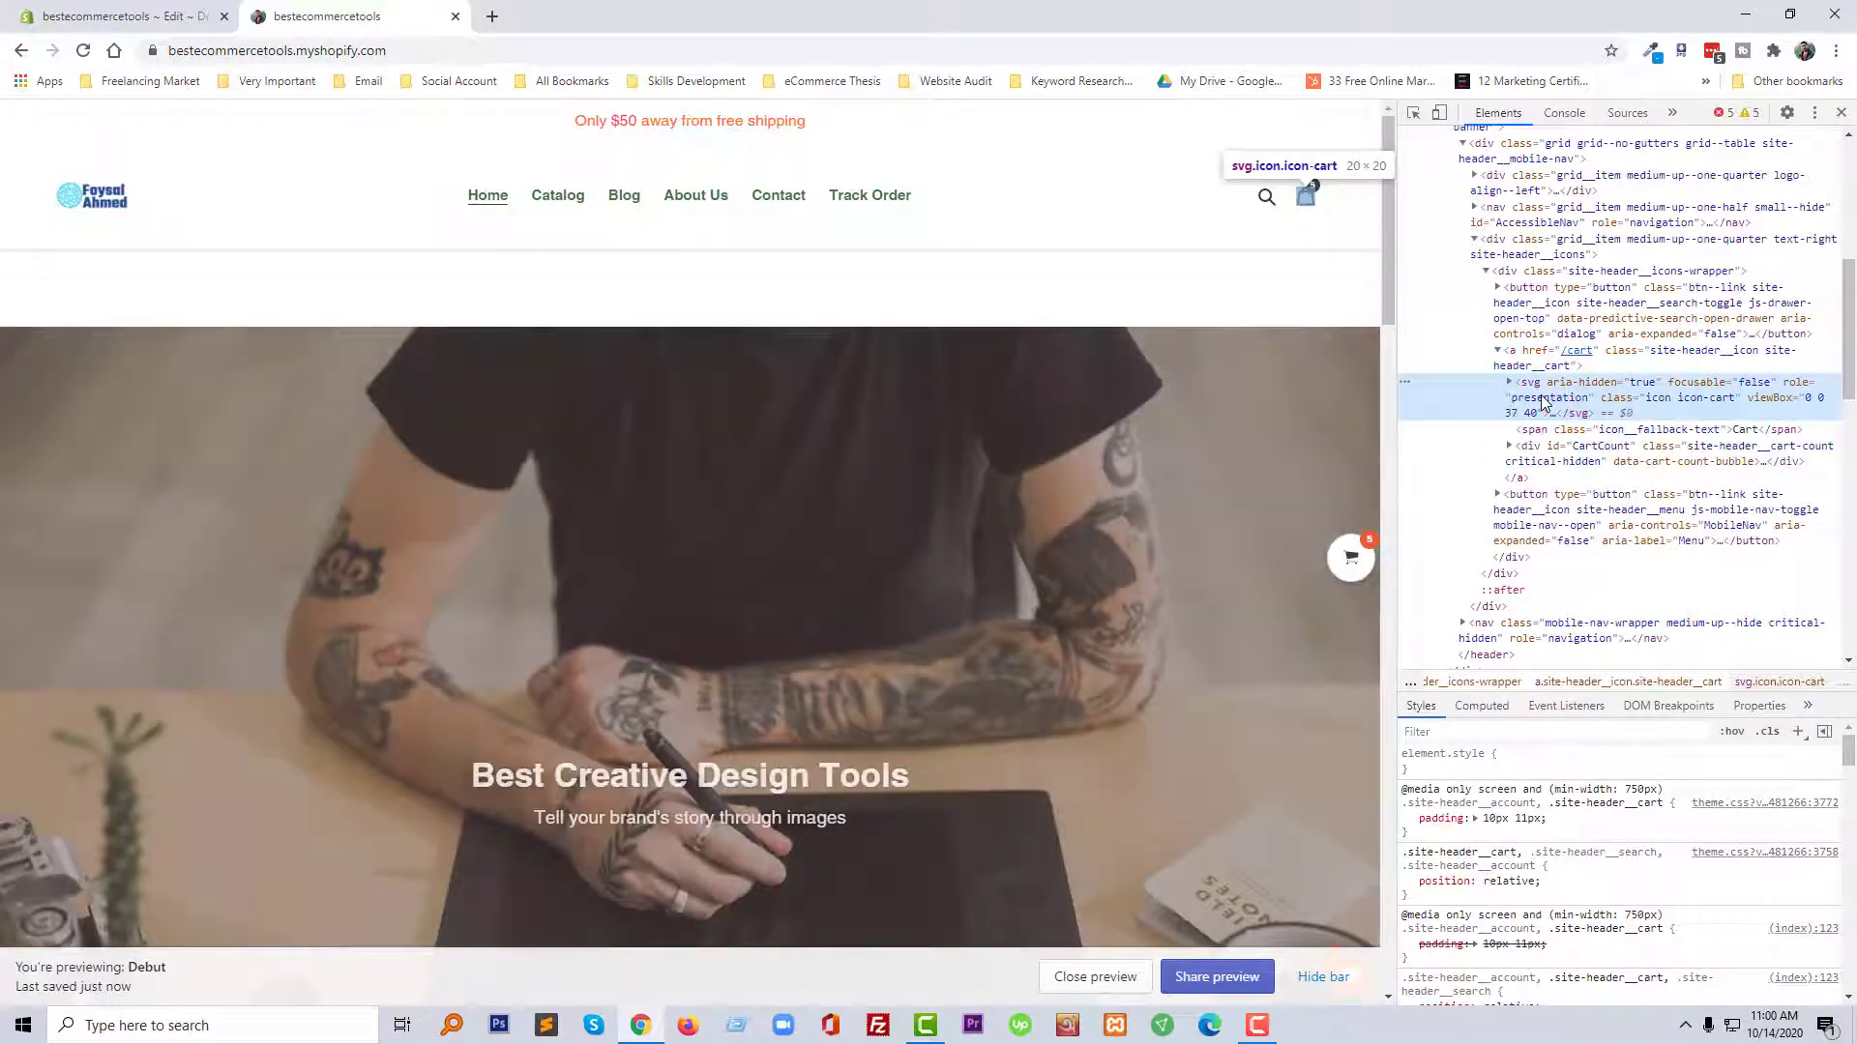
pyautogui.click(1557, 396)
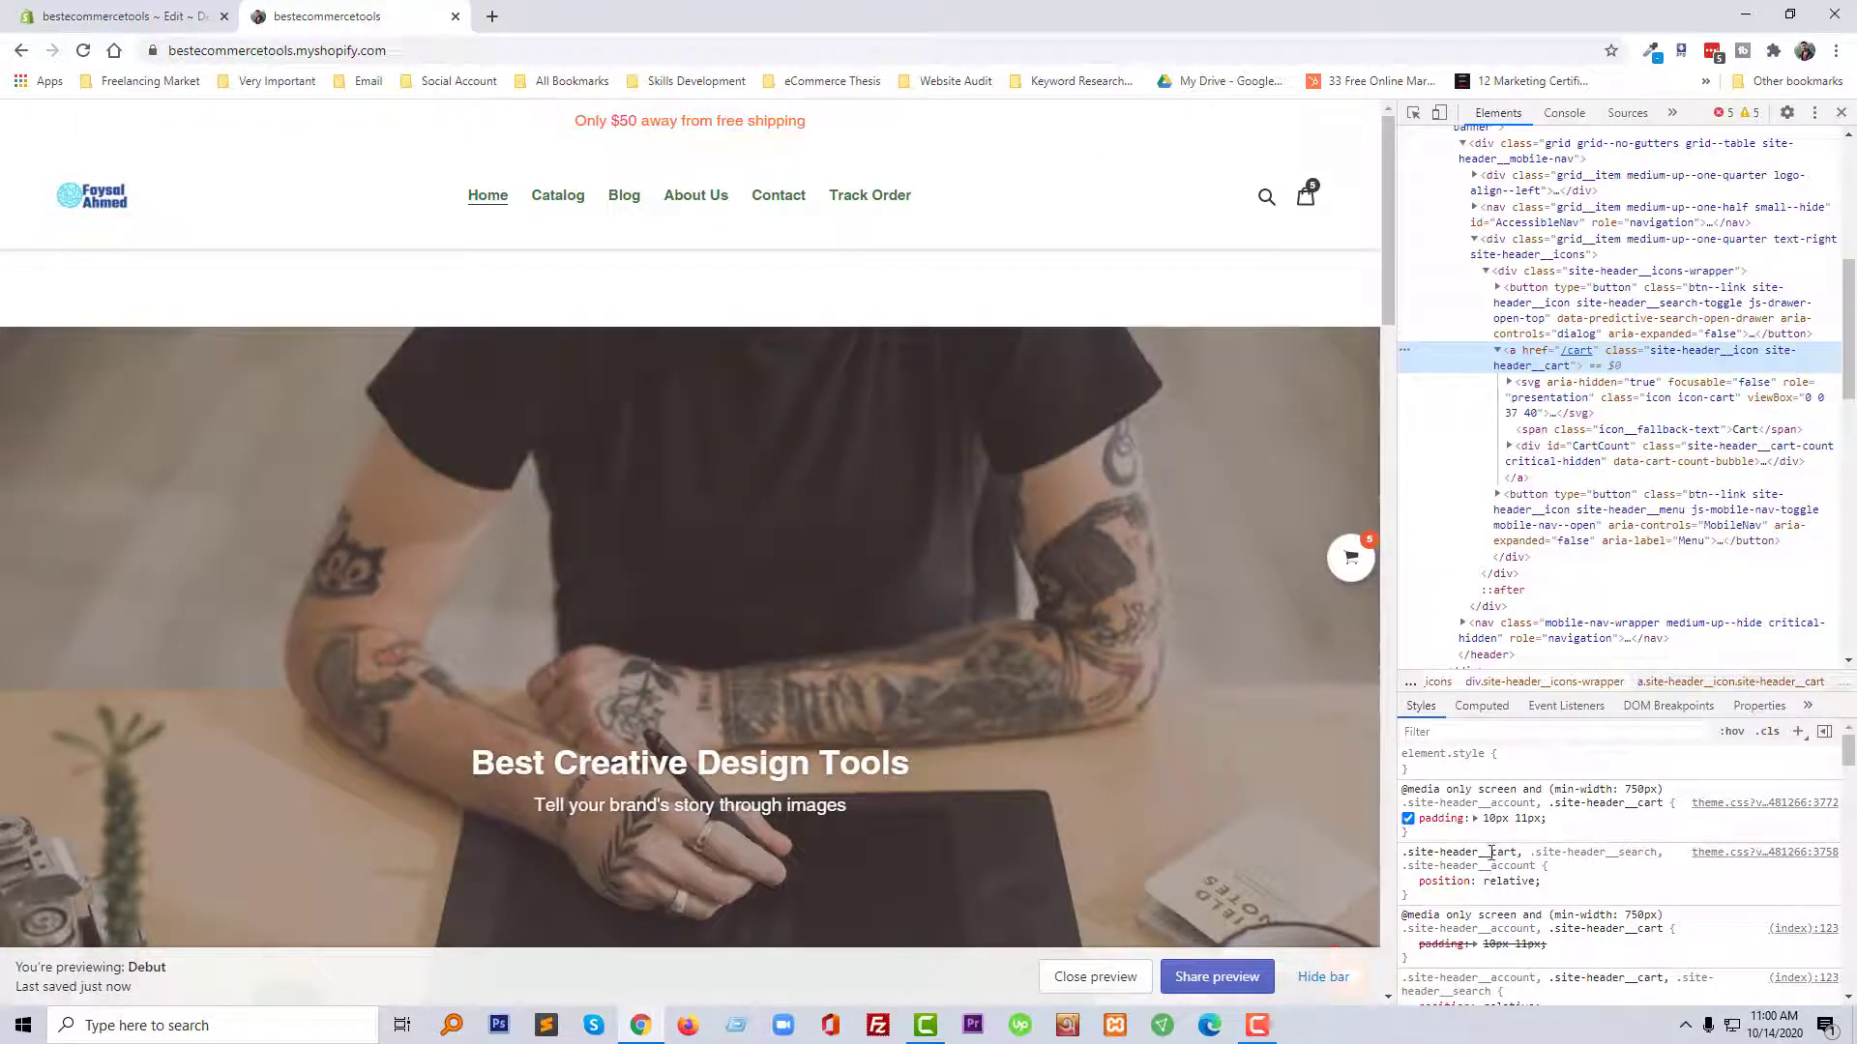
pyautogui.moveTo(1303, 196)
pyautogui.write('color: red;')
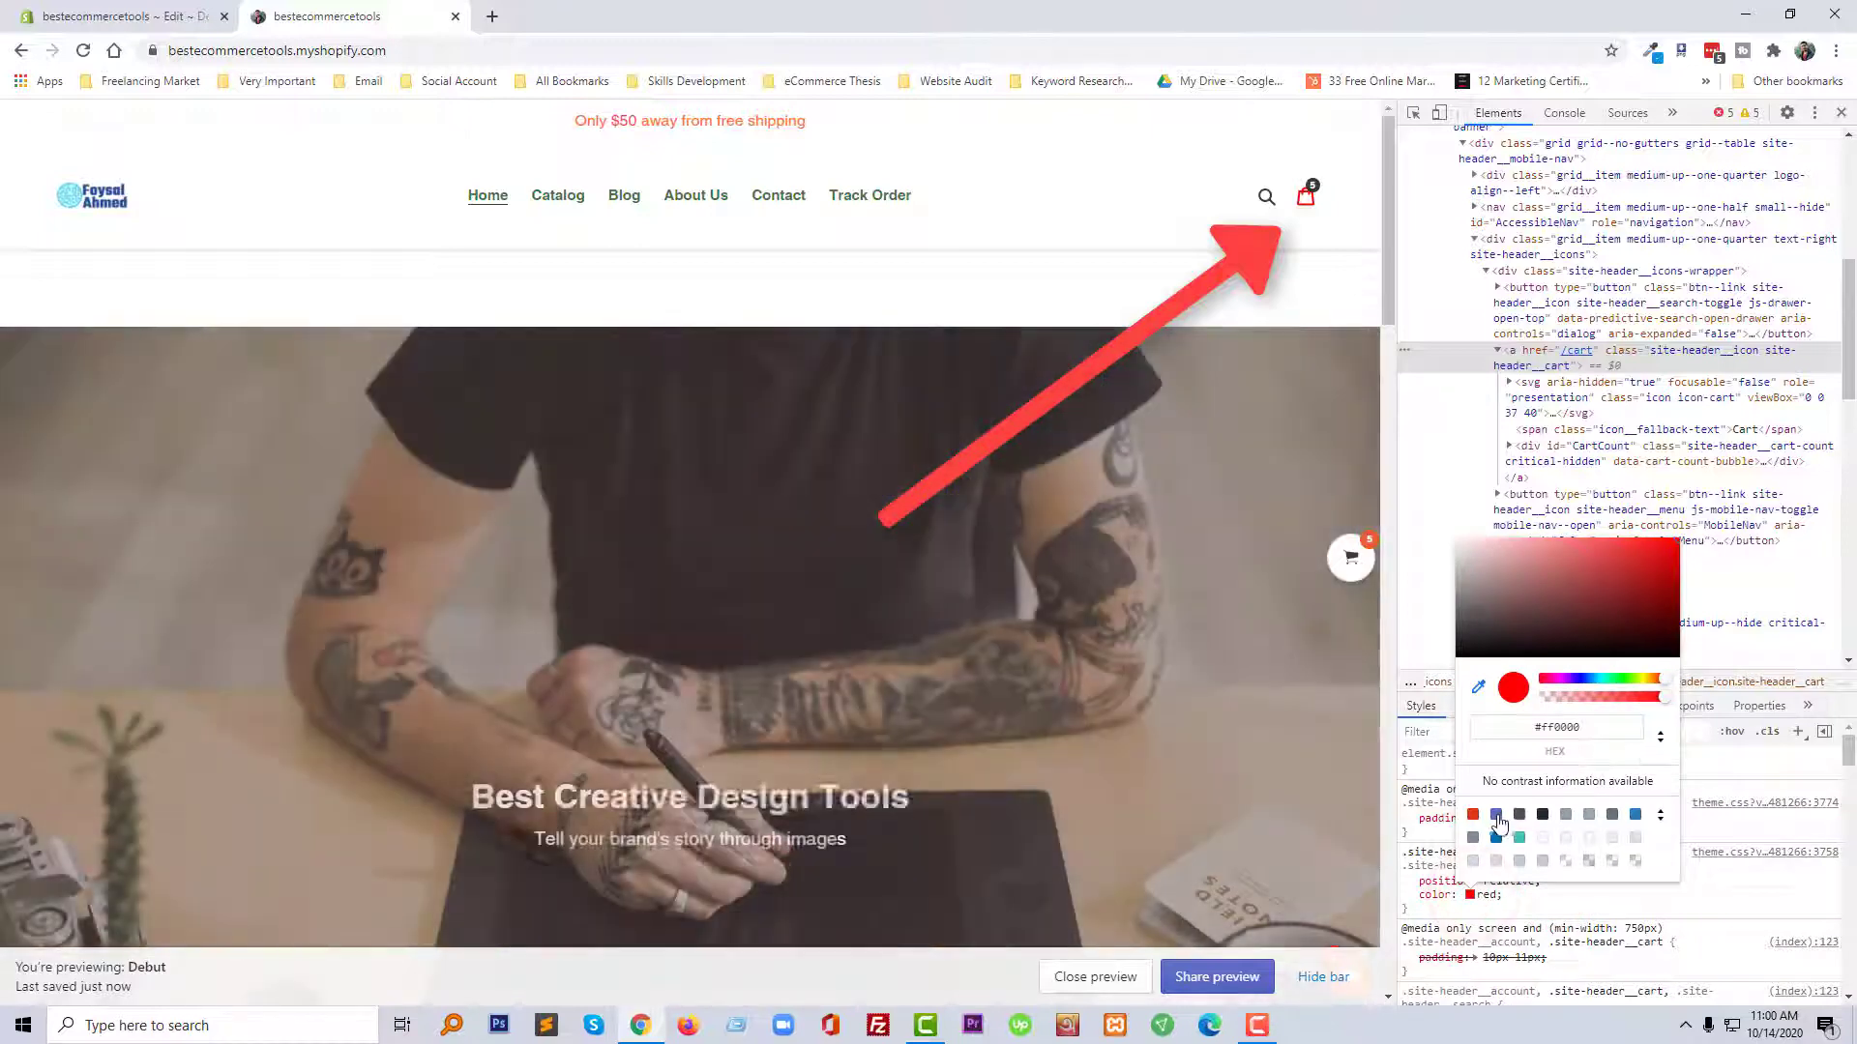
pyautogui.click(1637, 814)
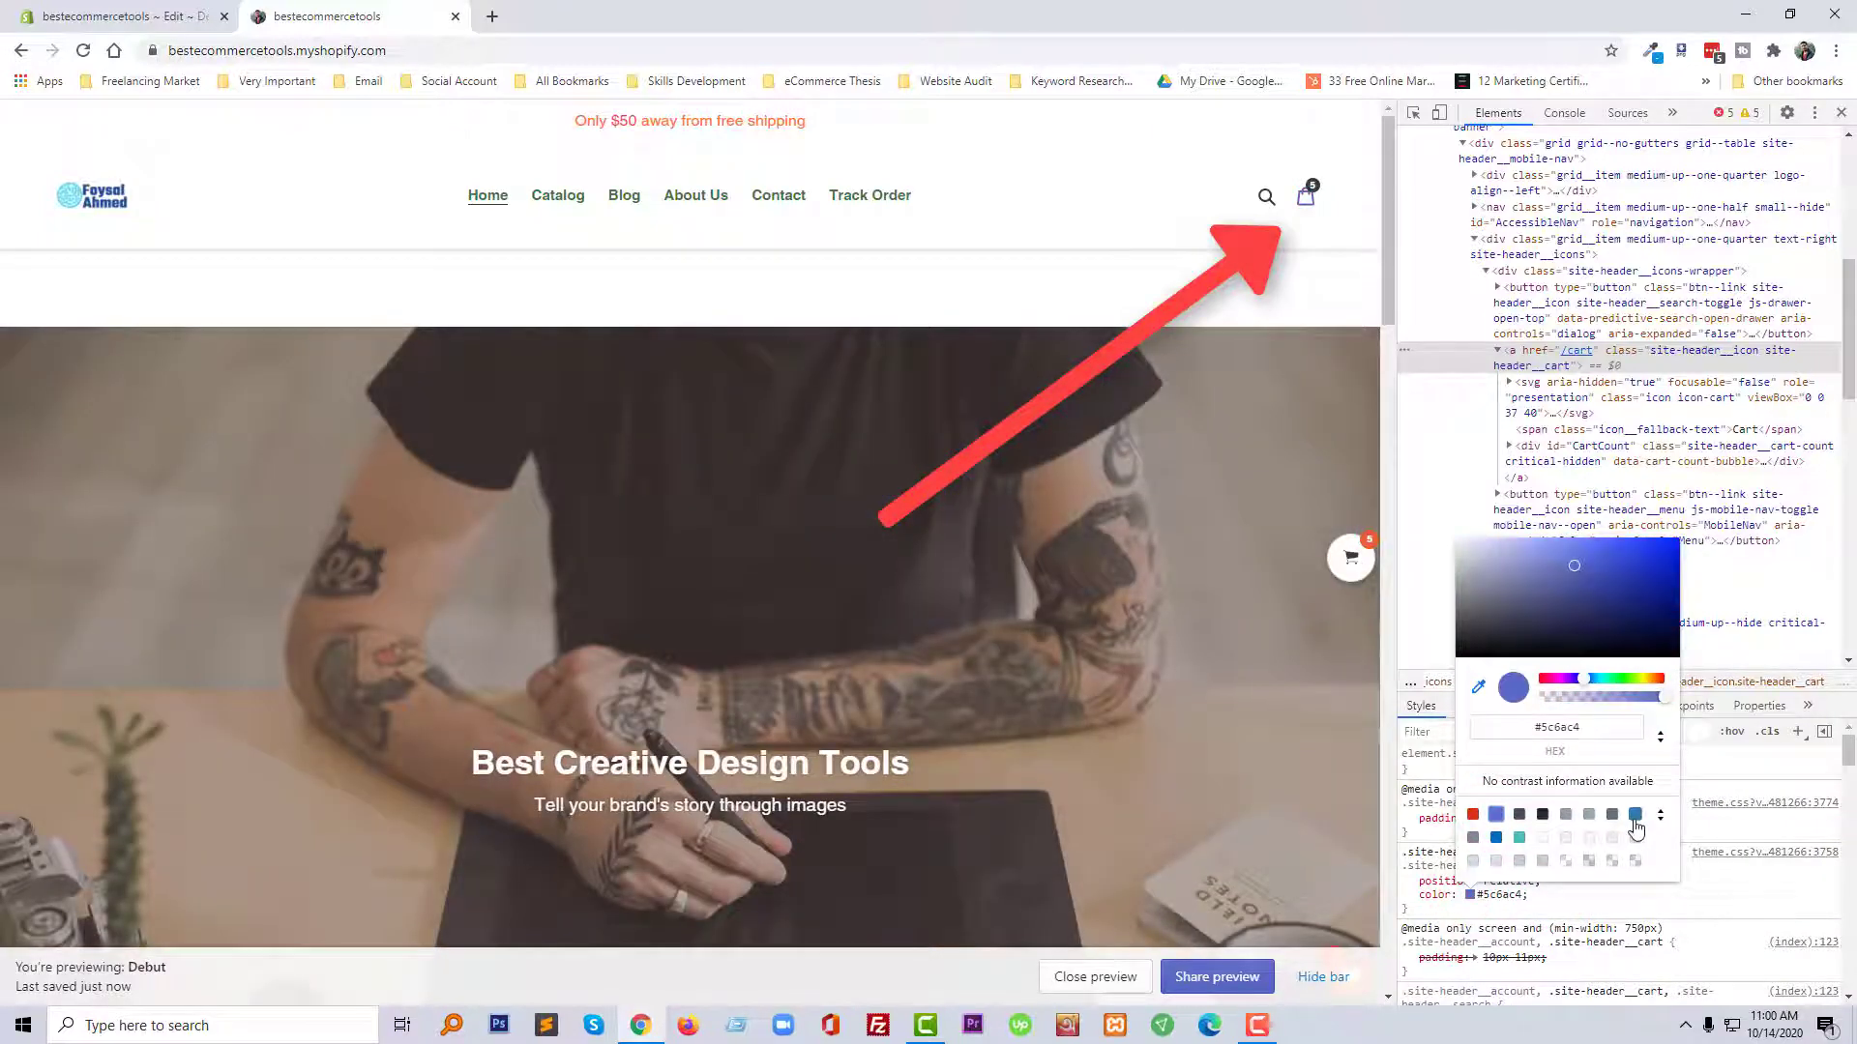
pyautogui.click(1497, 837)
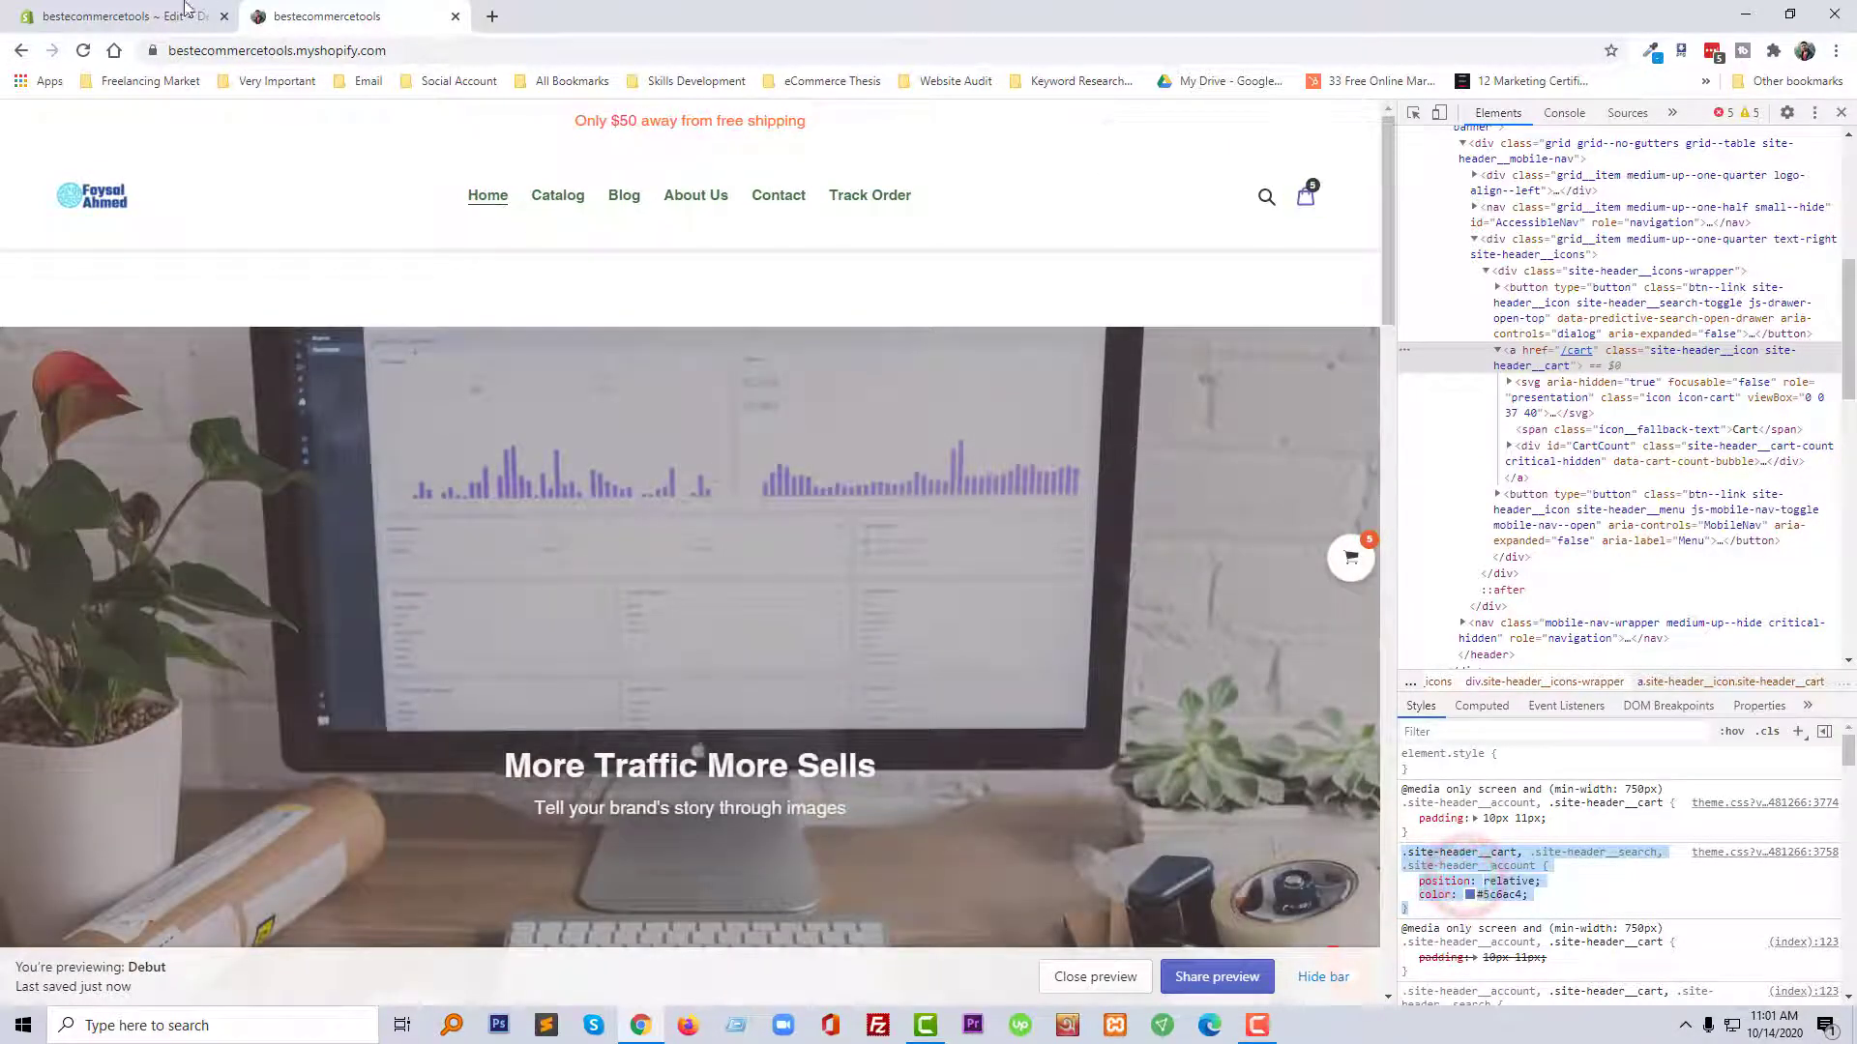
# Step: Paste the #5c6ac4 cart/search/account icon rule at the end of theme.css.liquid
pyautogui.click(118, 15)
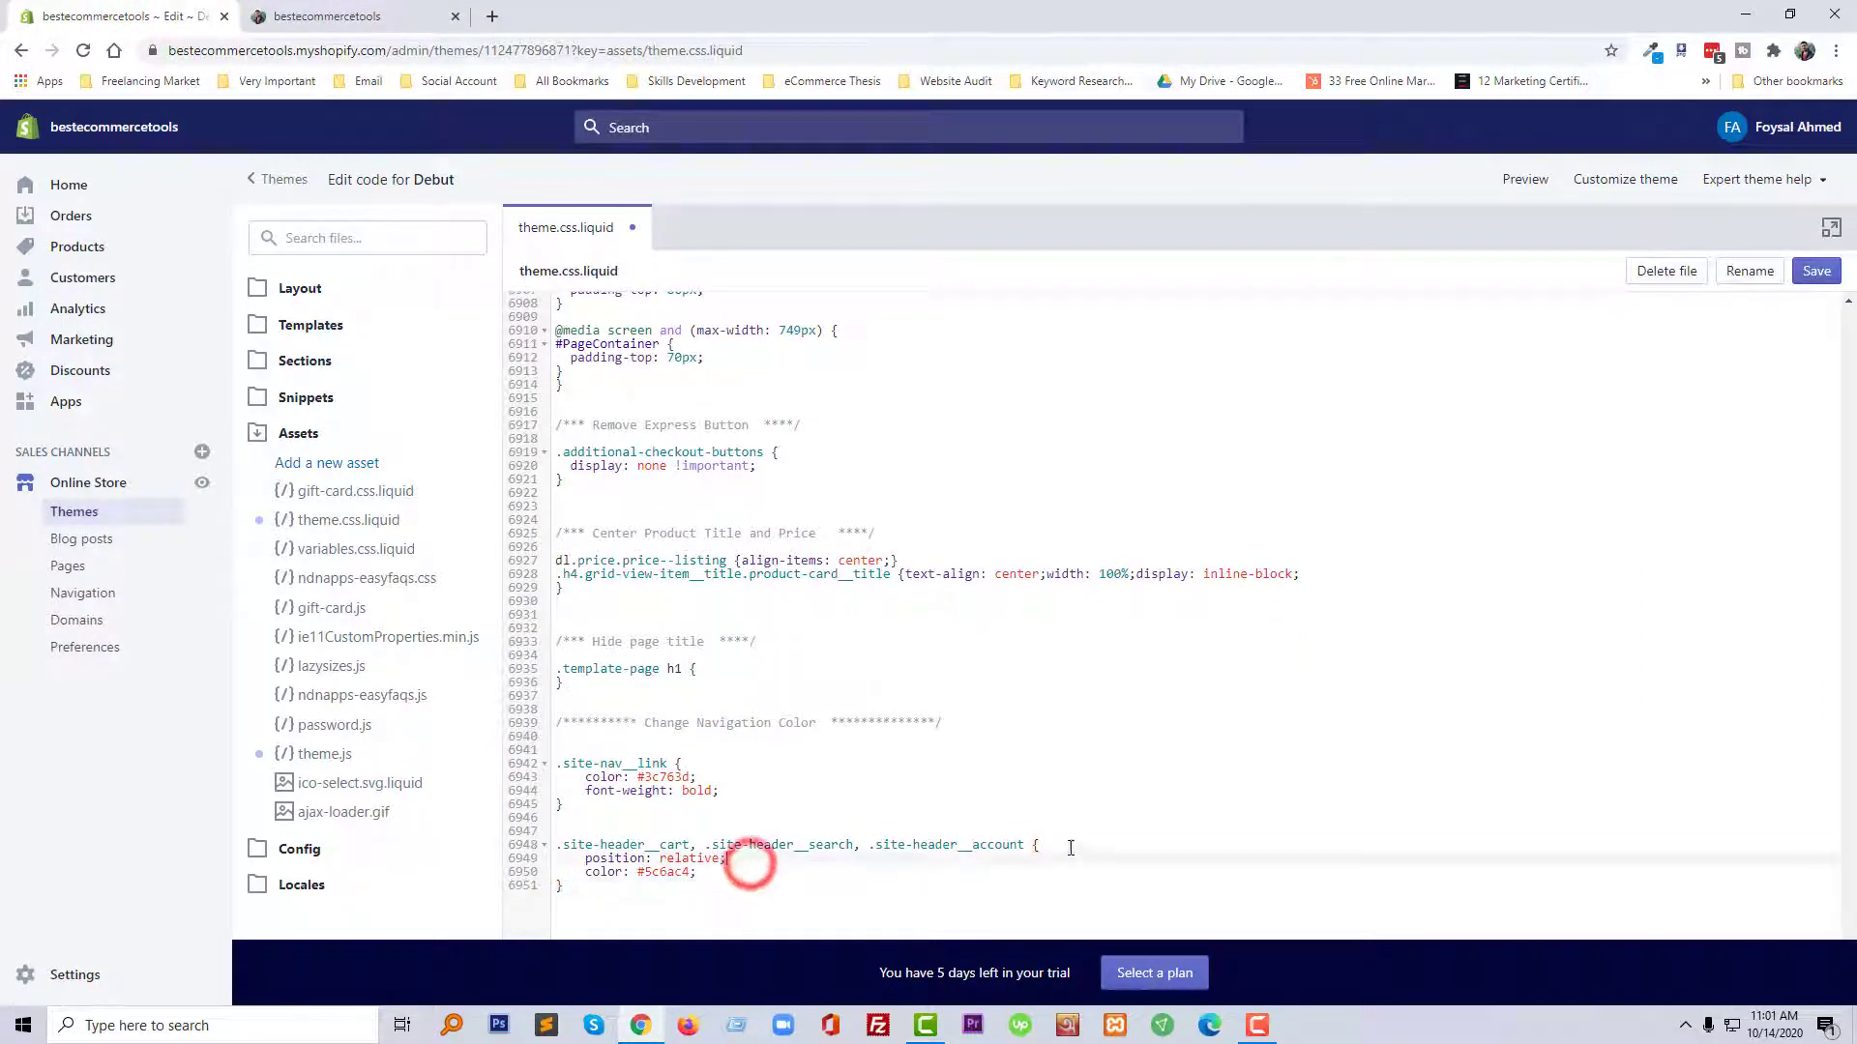
pyautogui.click(1524, 178)
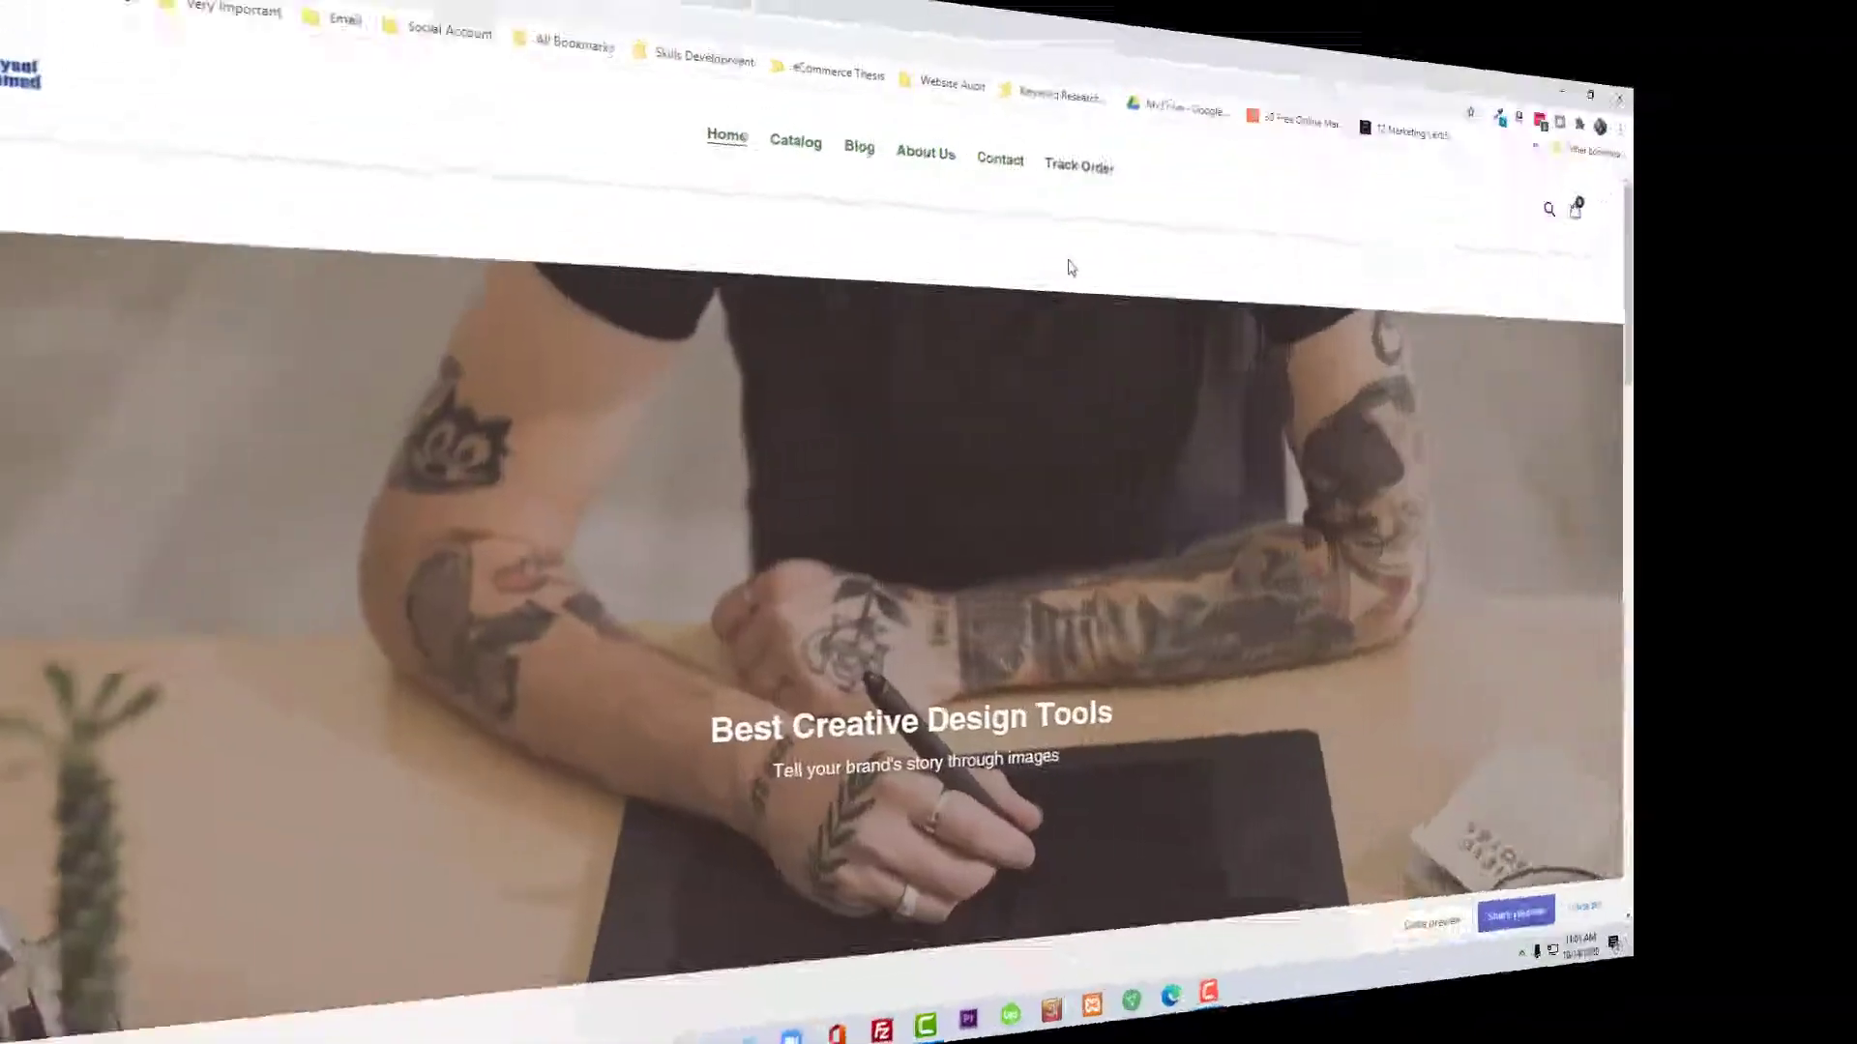